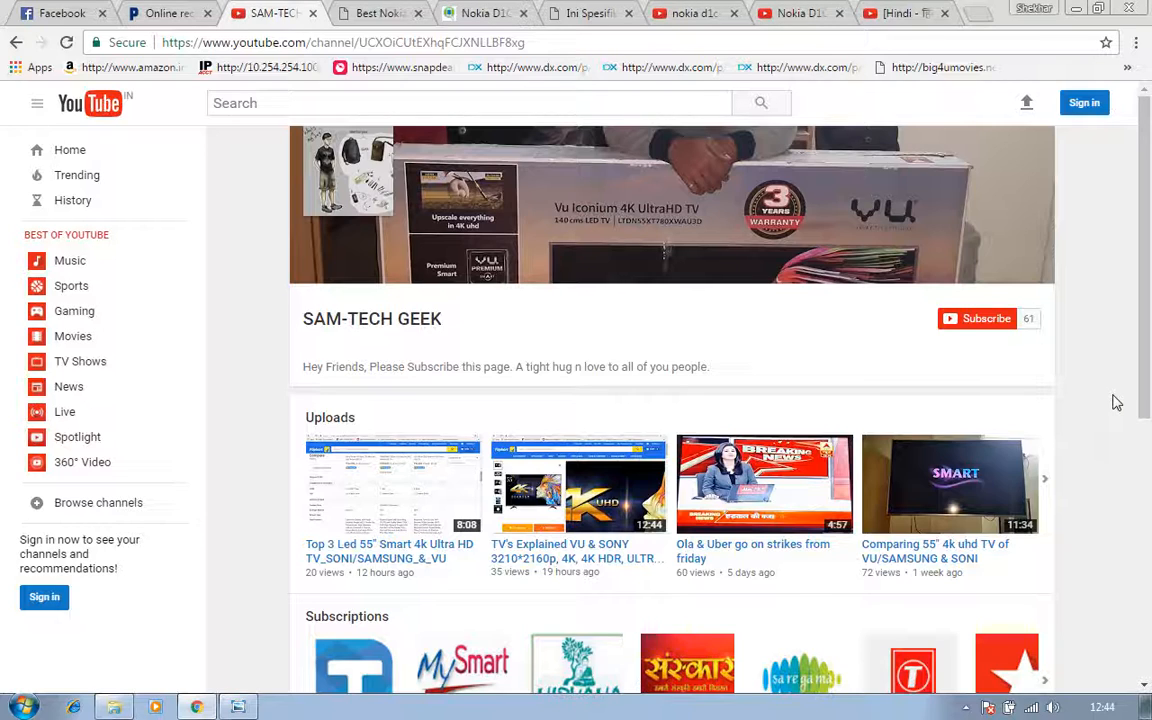
mouse_move(953, 353)
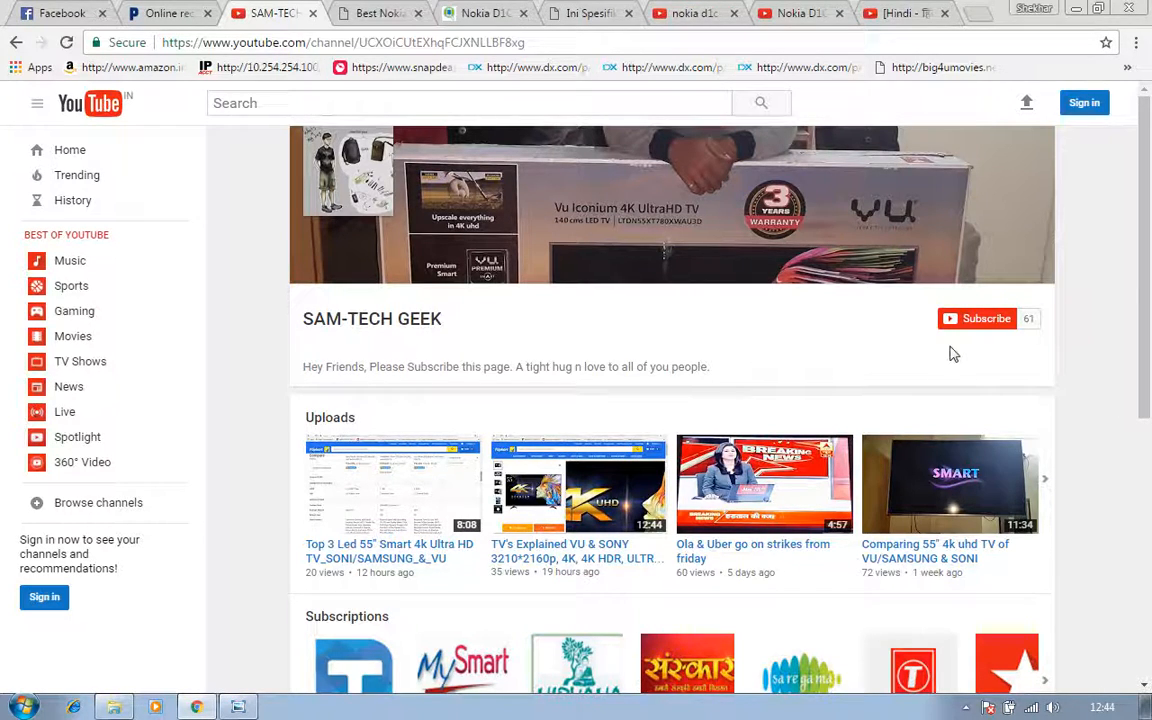
Switch to the MobileKaPrice Nokia D1C tab, showing the Rs. 12,999 price and 28 Feb 2017 launch.
scroll(down, 3)
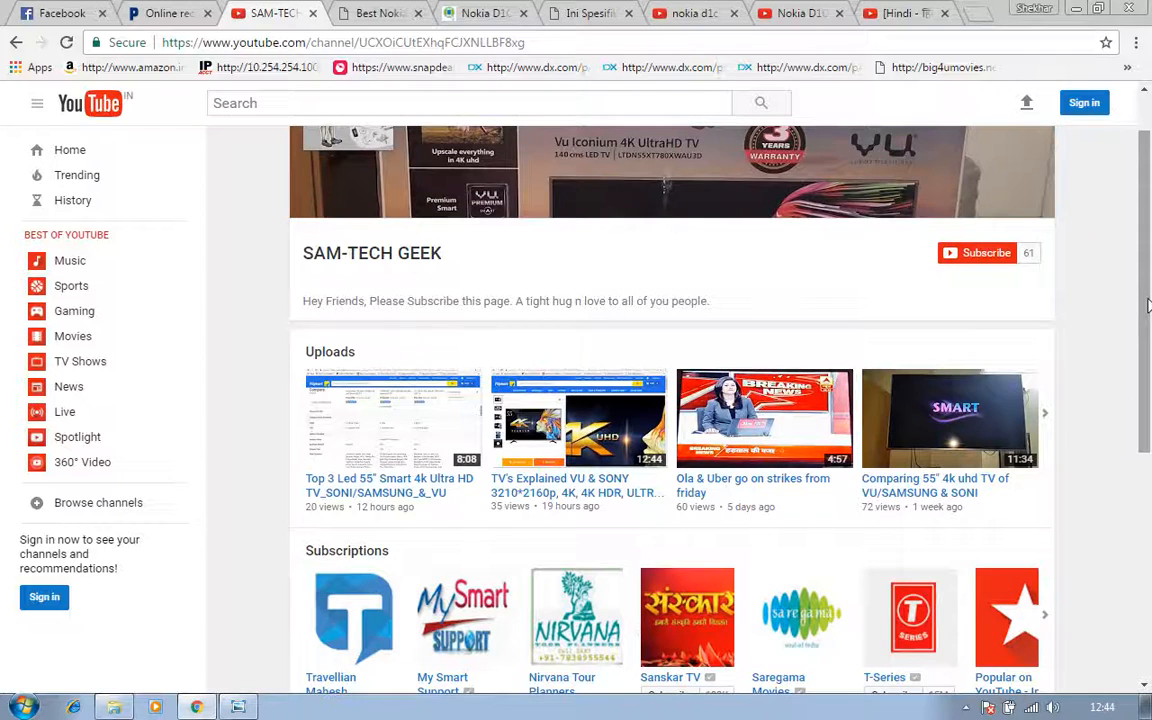
mouse_move(1069, 217)
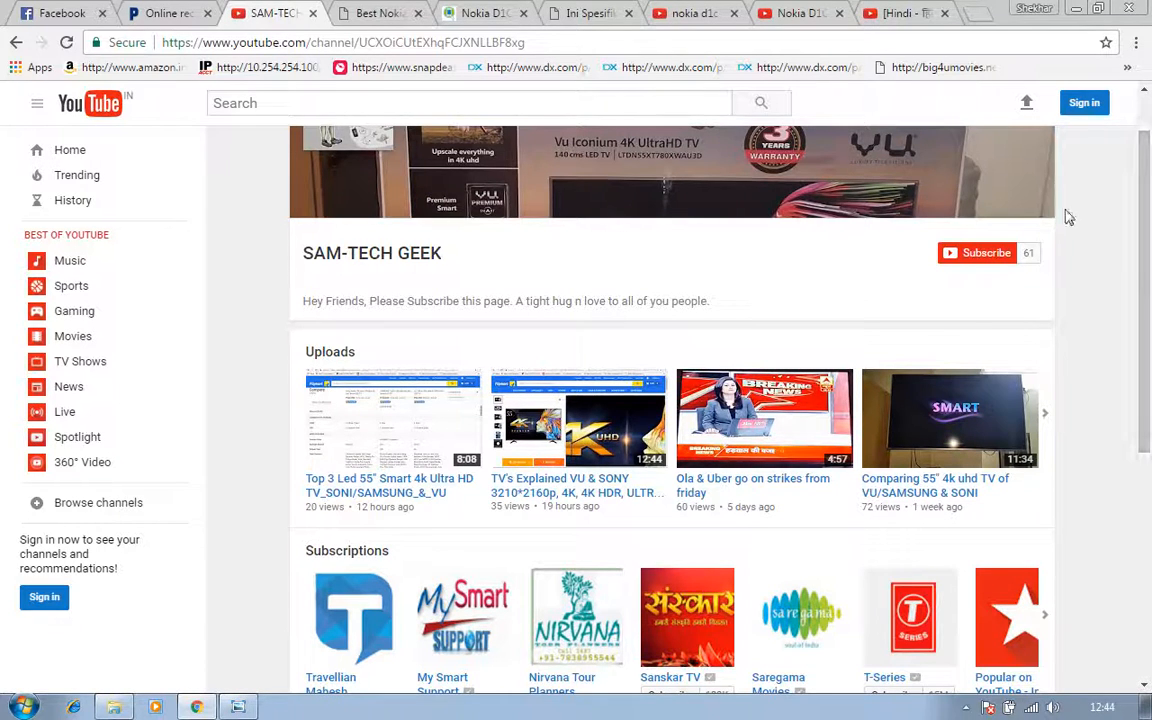
mouse_move(1095, 307)
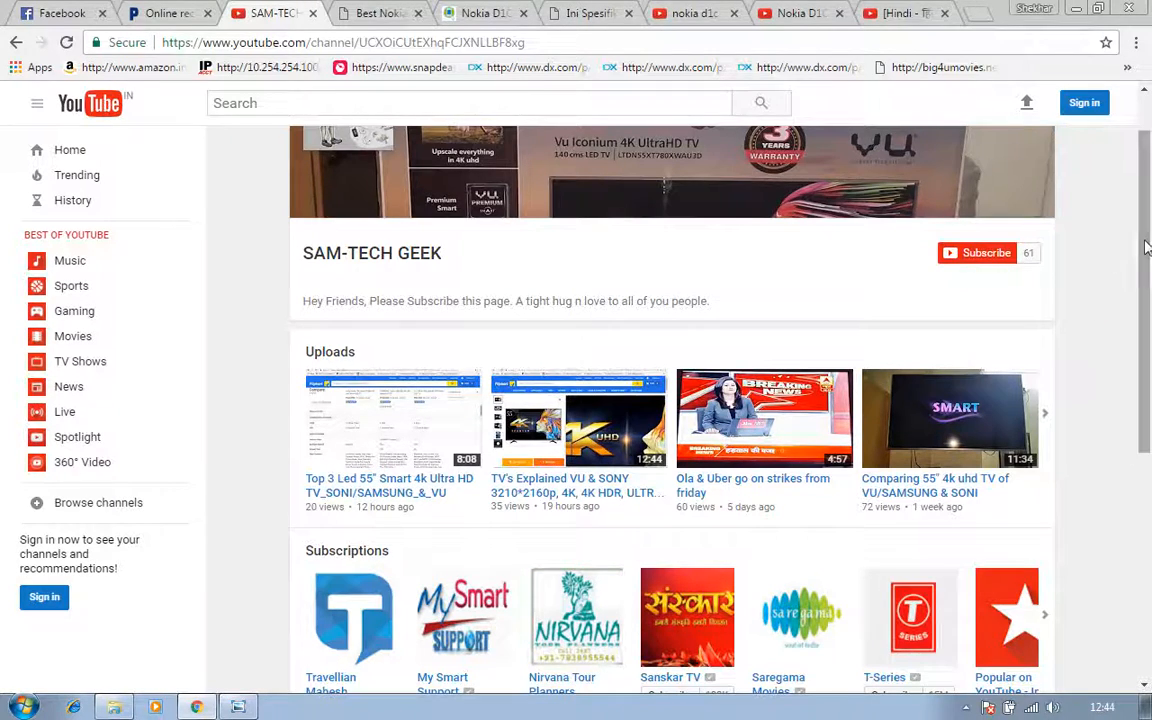
scroll(down, 3)
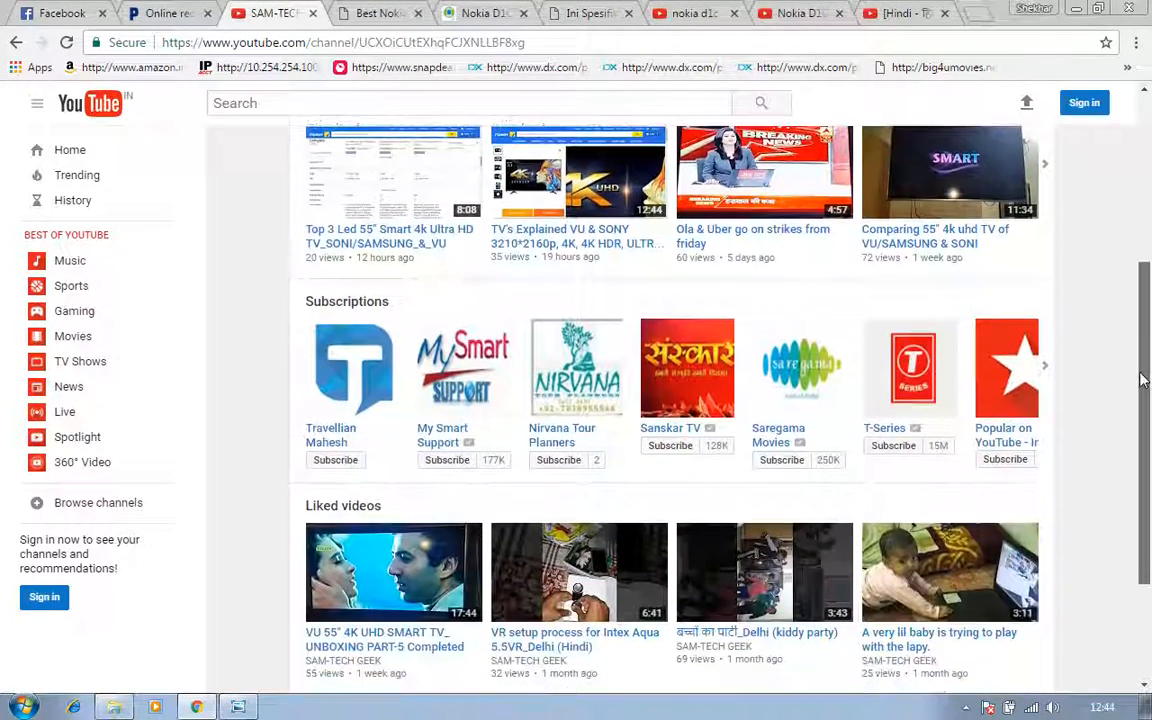
scroll(down, 3)
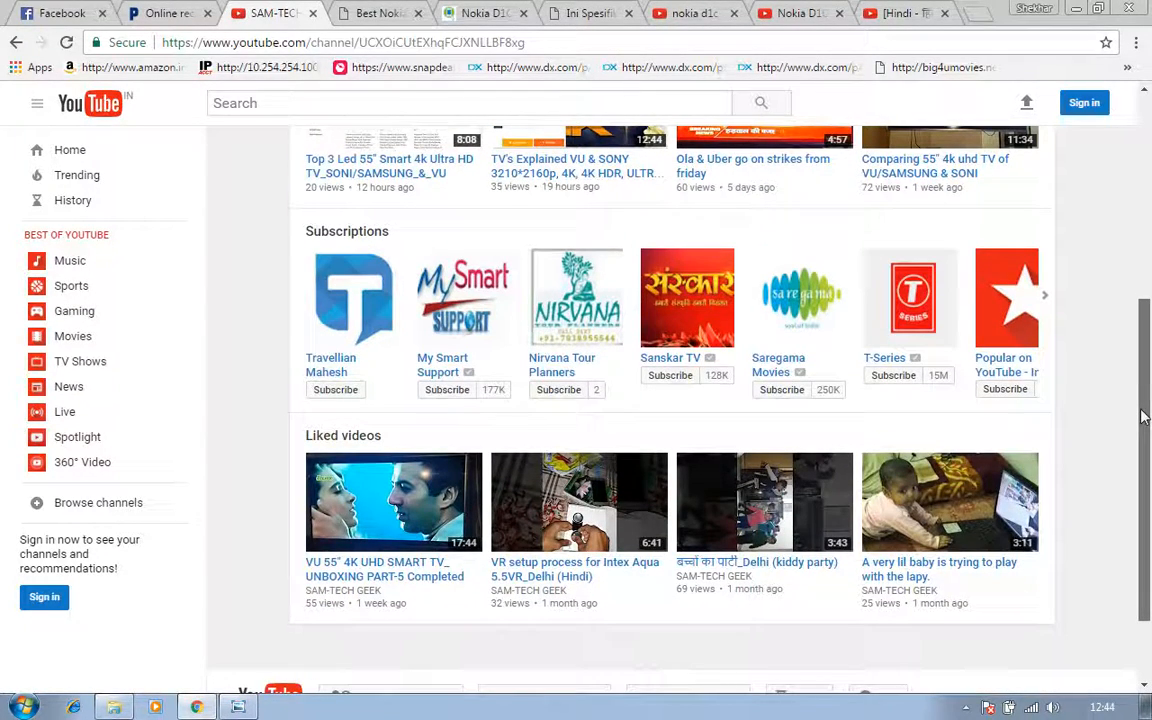
scroll(up, 3)
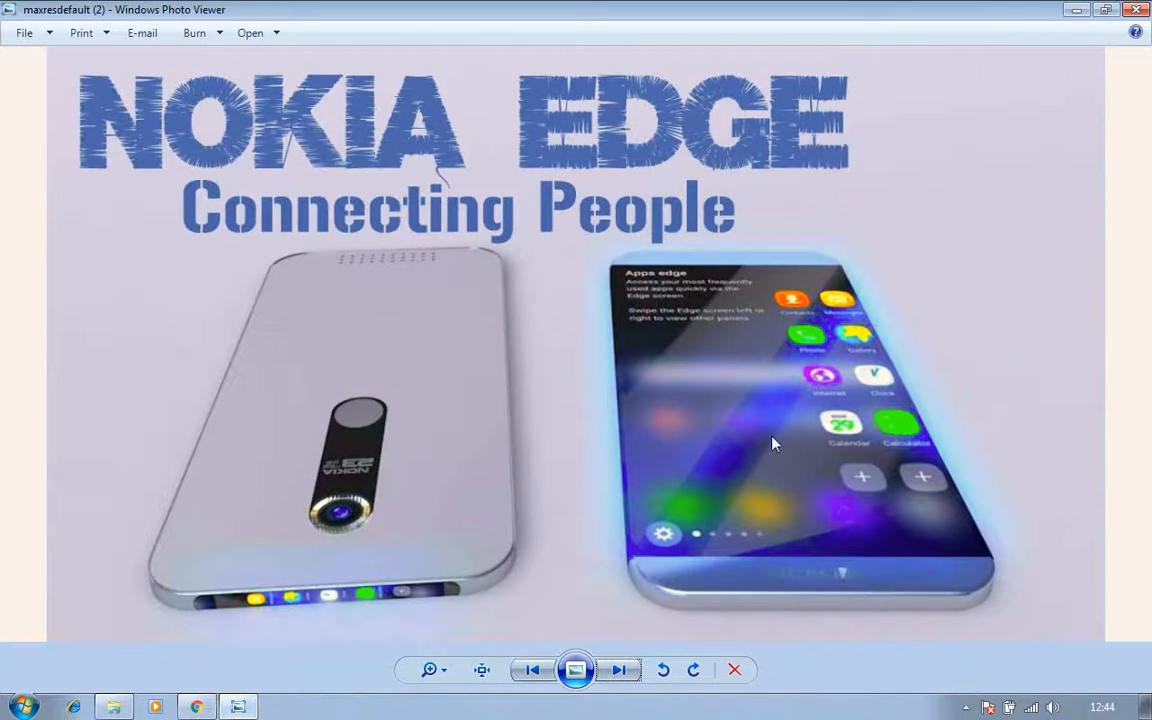
mouse_move(500, 597)
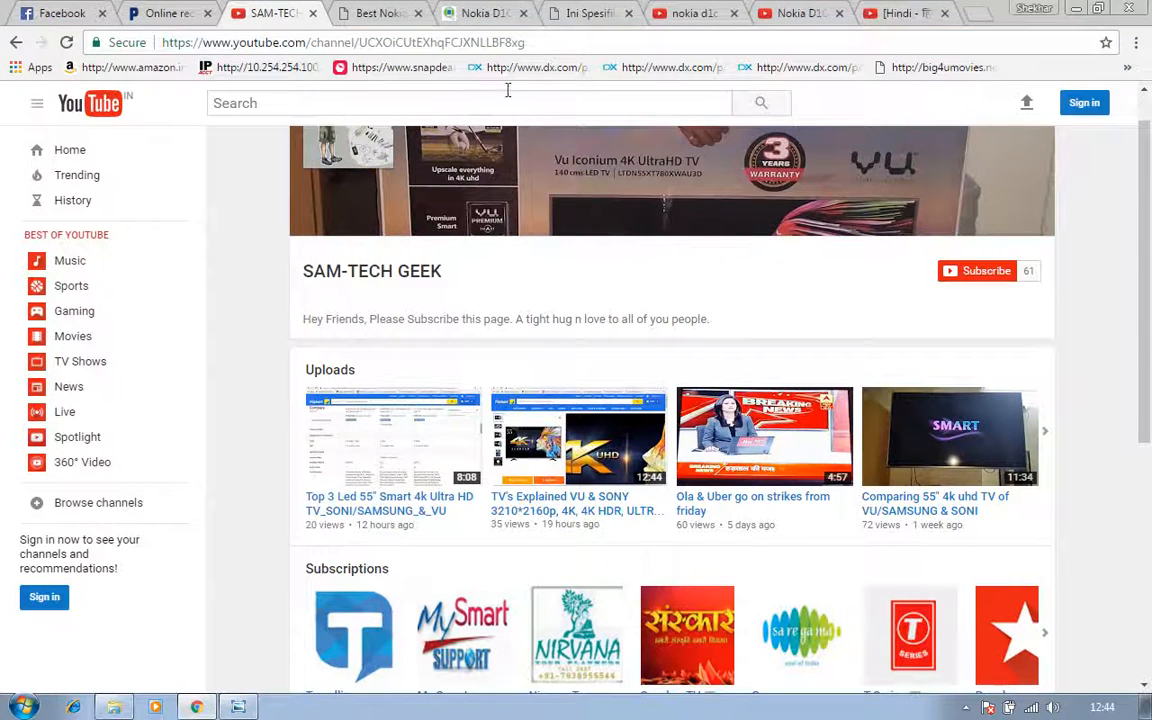
click(485, 13)
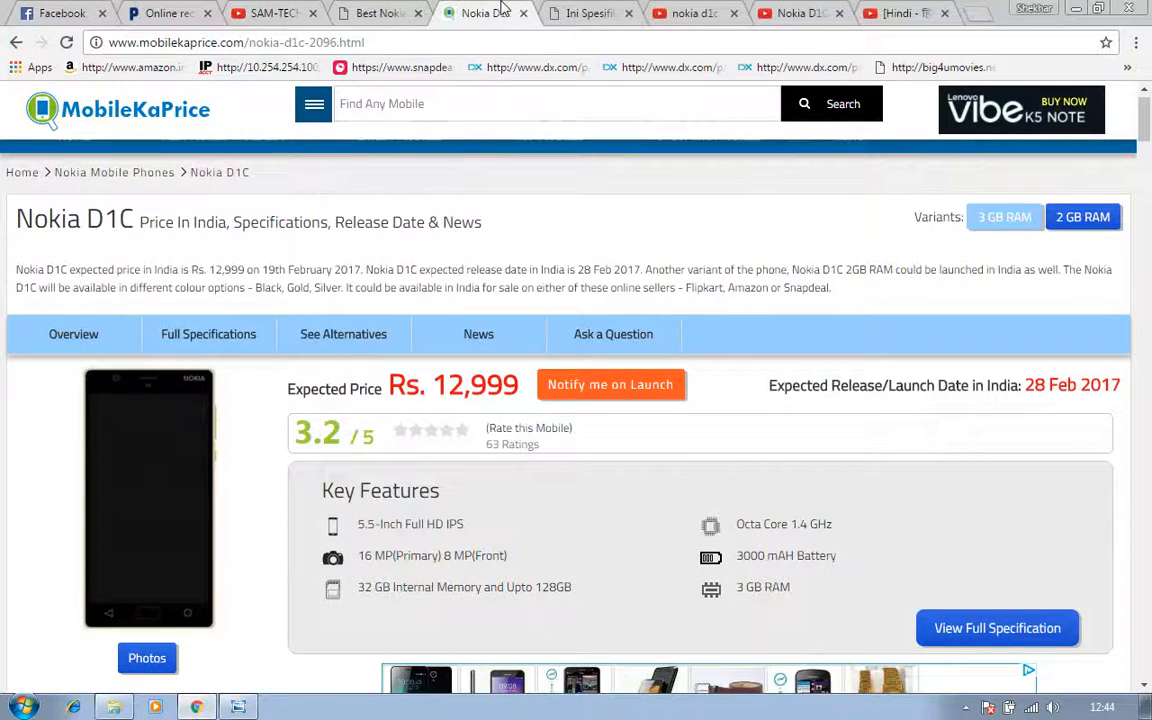
mouse_move(940, 303)
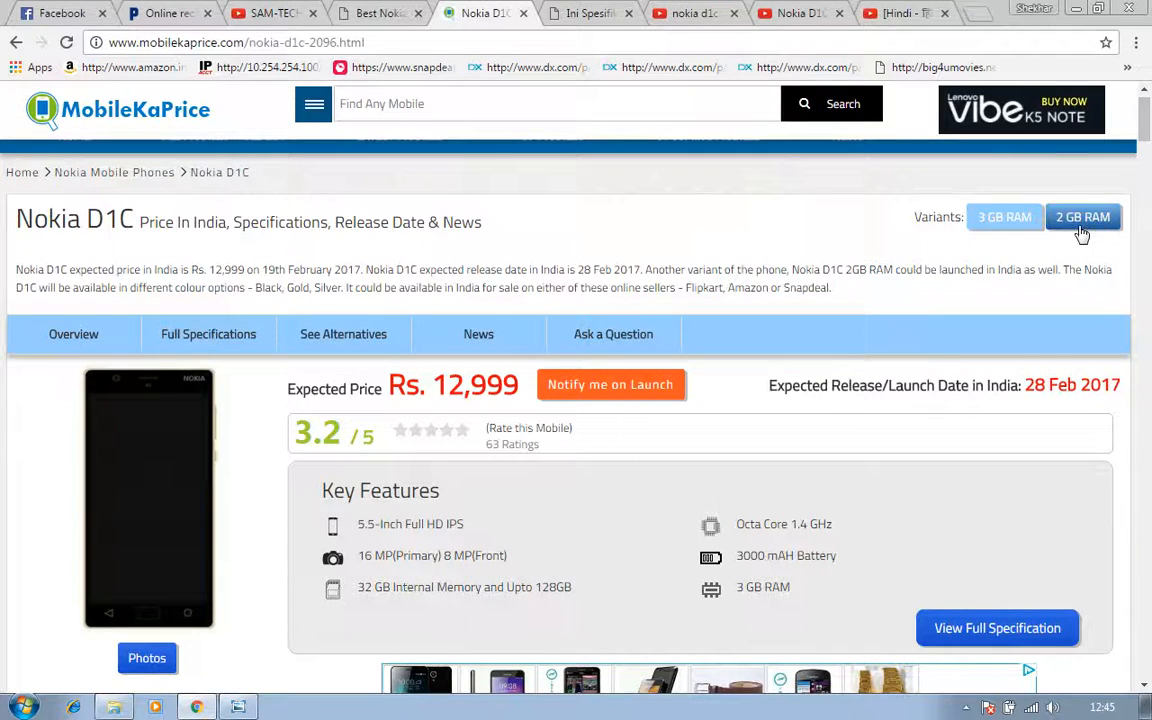
click(1083, 217)
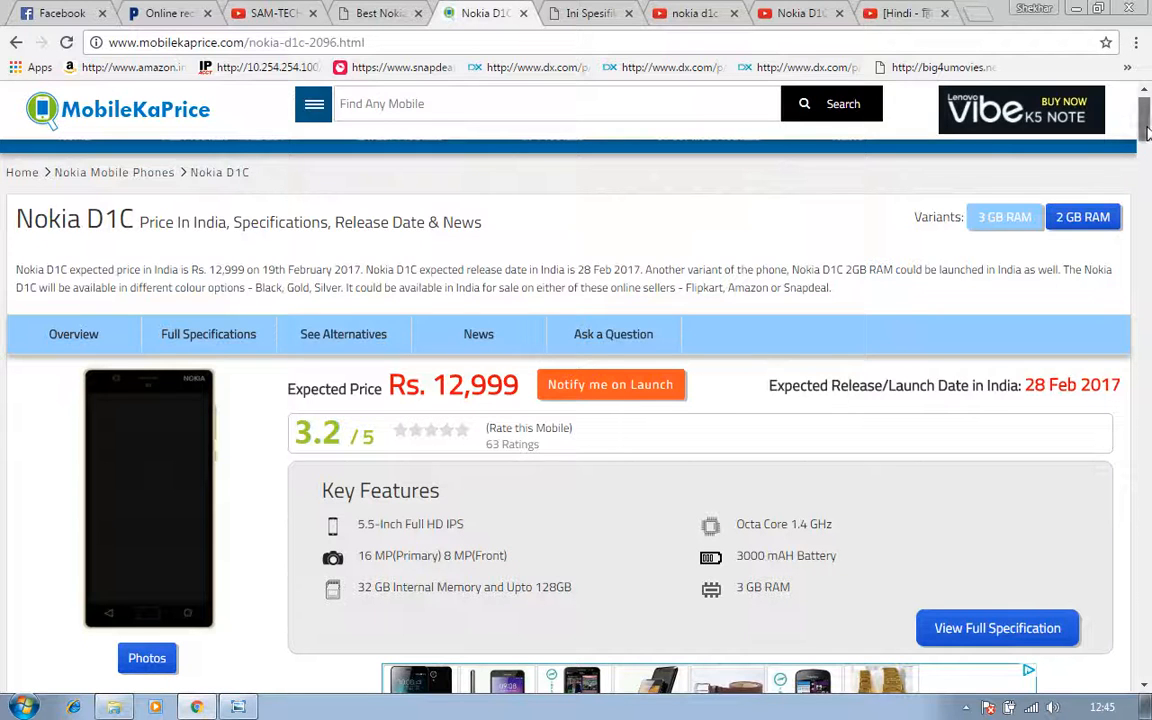
scroll(down, 3)
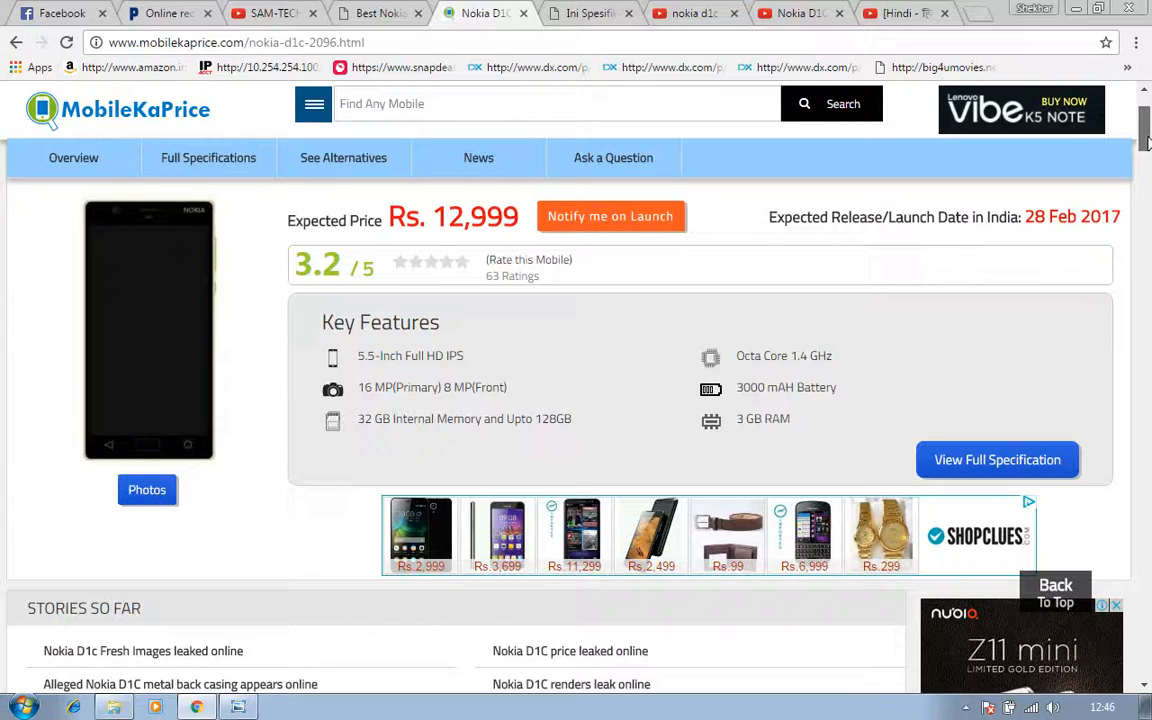
scroll(down, 3)
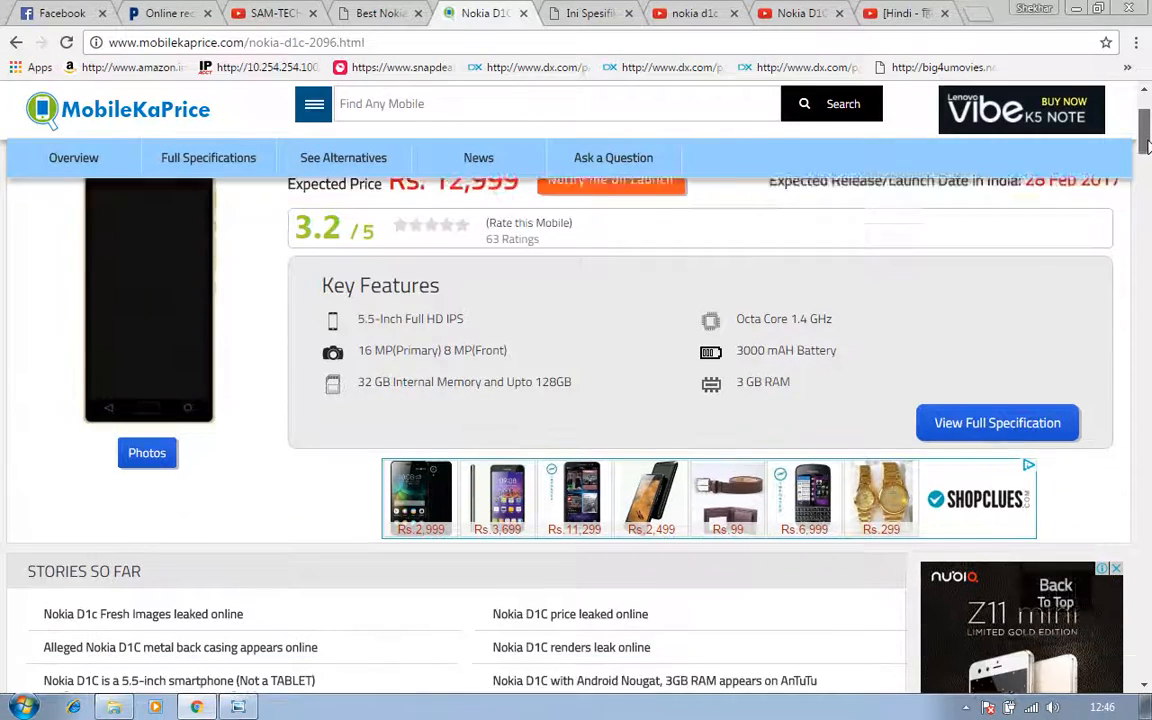
scroll(down, 3)
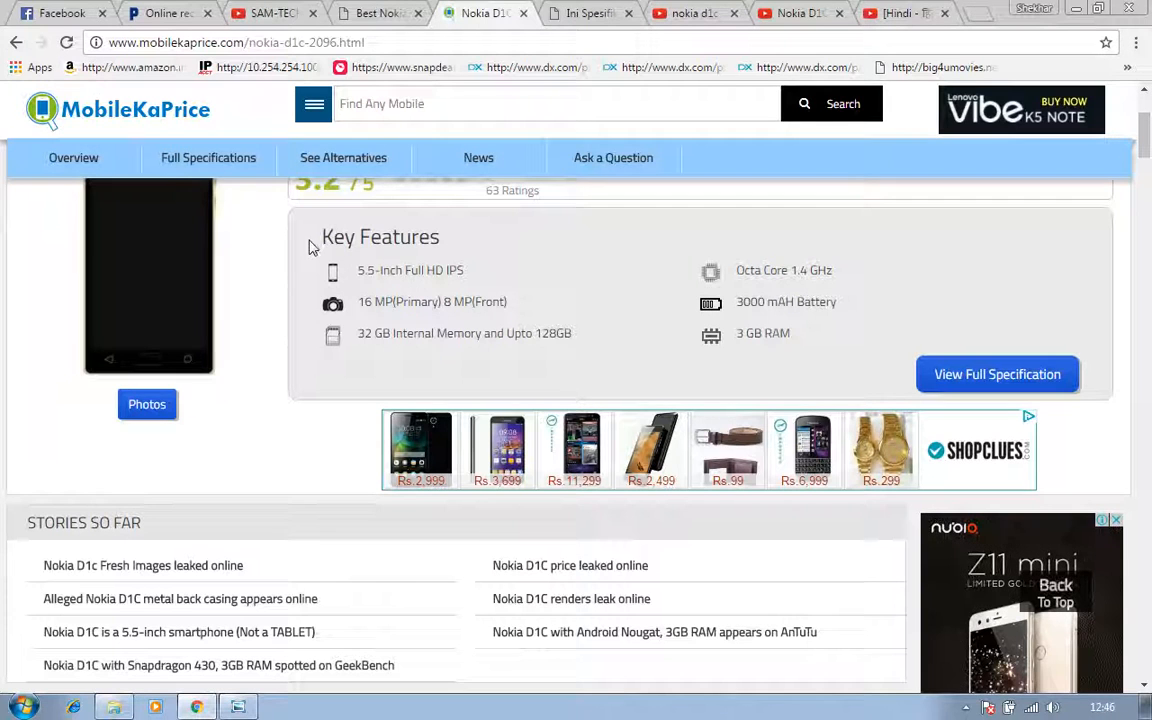
double_click(380, 237)
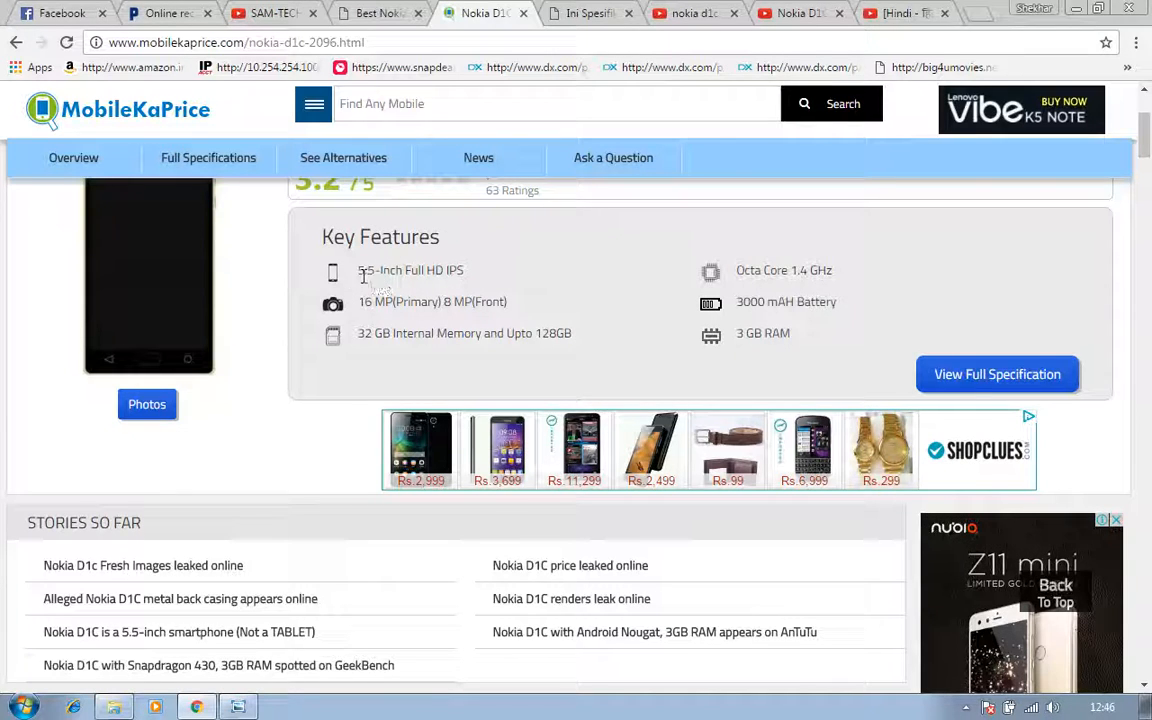
mouse_move(406, 275)
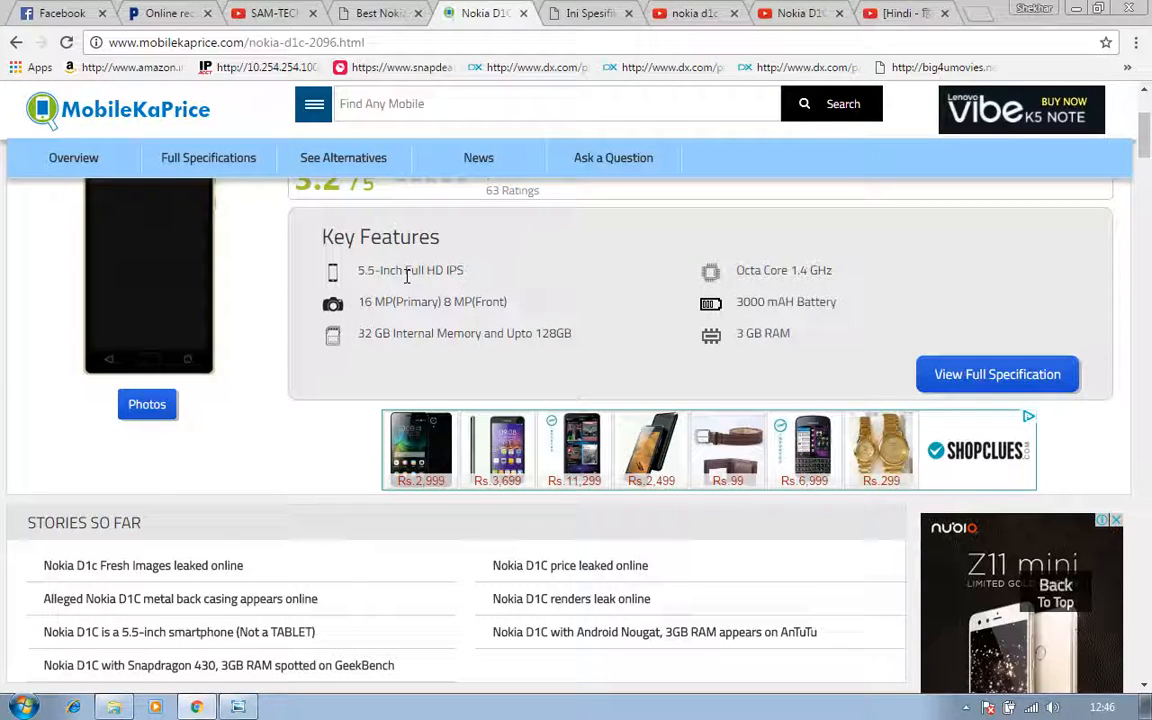
mouse_move(520, 299)
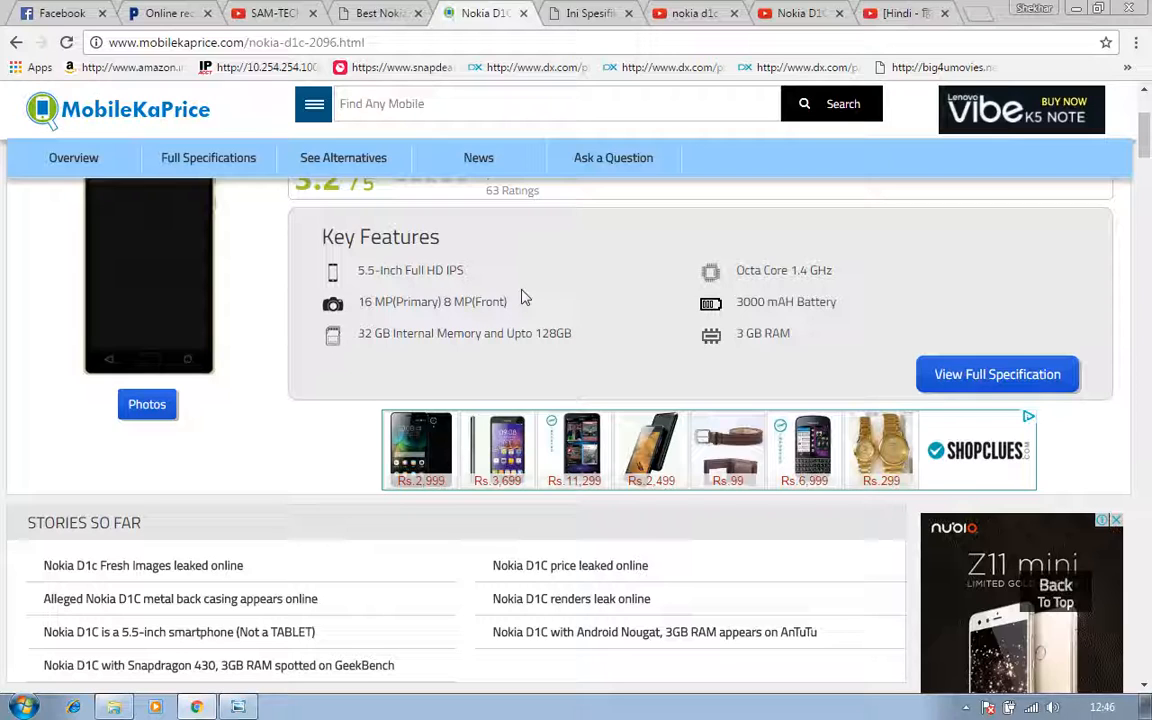
mouse_move(835, 300)
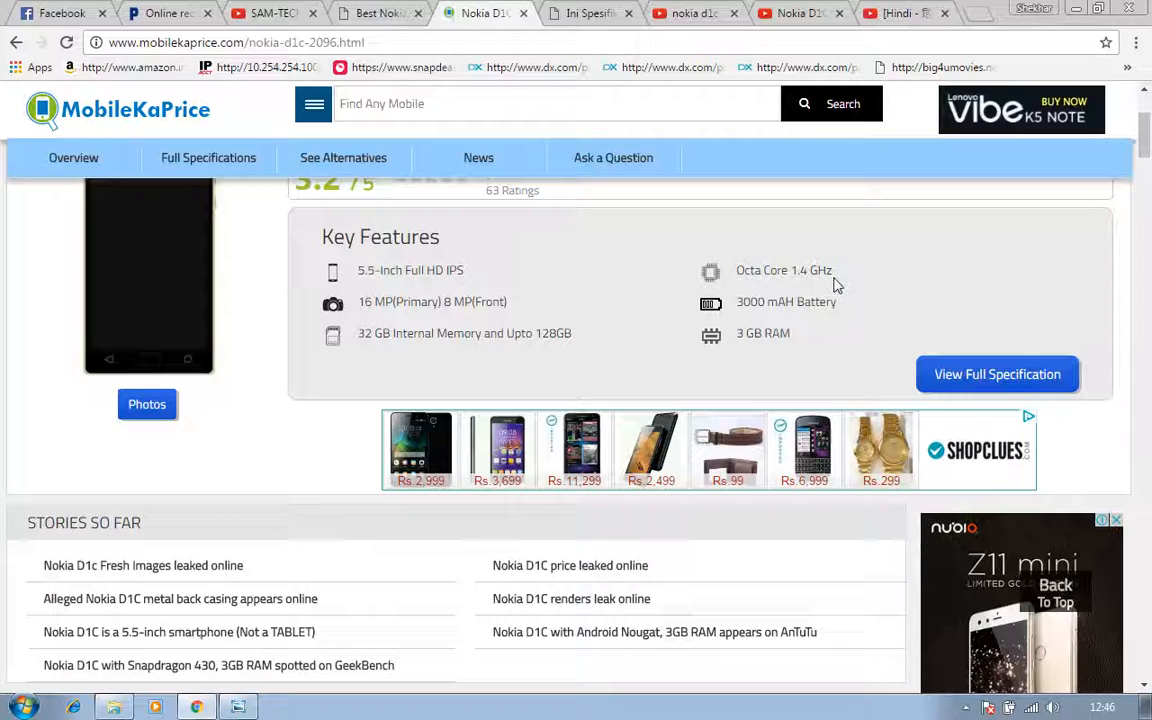
mouse_move(410, 318)
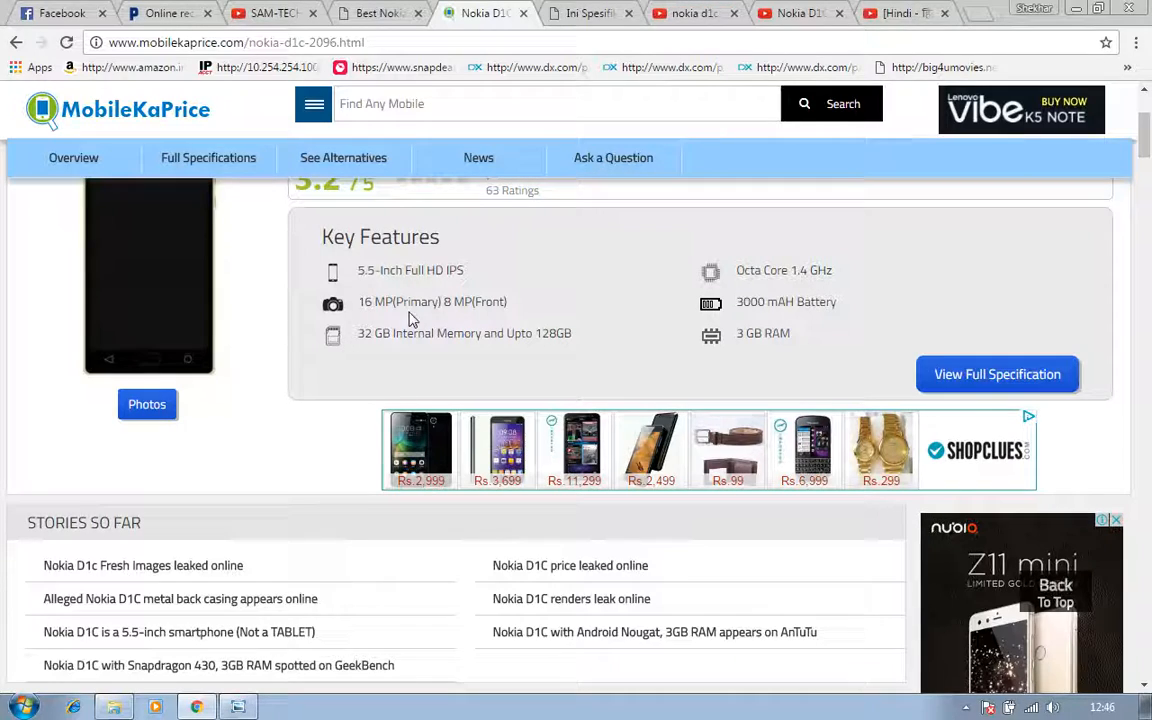
double_click(393, 301)
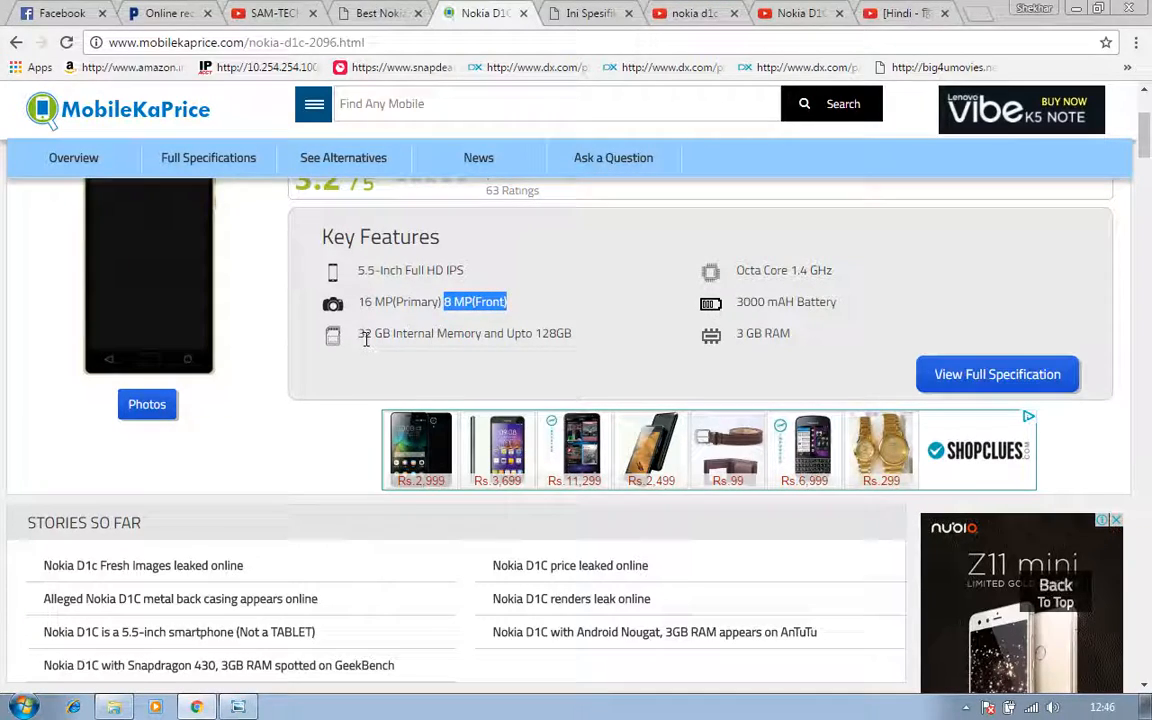
mouse_move(570, 350)
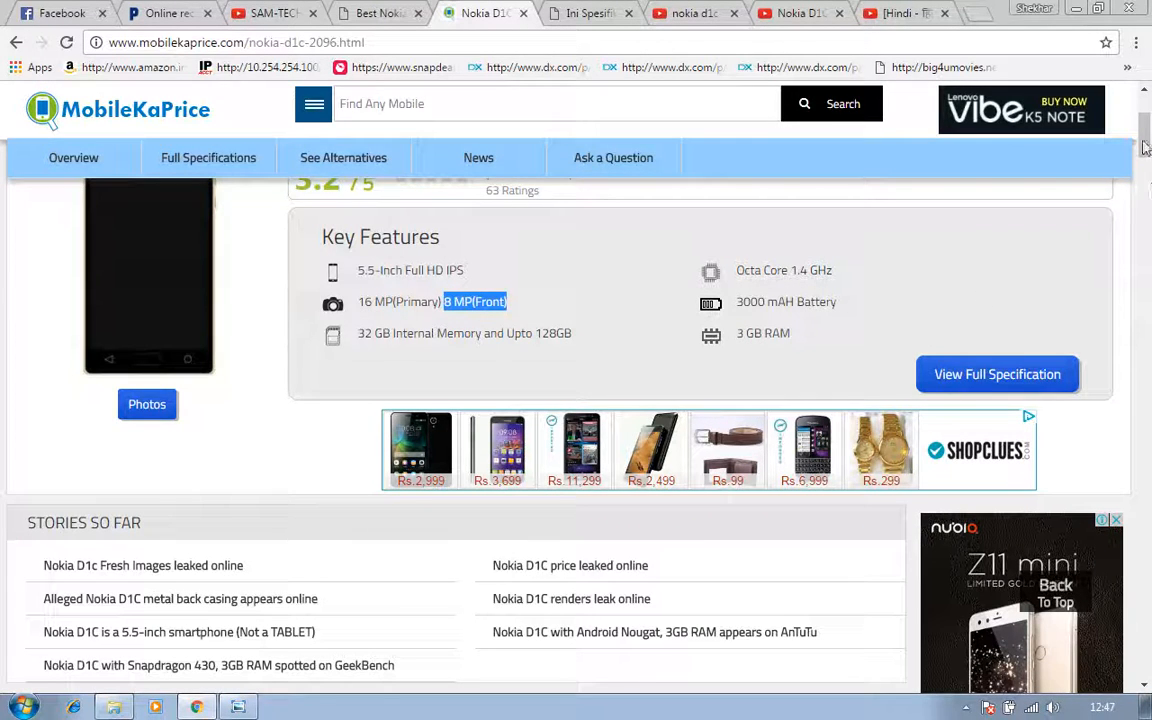
Scroll past Stories So Far to the General, Design and Display spec tables (Android 7.0, 1080x1920).
scroll(down, 3)
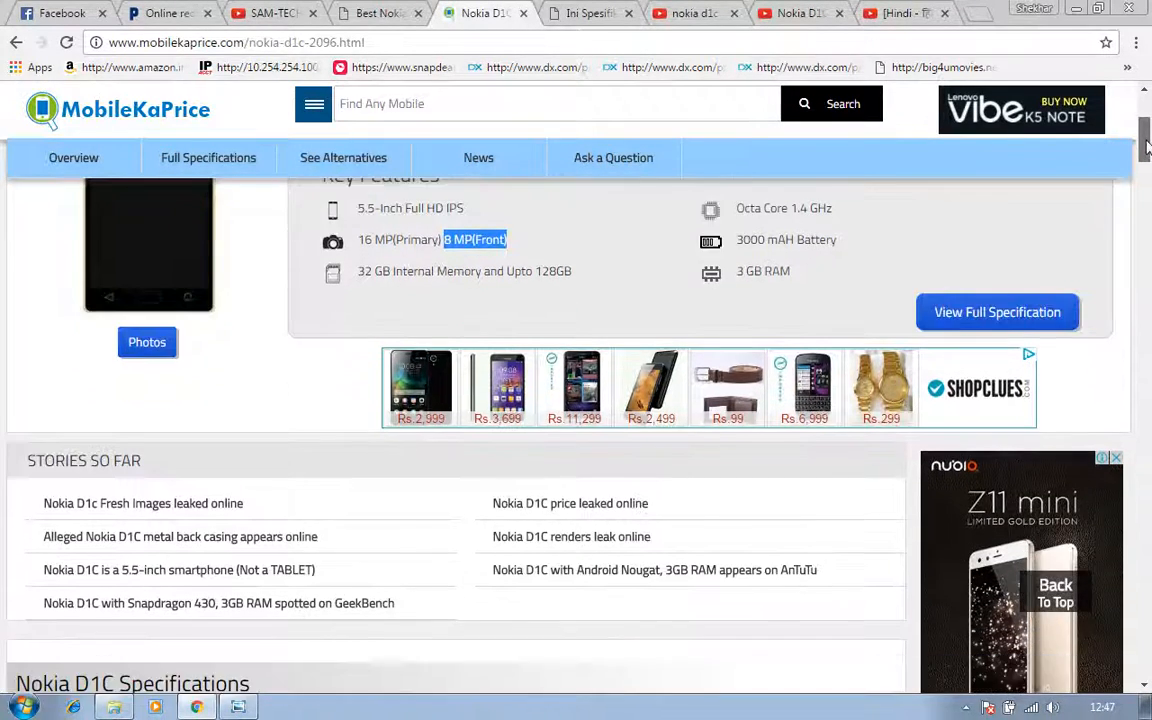
scroll(down, 3)
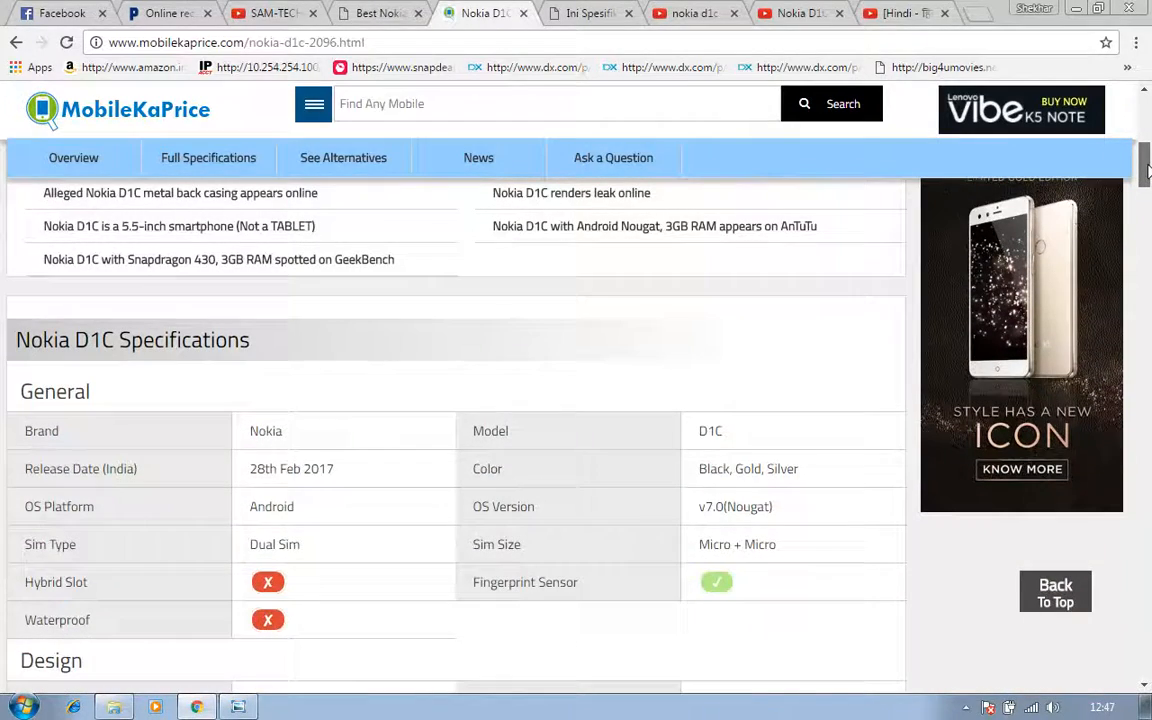
scroll(down, 3)
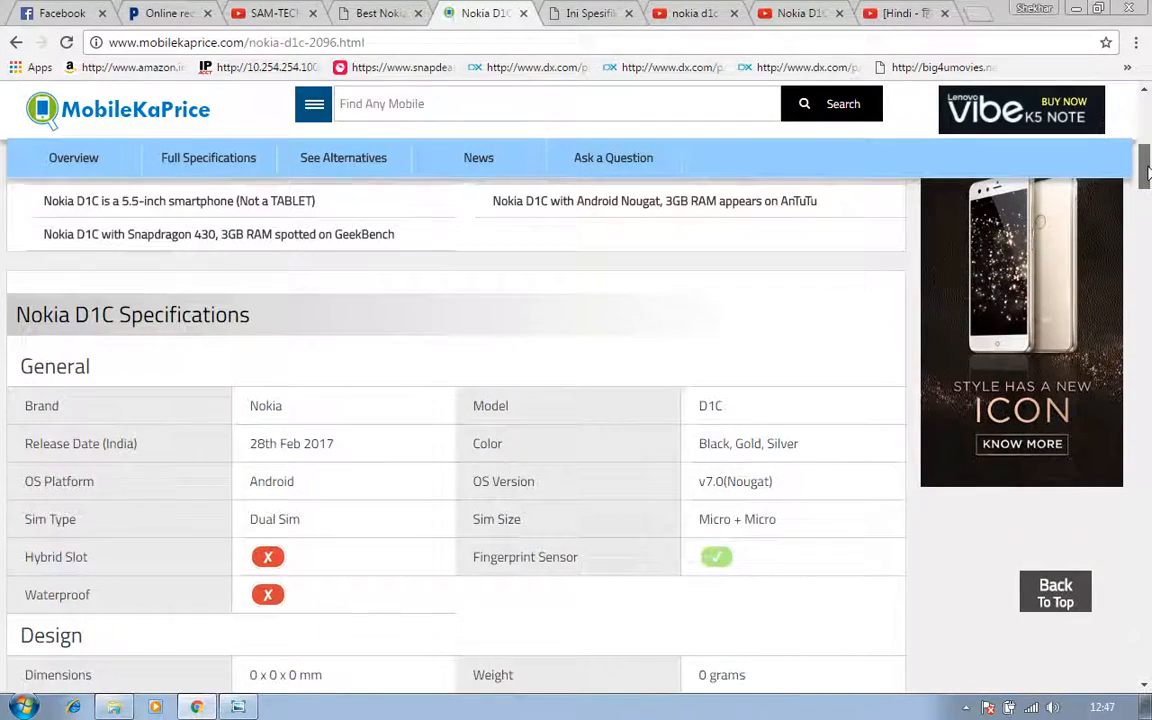
scroll(down, 3)
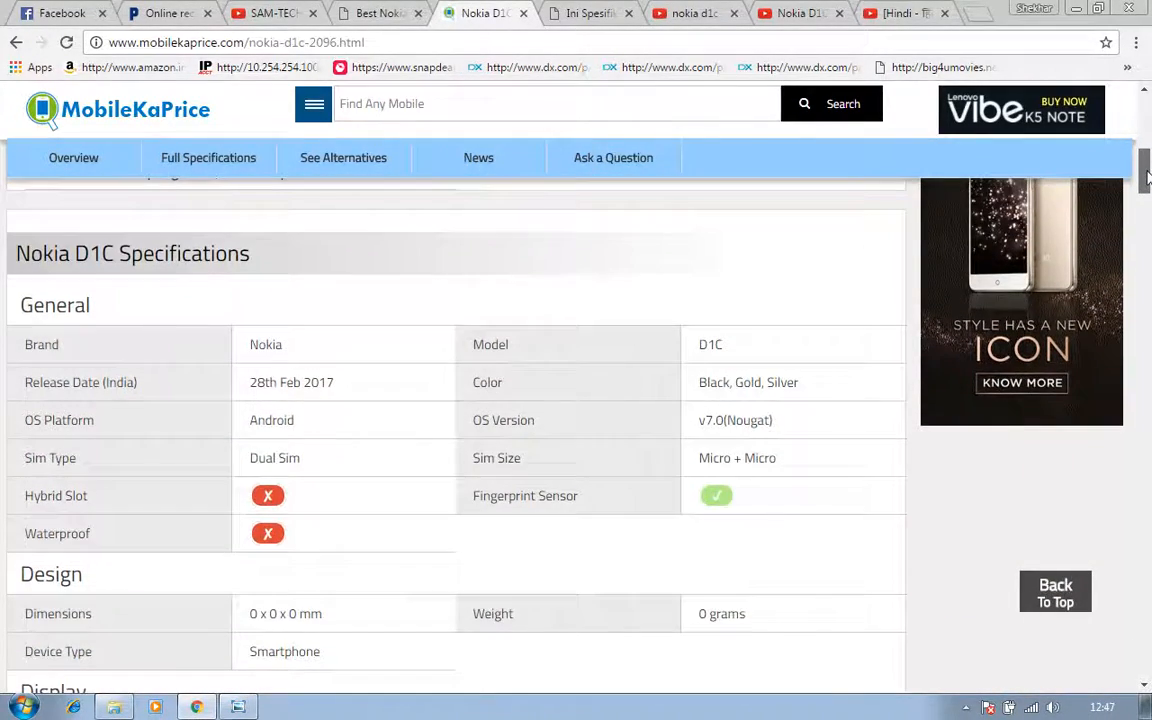
scroll(down, 3)
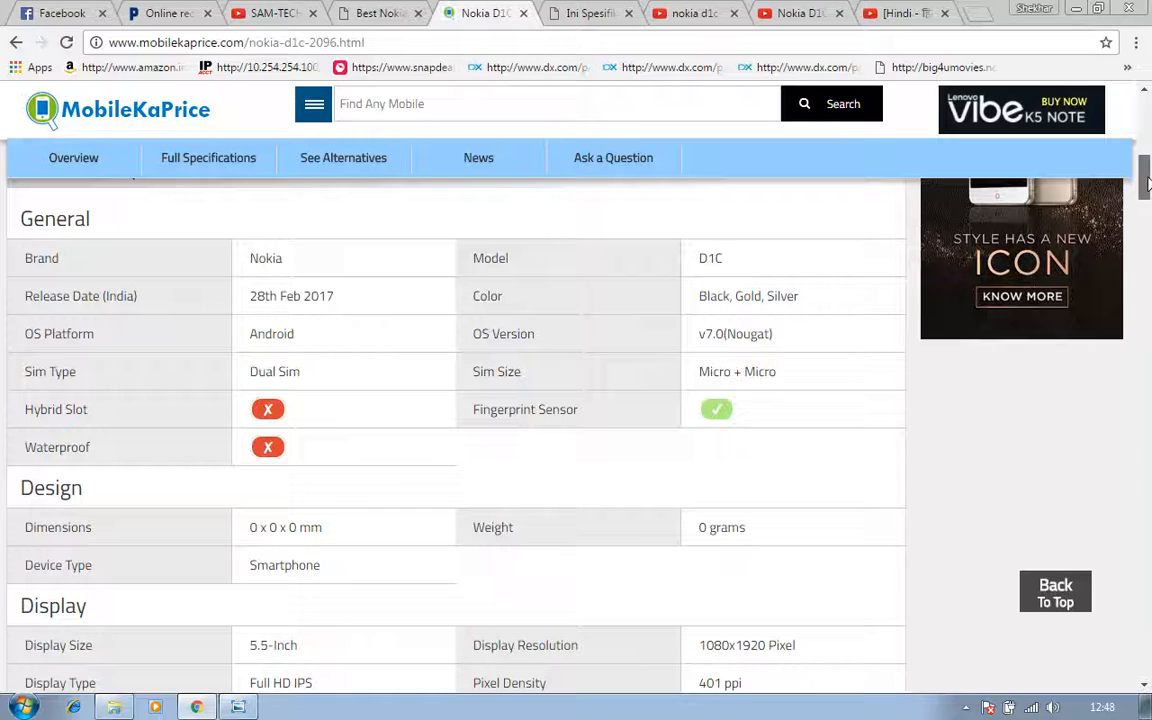
scroll(down, 3)
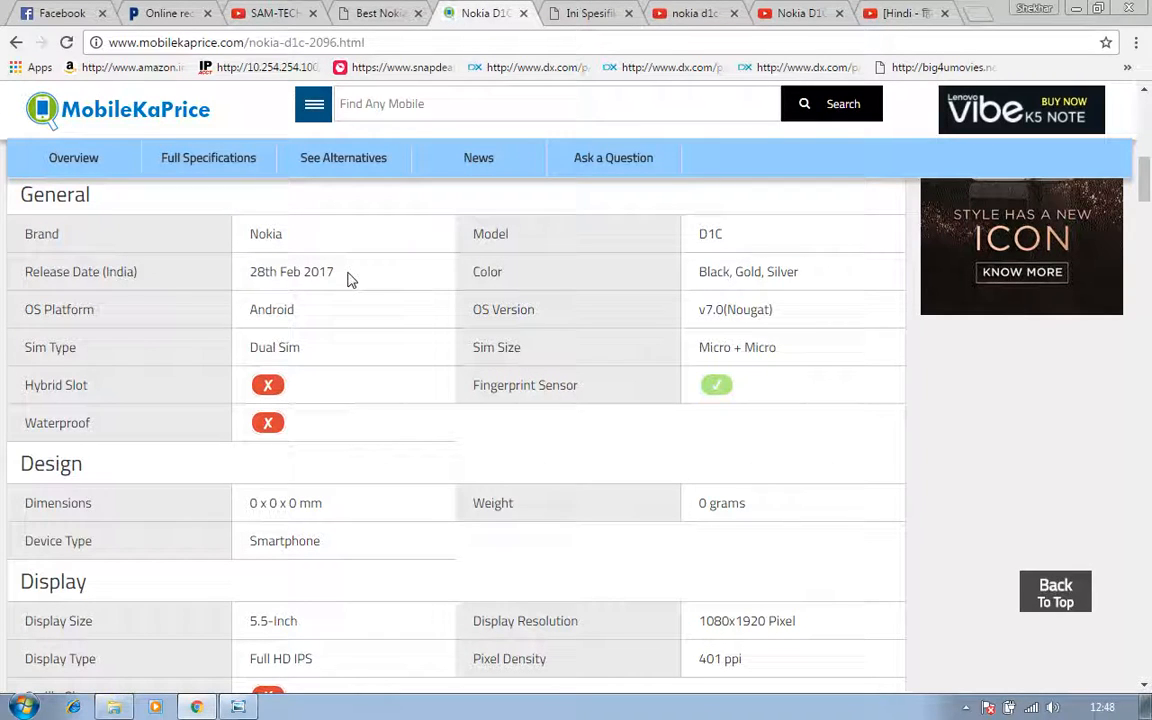
double_click(291, 271)
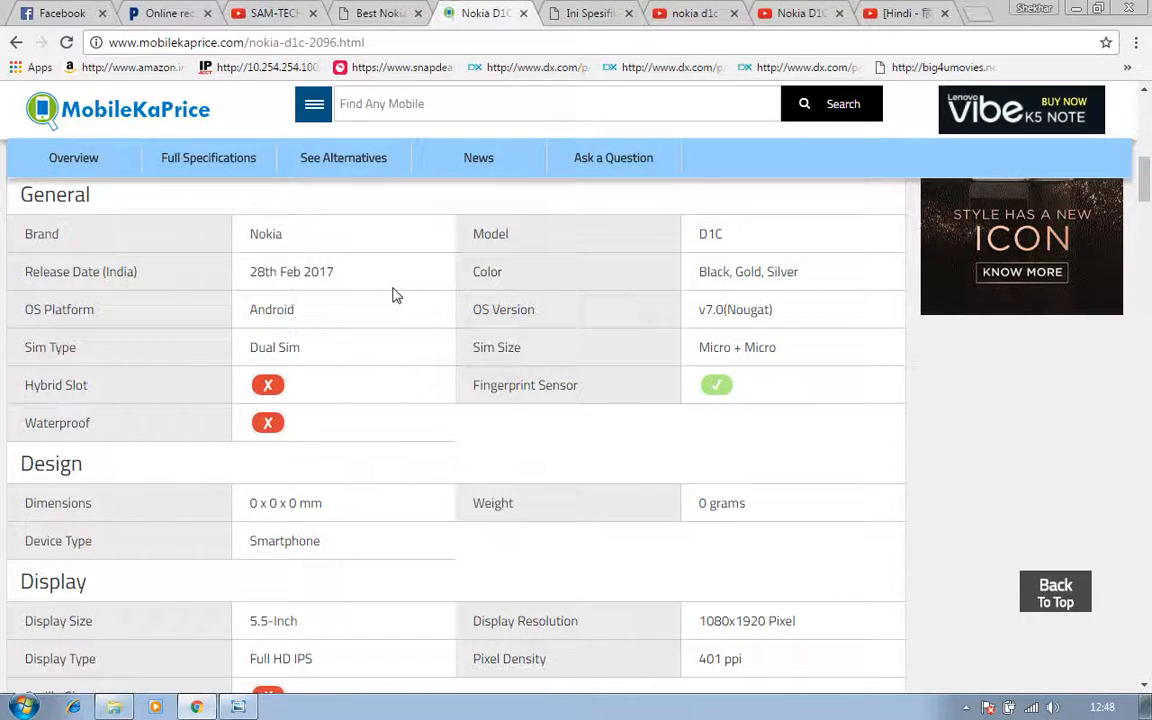
mouse_move(373, 282)
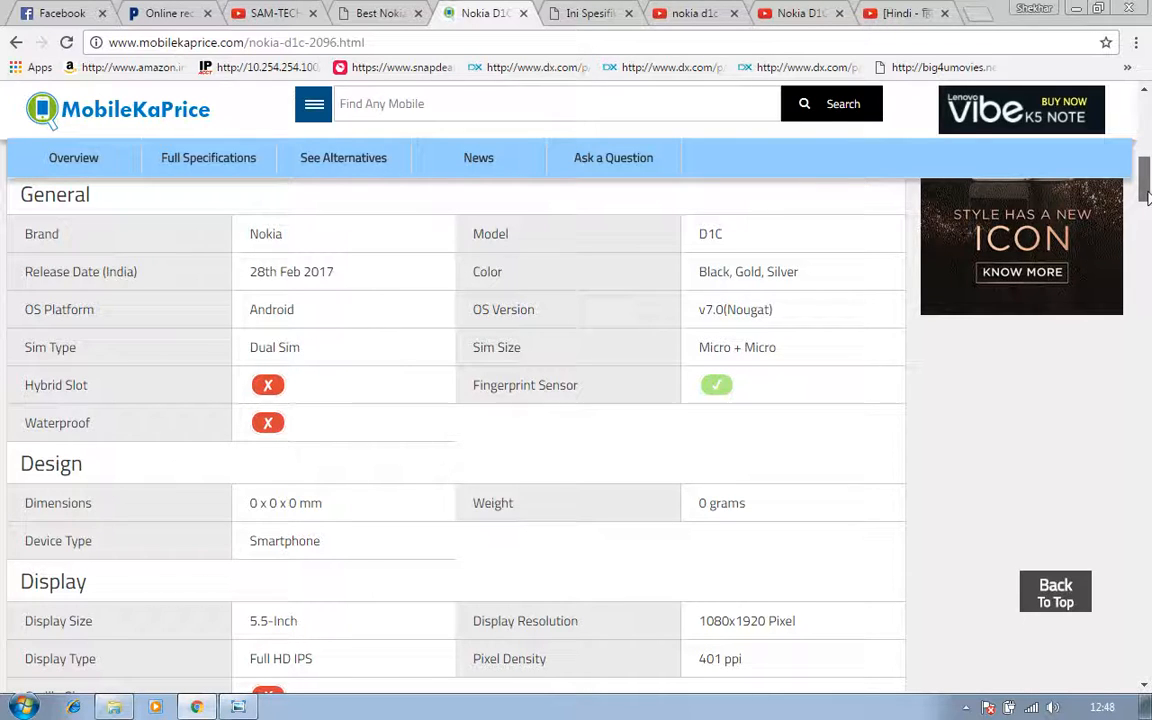
scroll(down, 3)
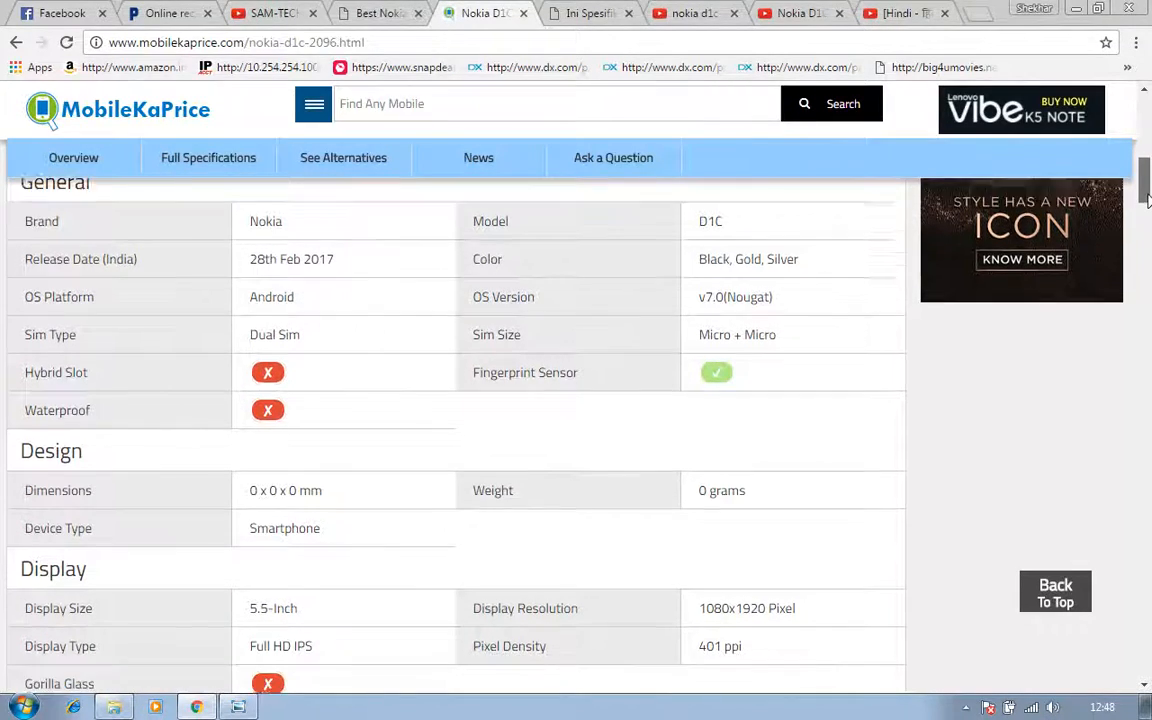
scroll(down, 3)
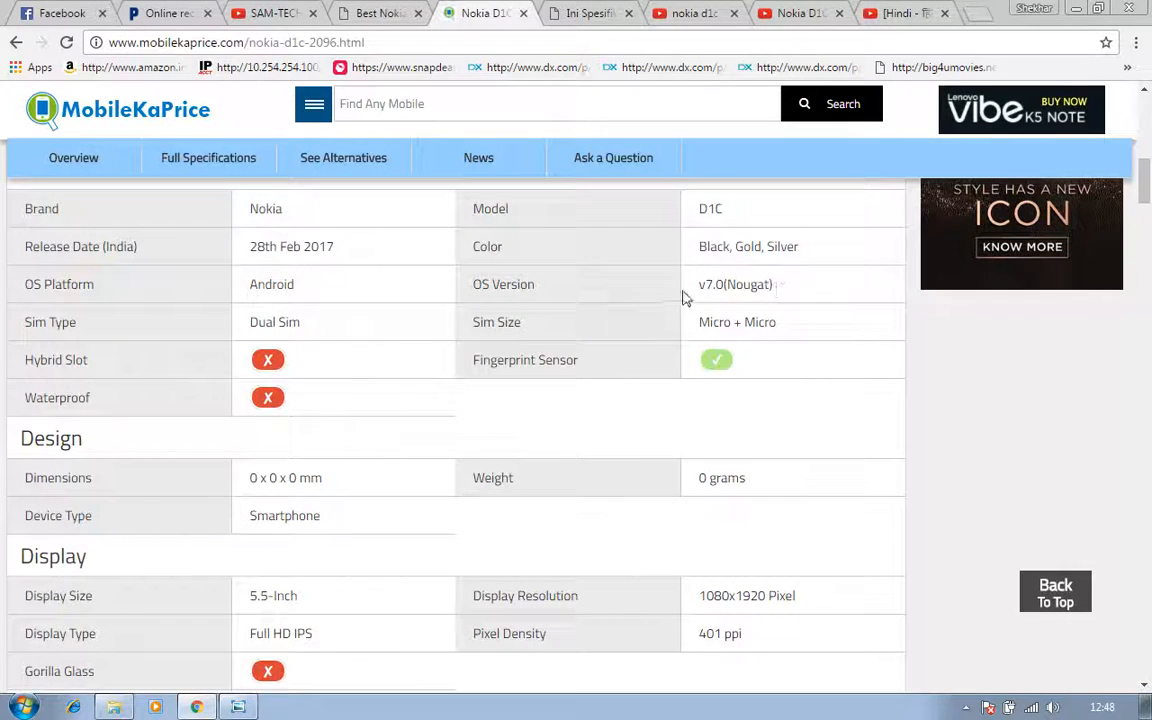
mouse_move(750, 285)
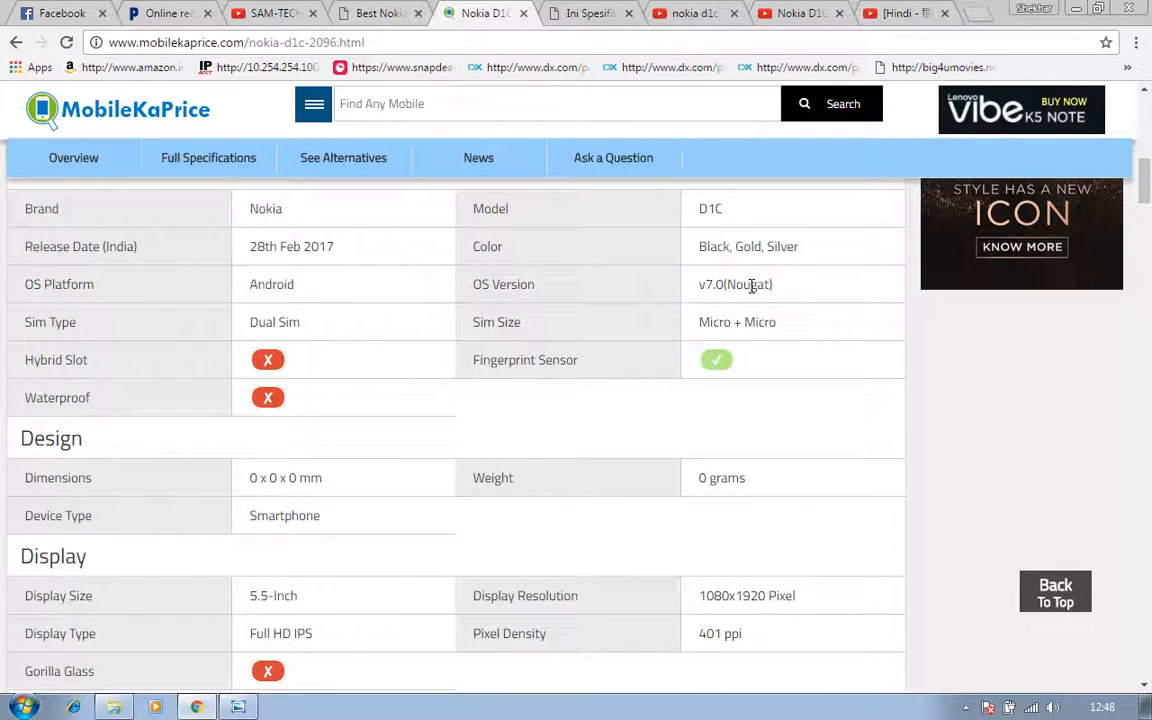
mouse_move(835, 297)
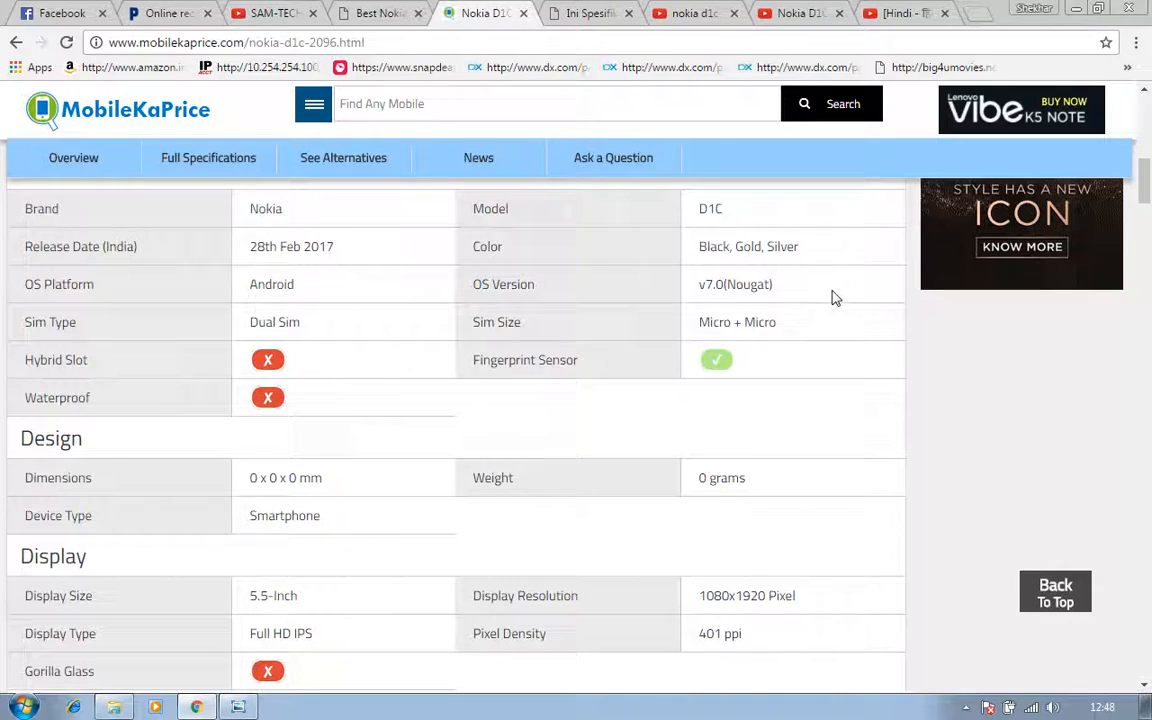
mouse_move(750, 308)
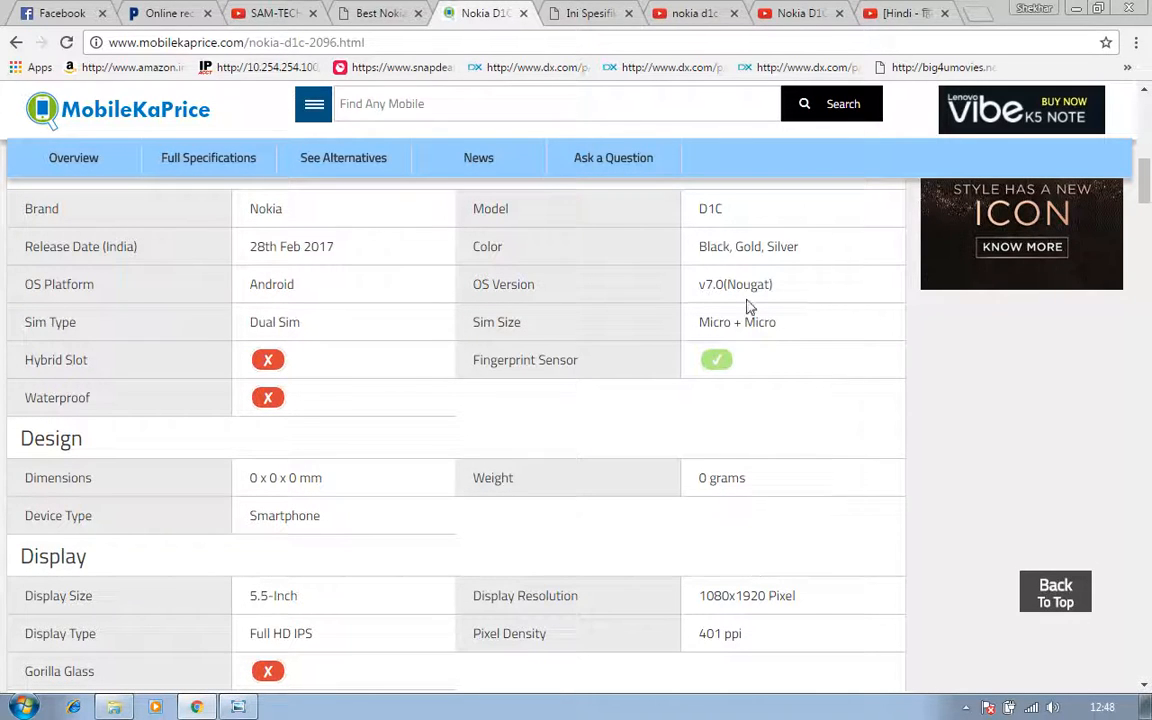
mouse_move(705, 348)
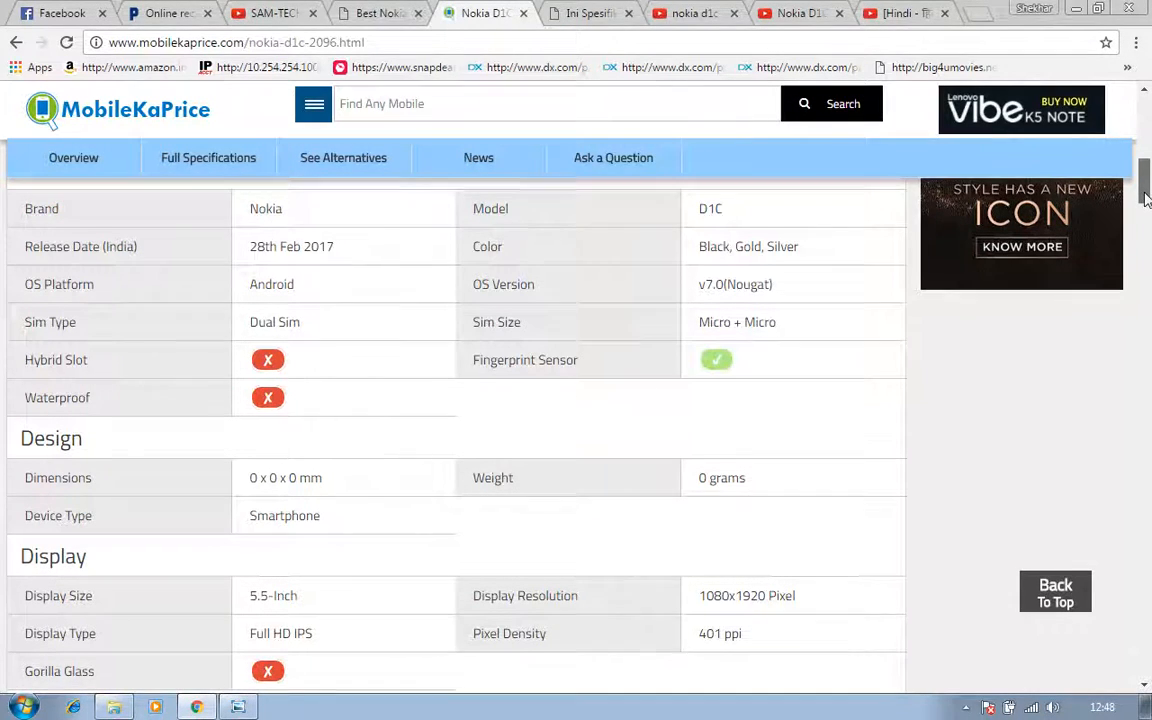
scroll(down, 3)
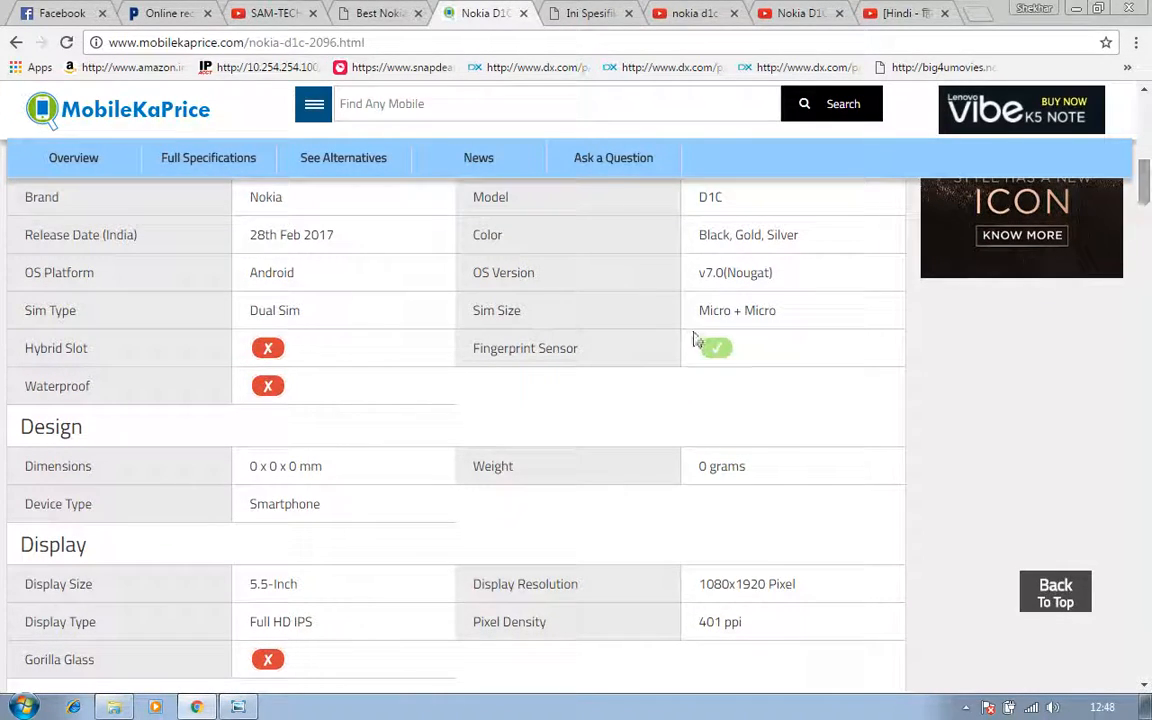
mouse_move(350, 365)
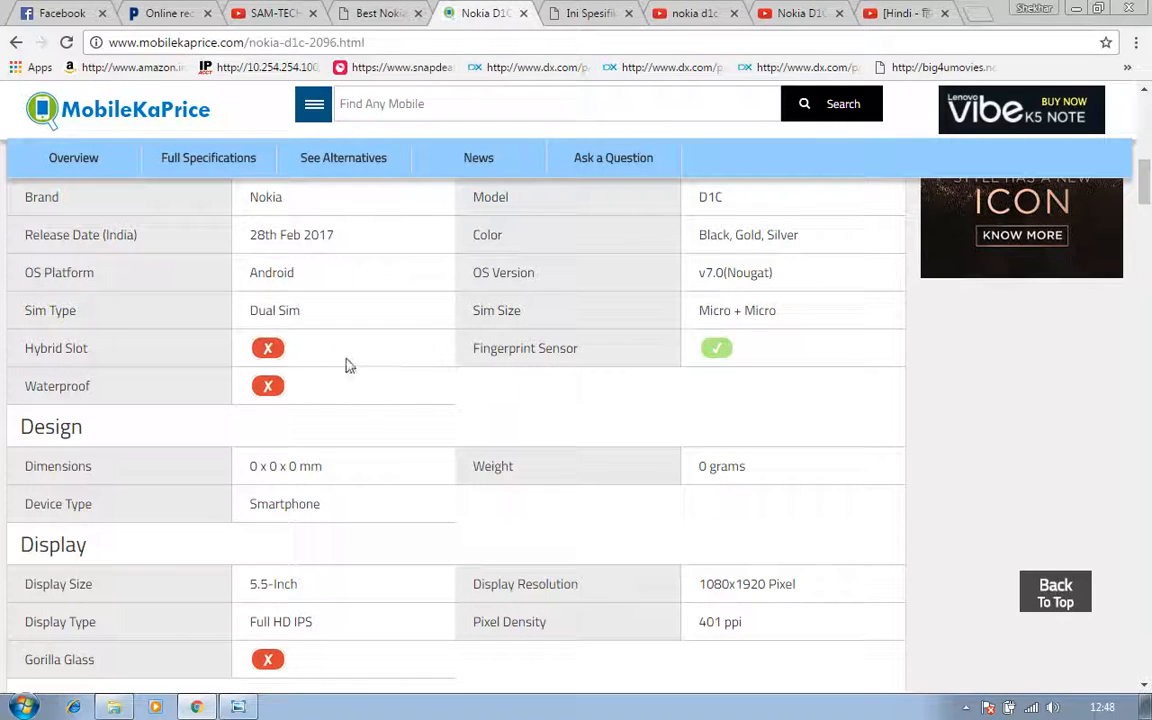
mouse_move(535, 340)
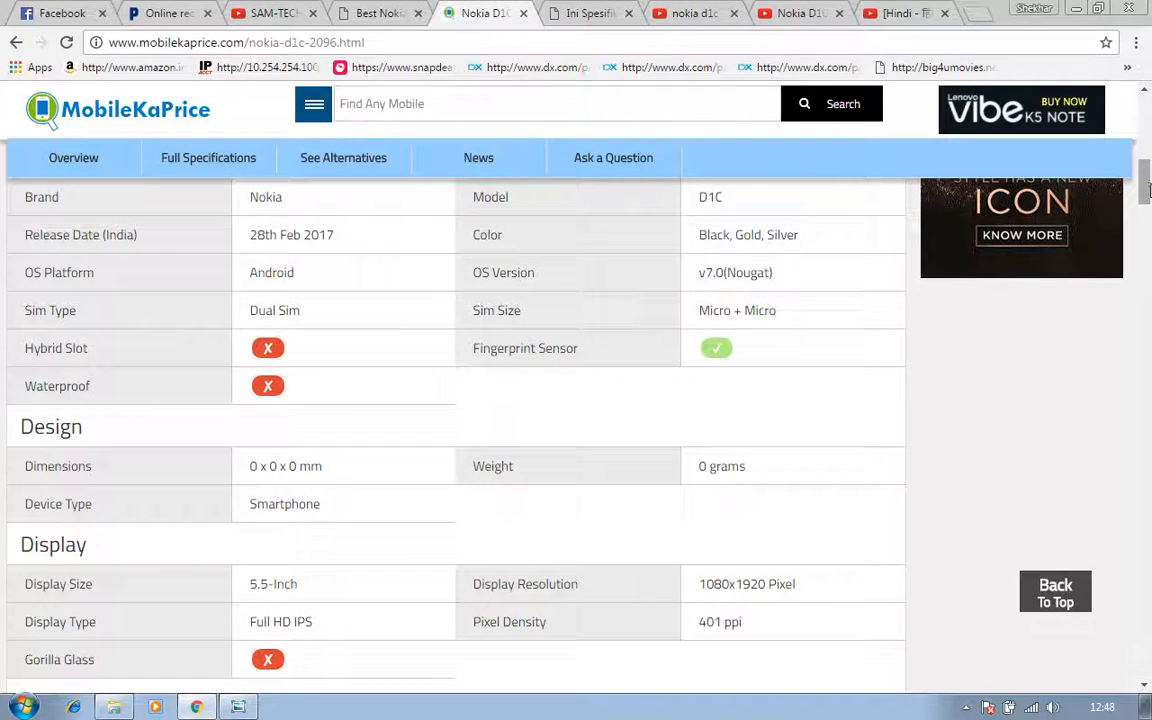
scroll(down, 3)
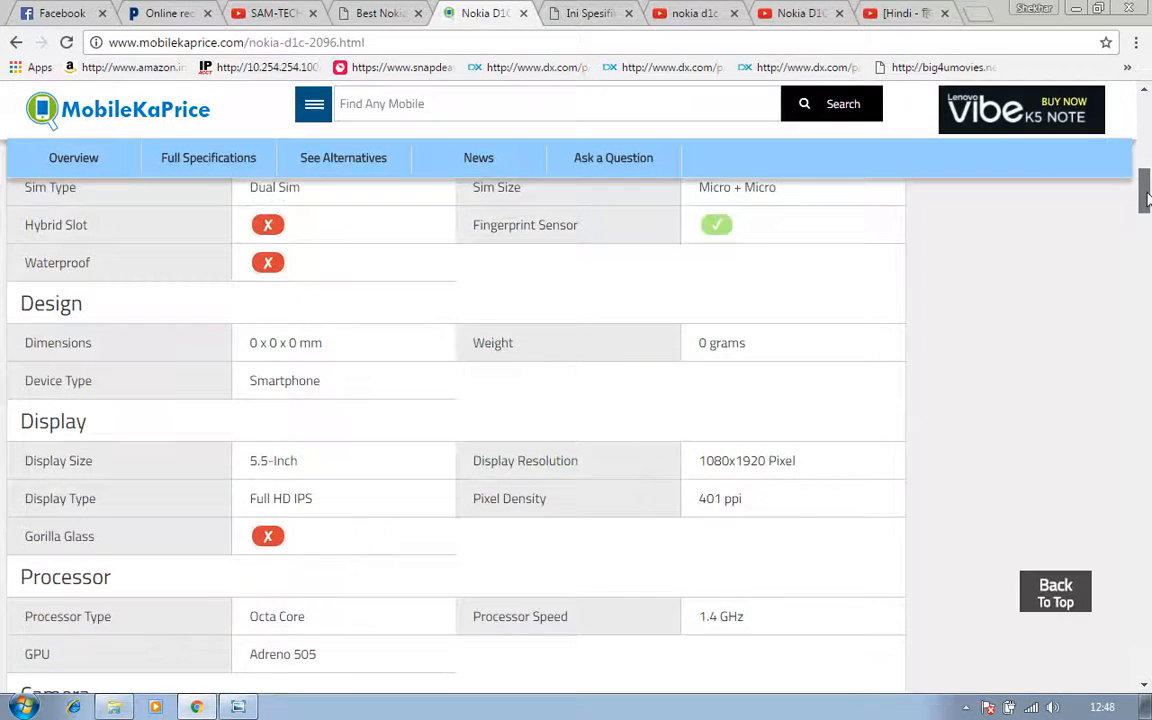
scroll(down, 3)
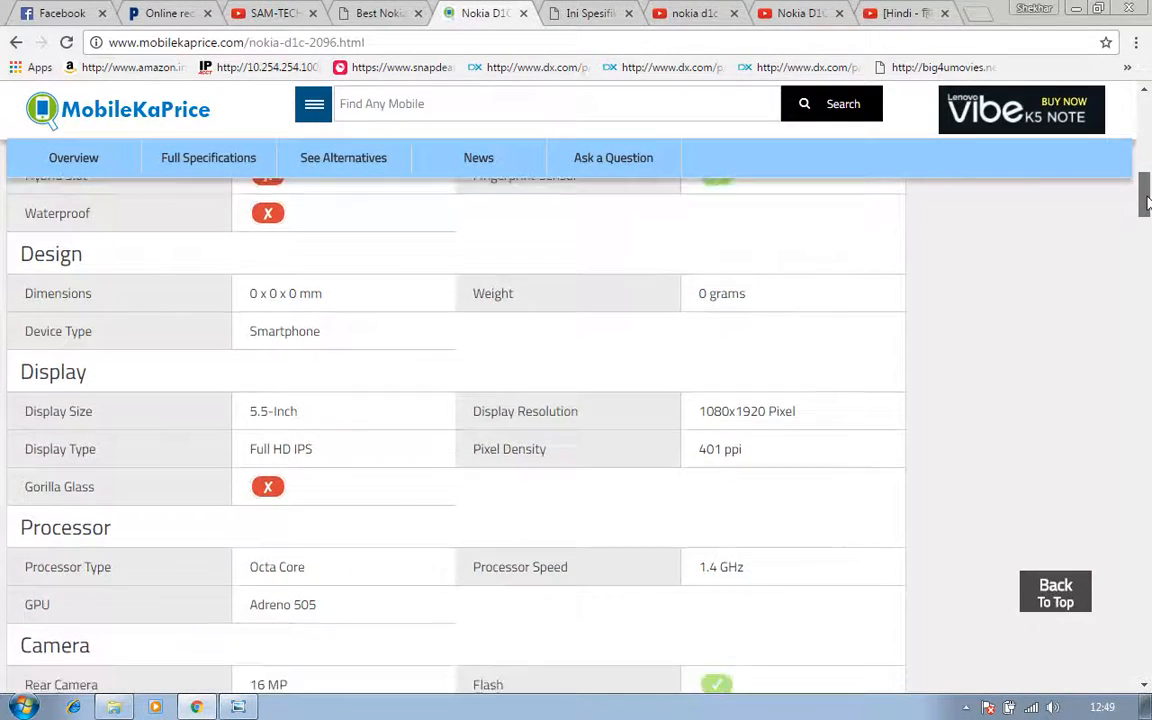
scroll(down, 3)
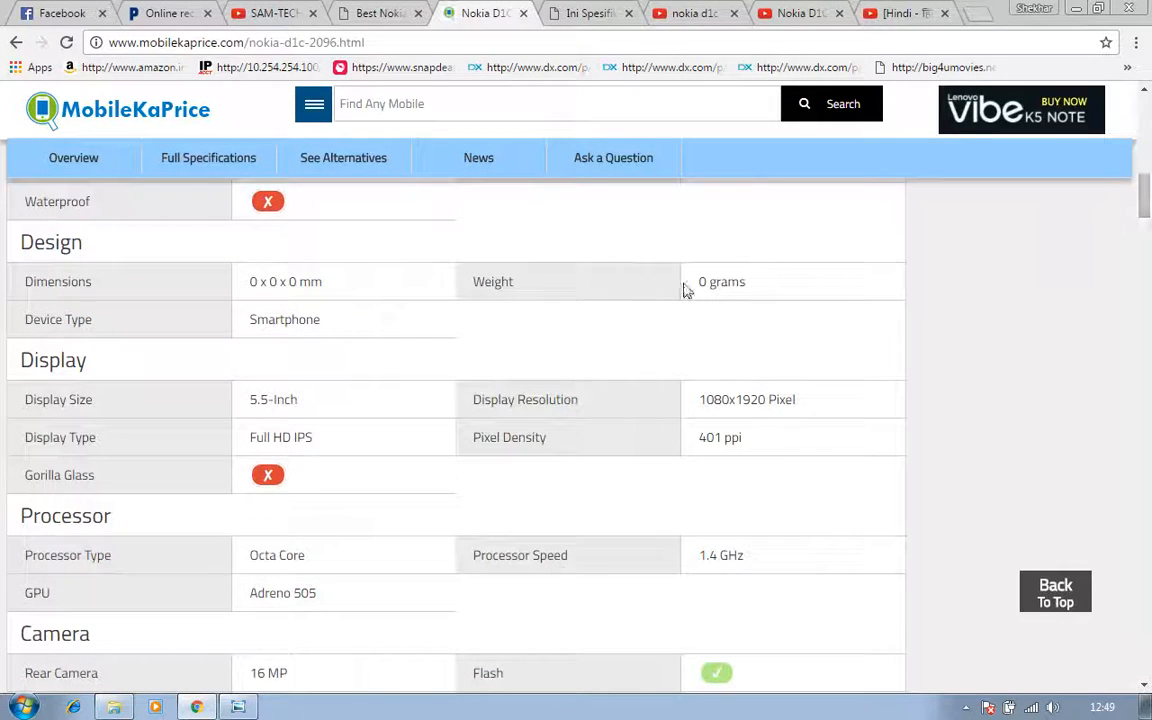
double_click(310, 281)
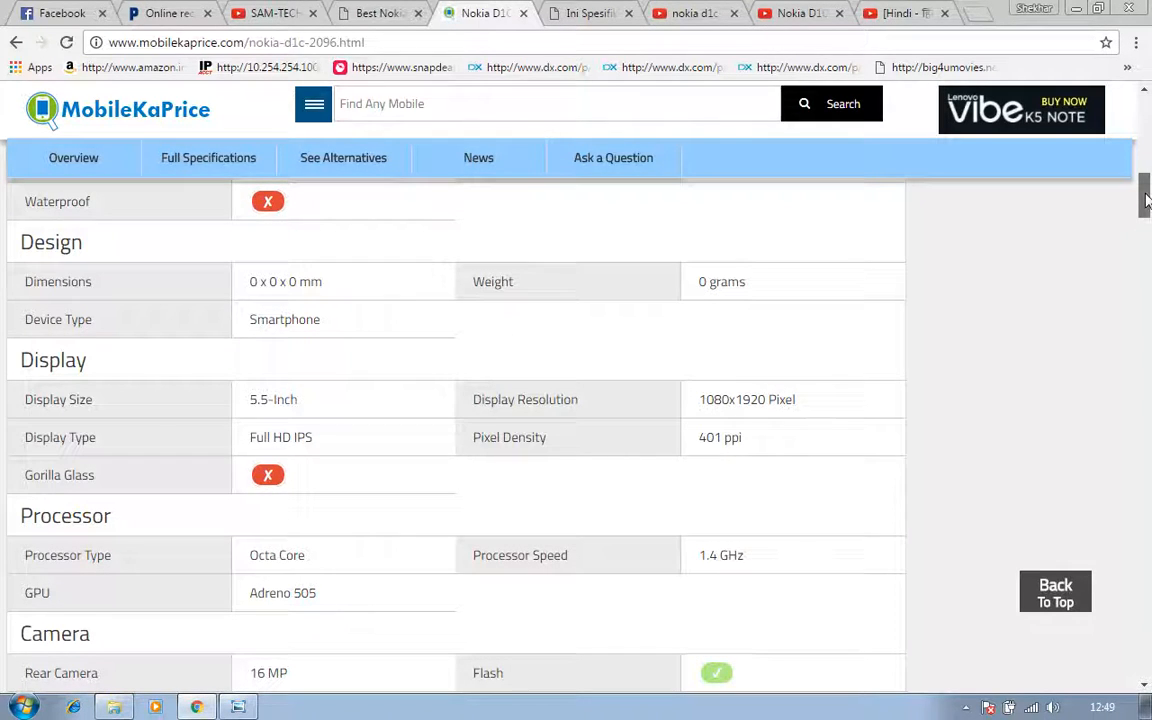
scroll(down, 3)
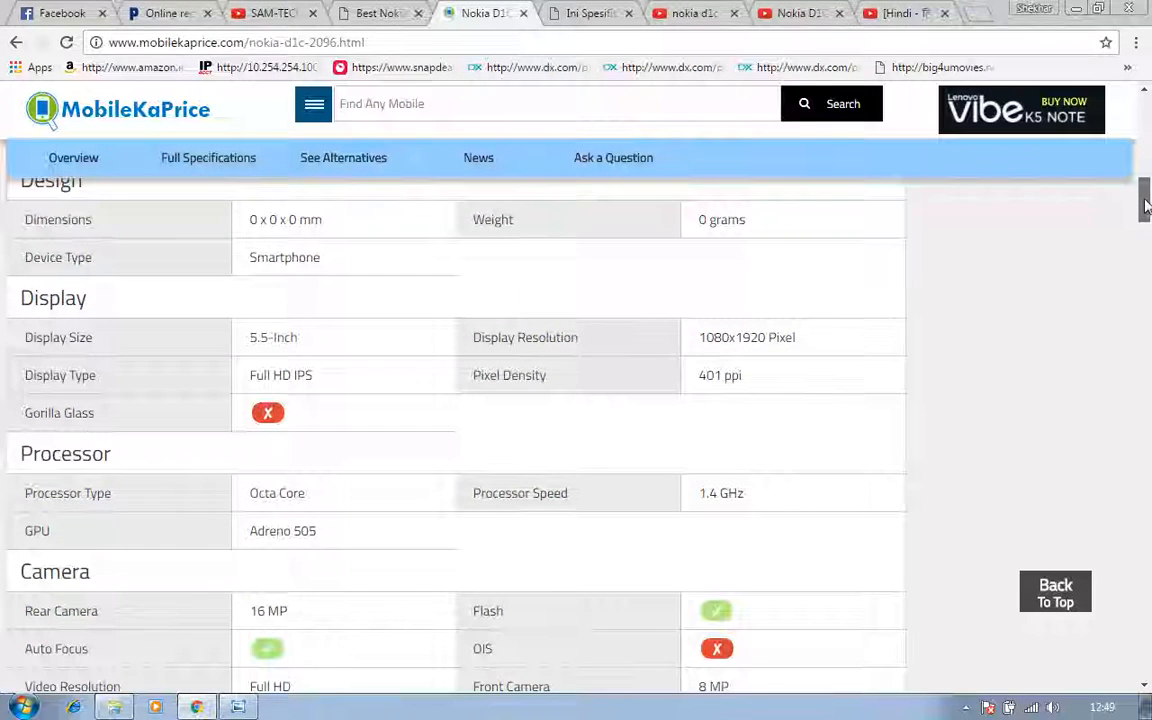
scroll(down, 3)
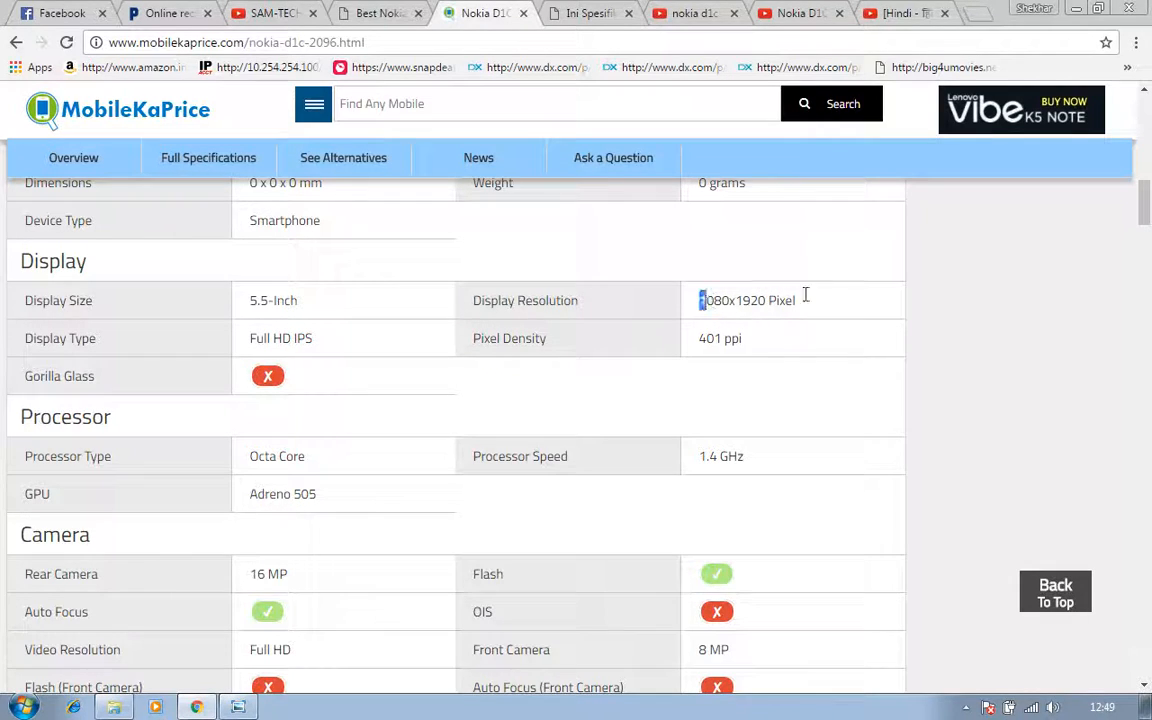
drag(700, 300, 795, 300)
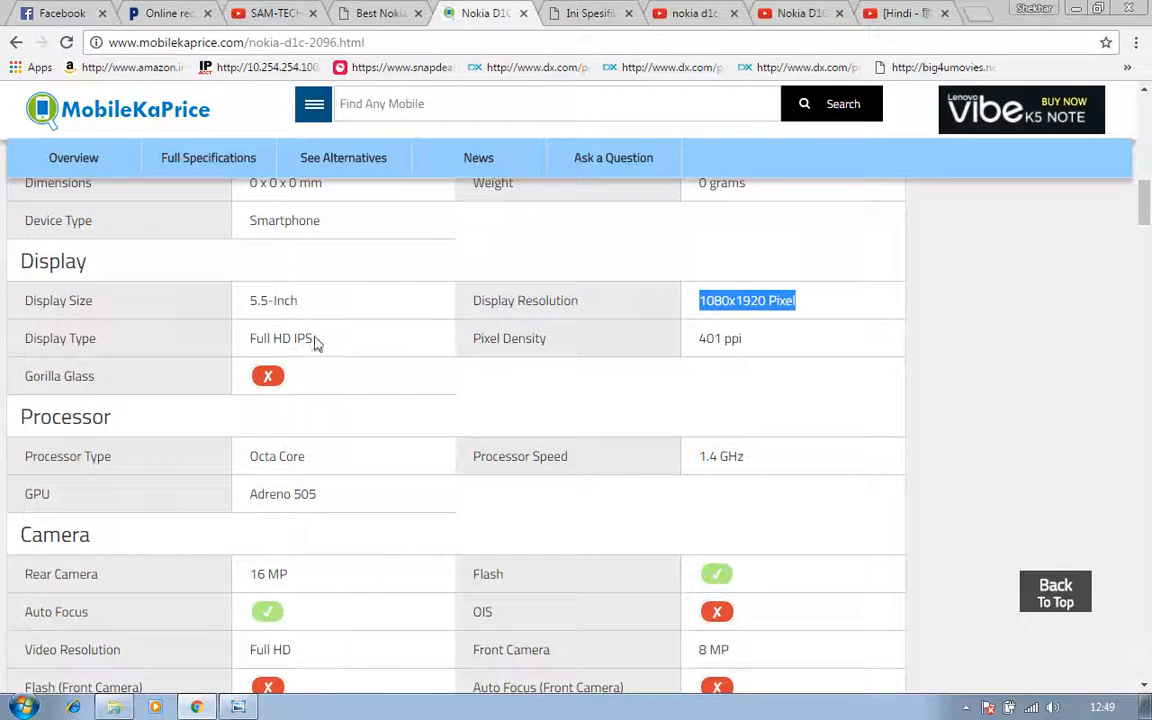
mouse_move(337, 347)
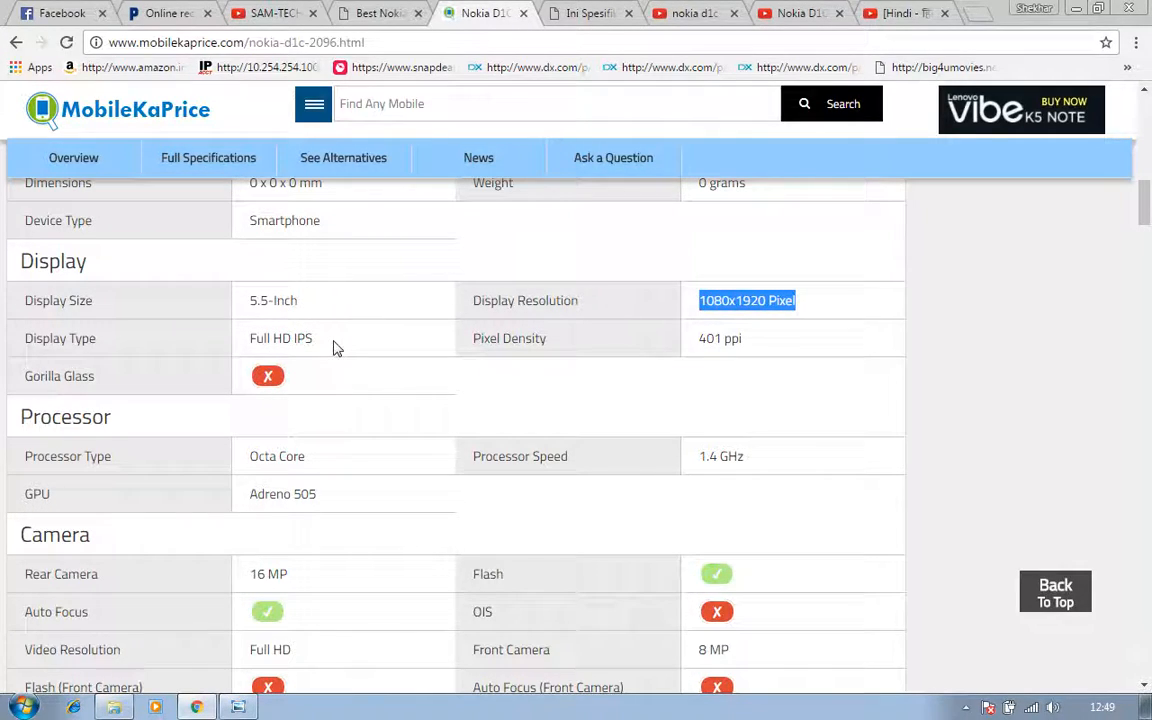
mouse_move(715, 370)
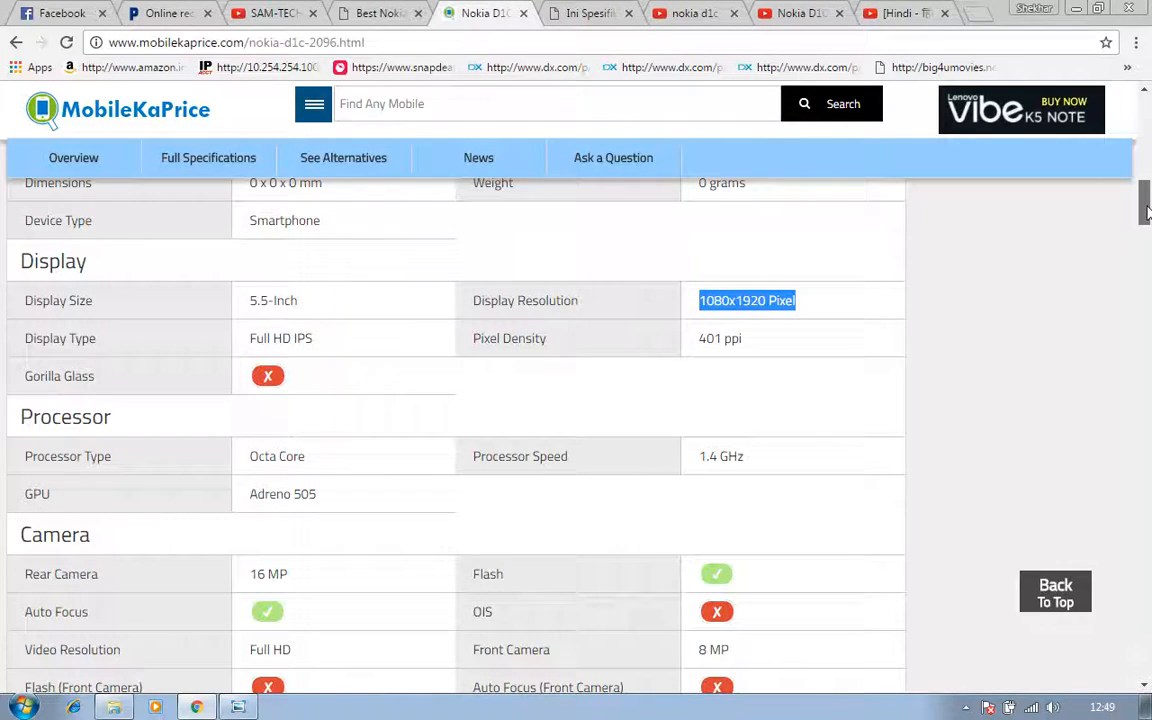
scroll(down, 3)
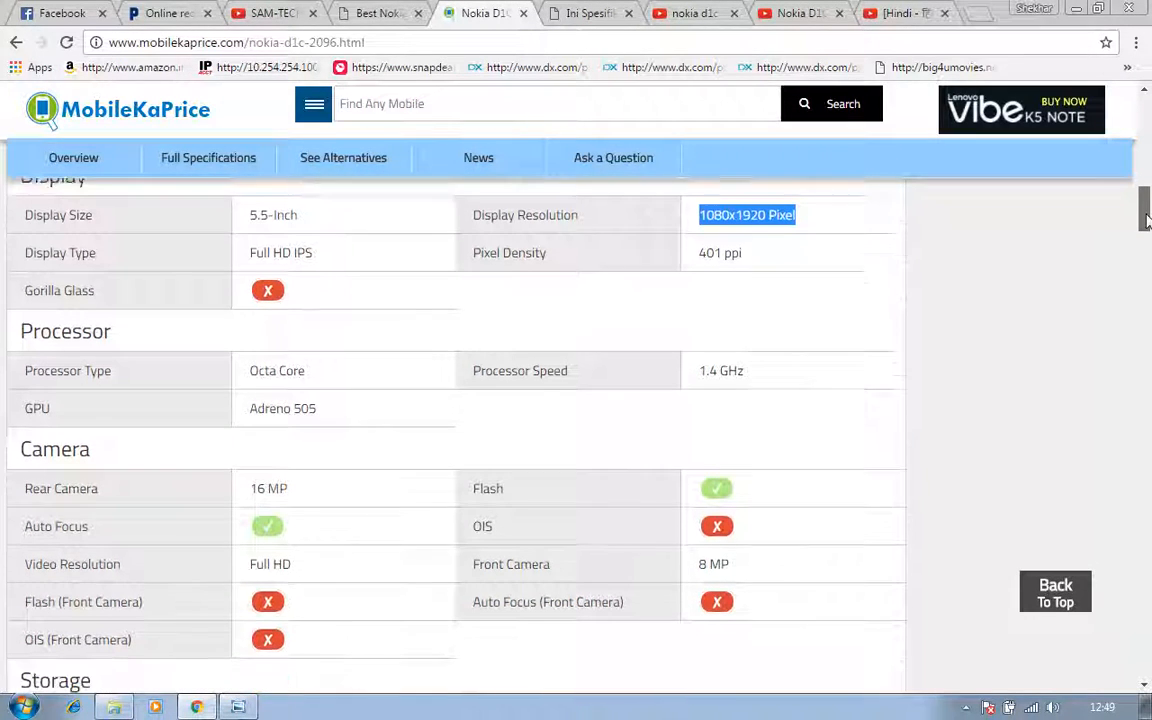
scroll(down, 3)
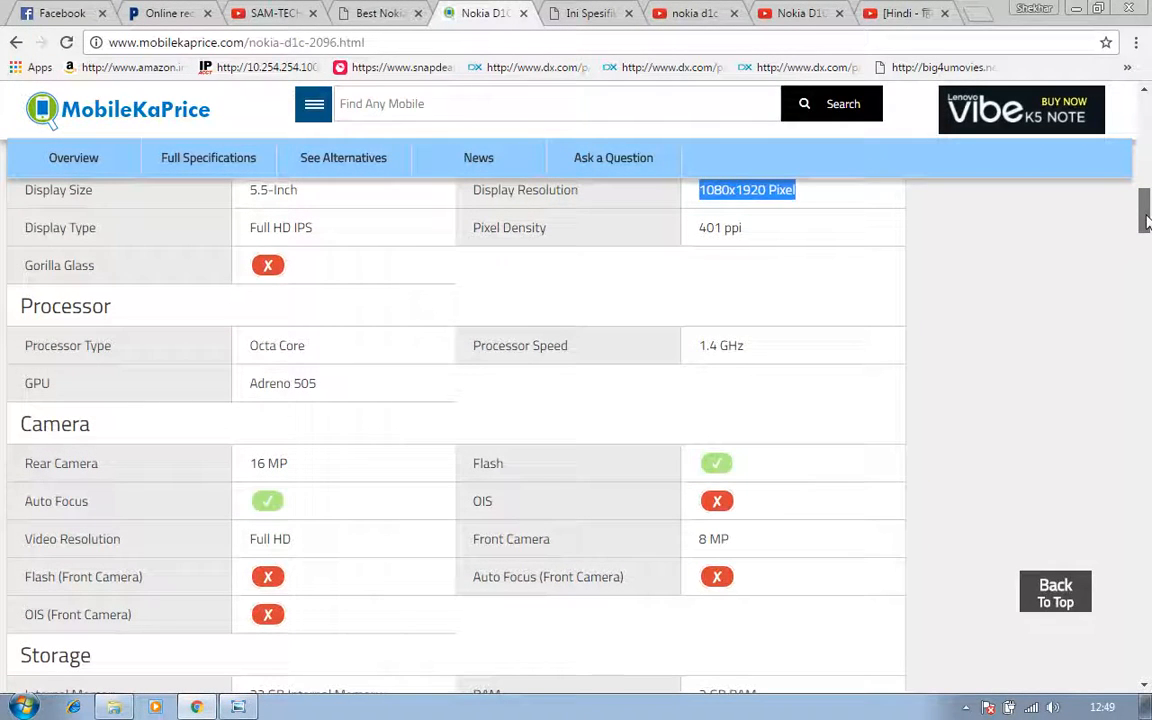
scroll(down, 3)
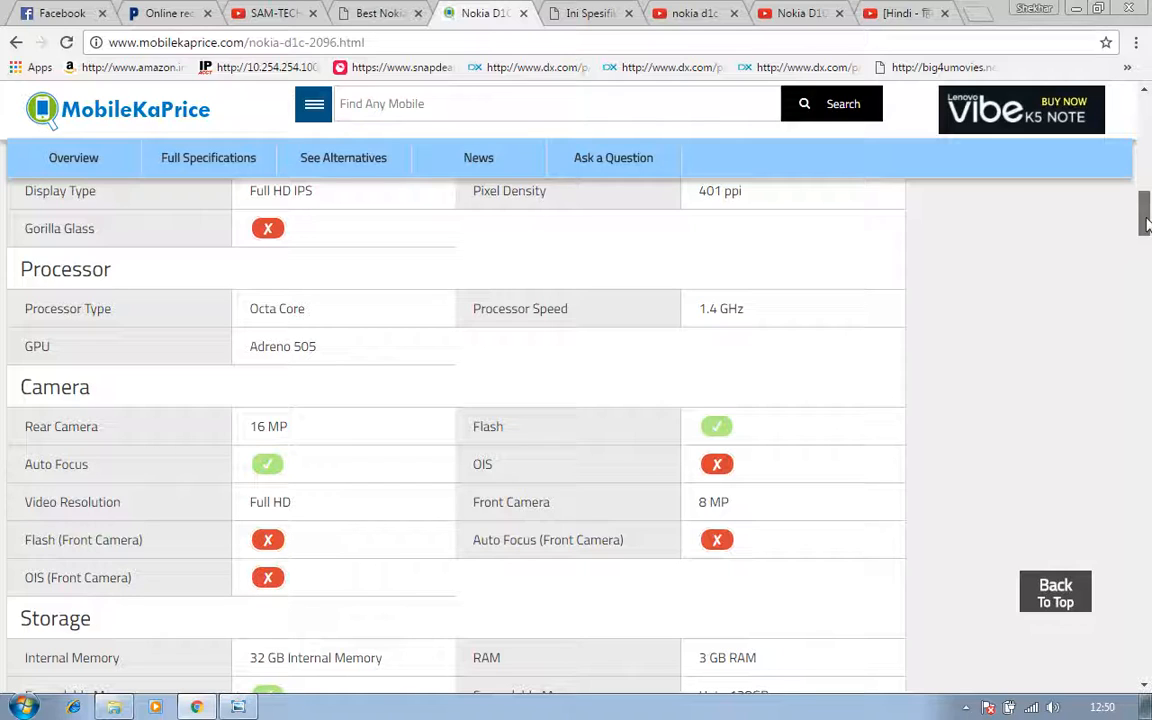
scroll(down, 3)
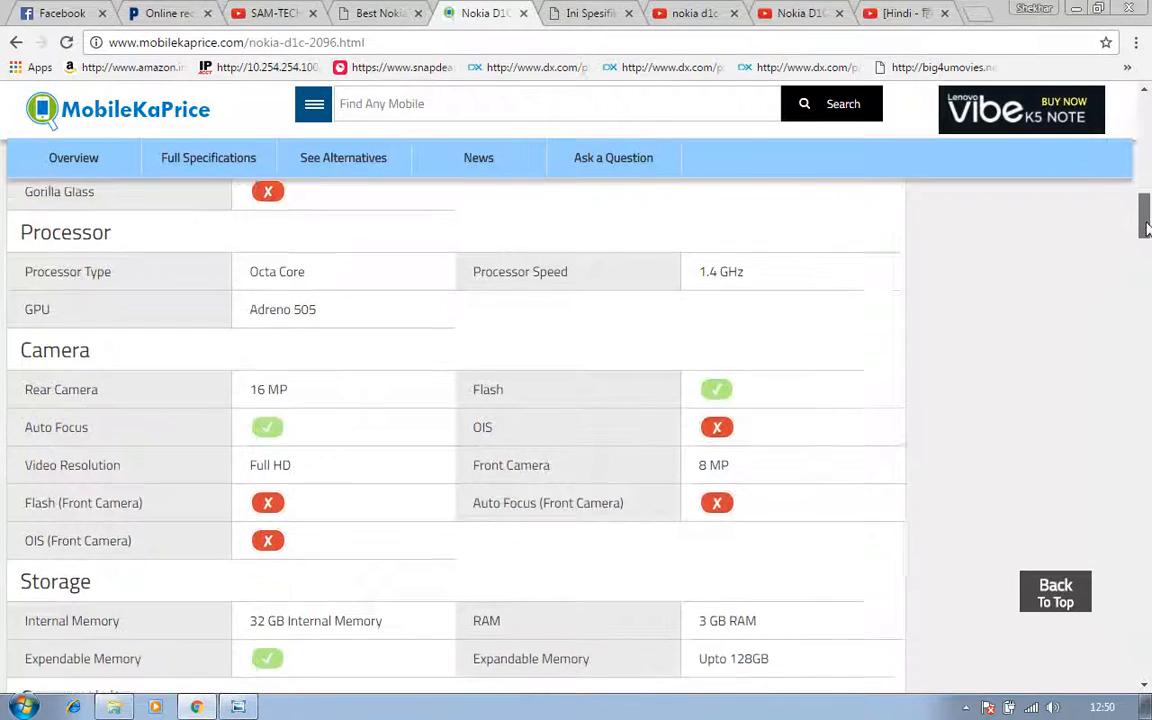
Scroll to the Camera table and highlight the 16 MP rear and 8 MP front camera values.
scroll(down, 3)
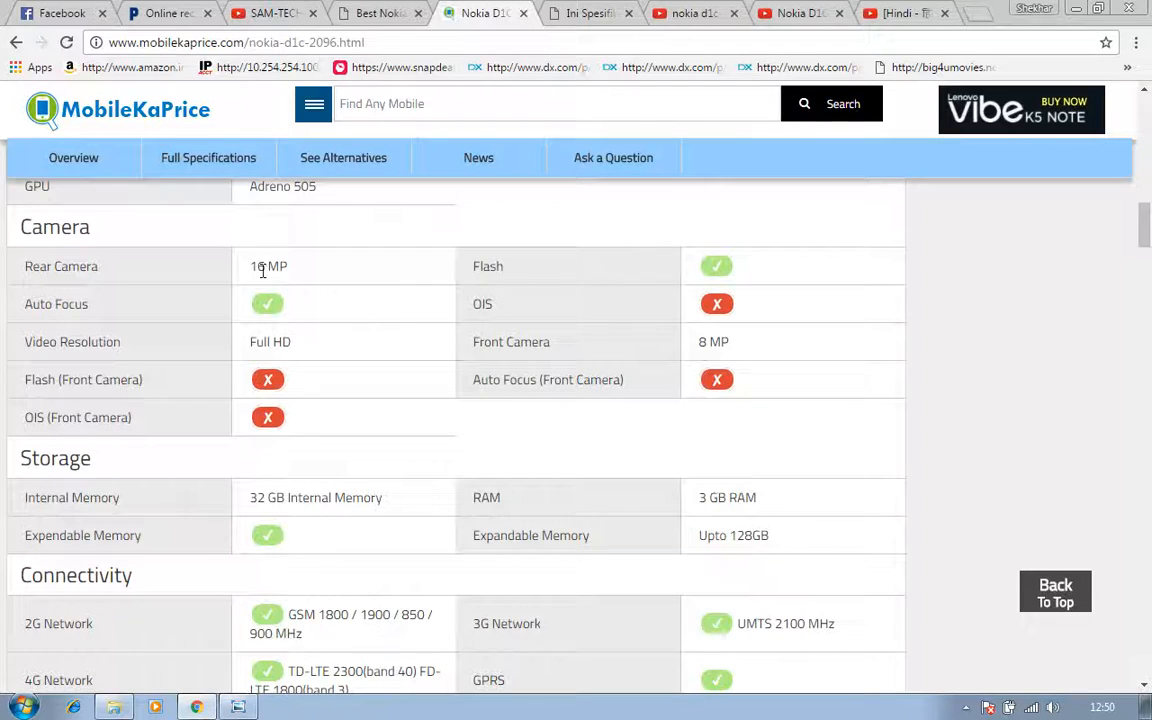
double_click(268, 266)
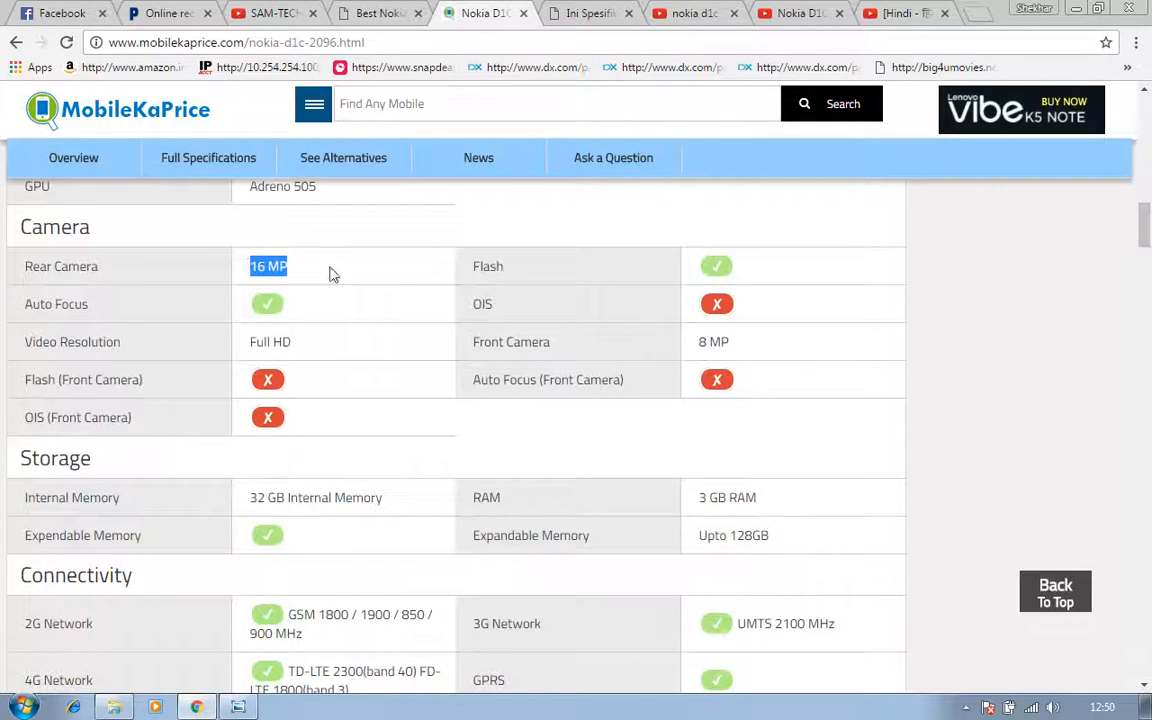
mouse_move(416, 301)
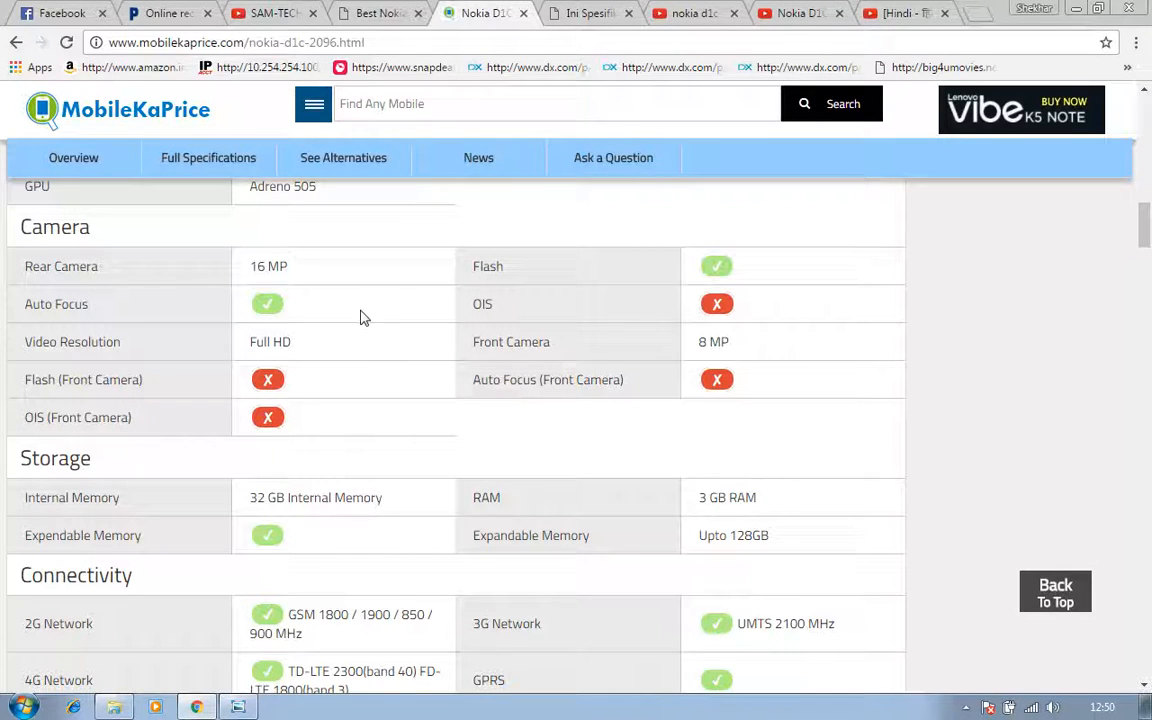
mouse_move(560, 326)
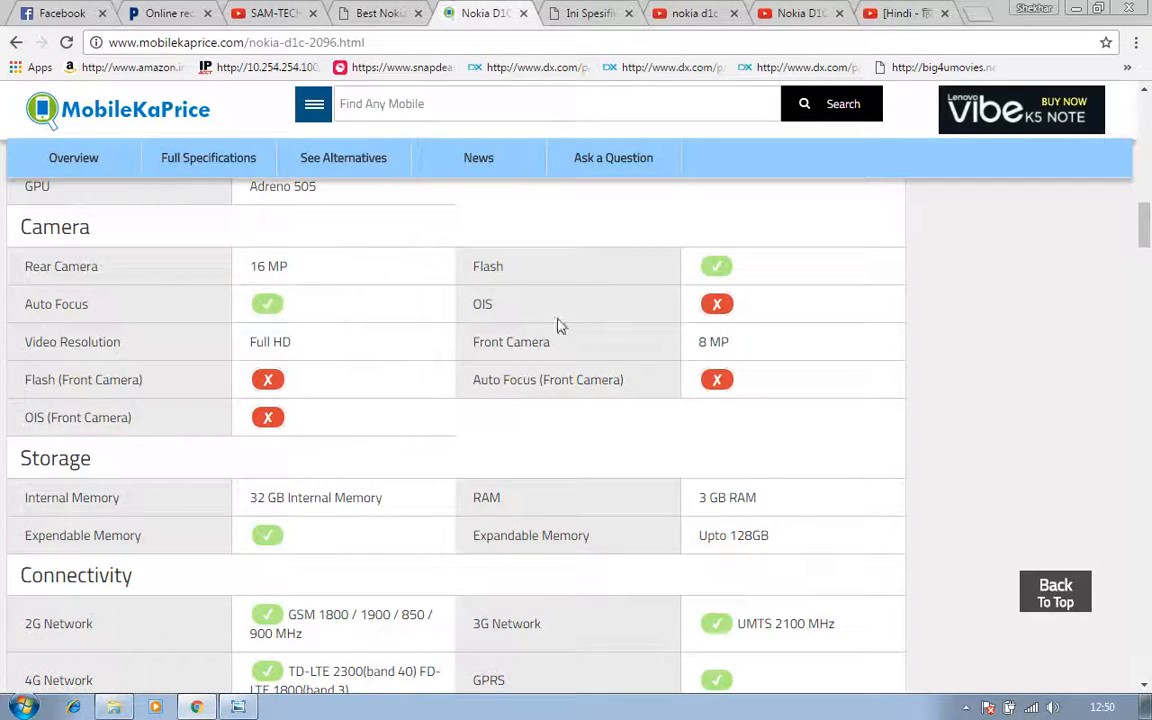
mouse_move(555, 323)
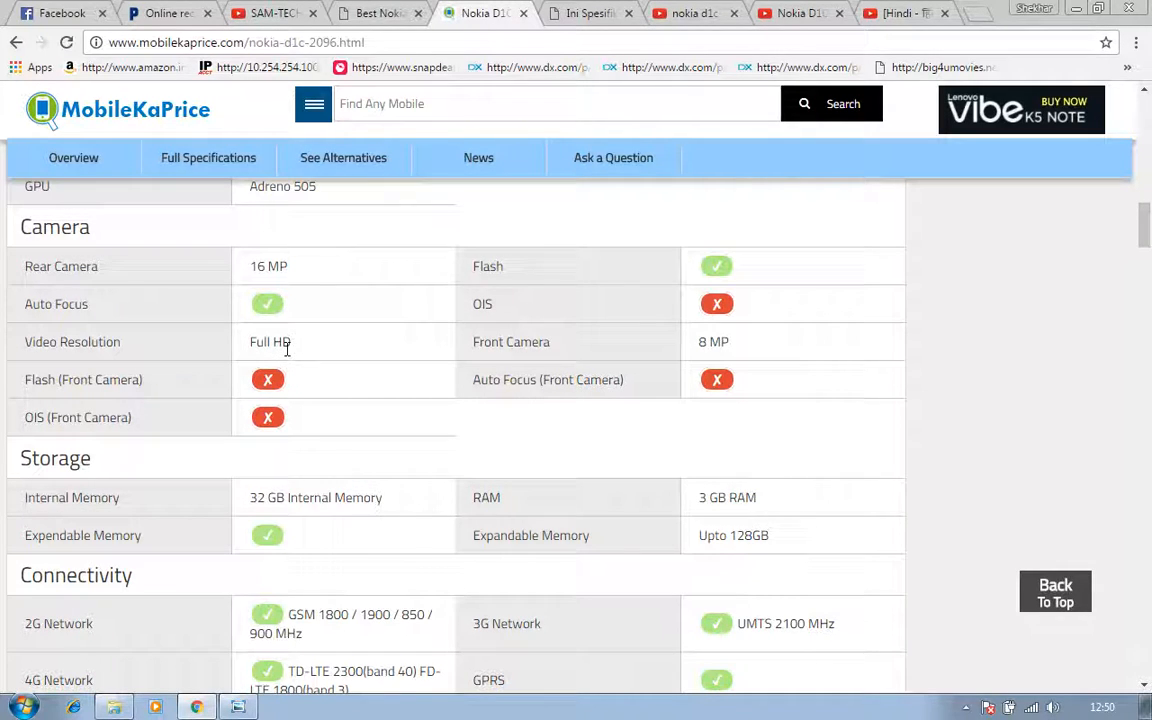
mouse_move(310, 350)
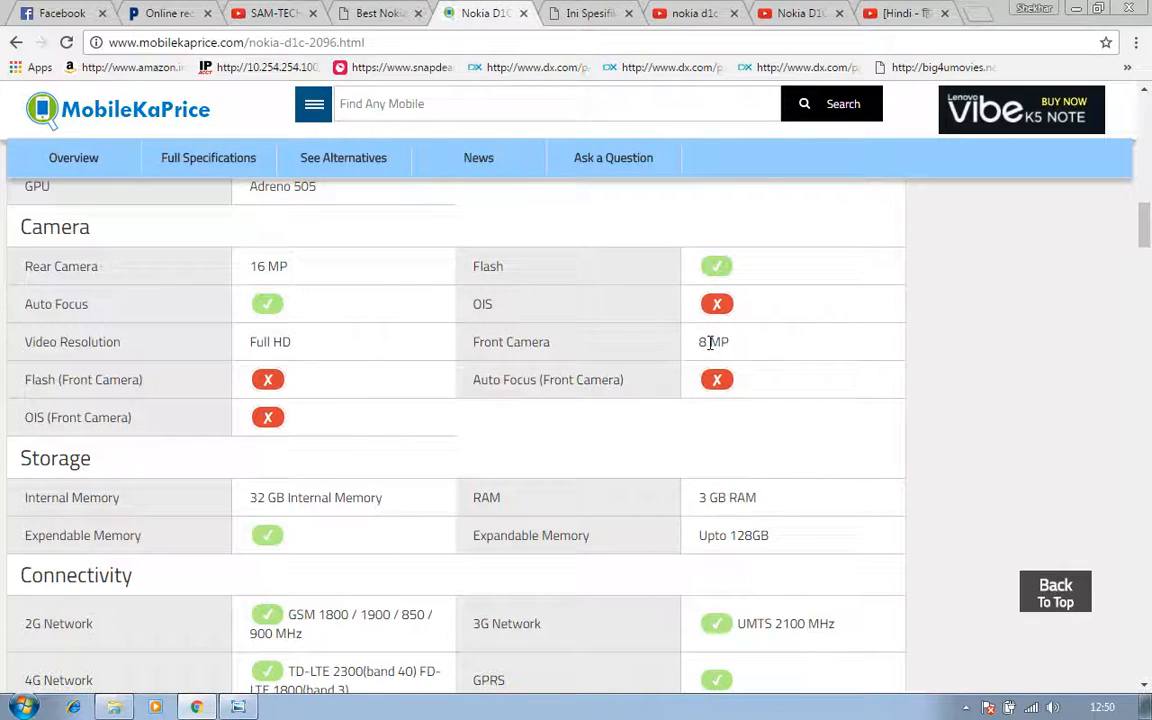
double_click(718, 341)
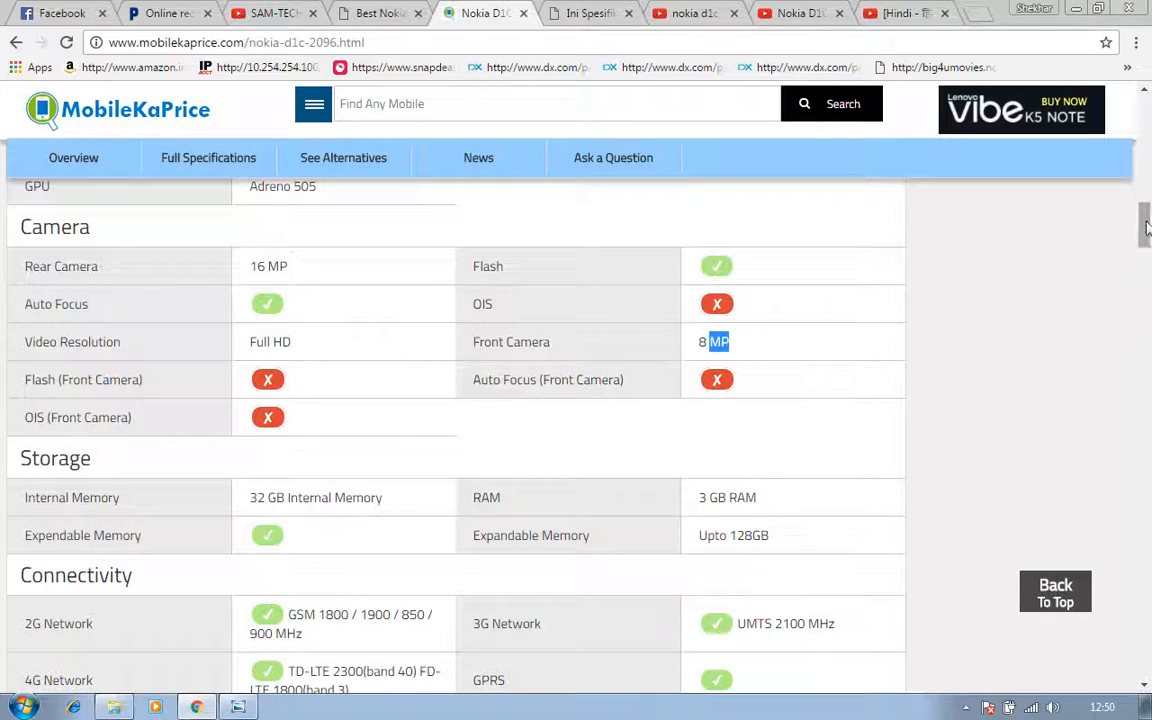
Scroll through the Connectivity table's network, GPS, NFC and WiFi rows, selecting some text.
scroll(down, 3)
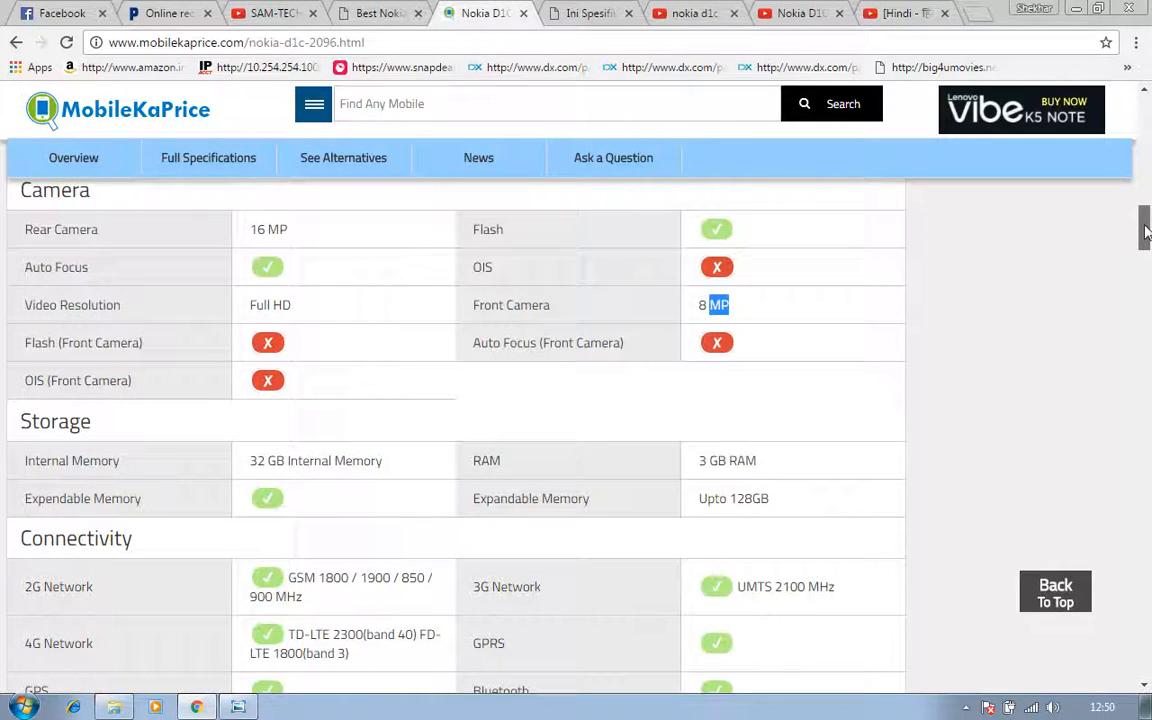
scroll(down, 3)
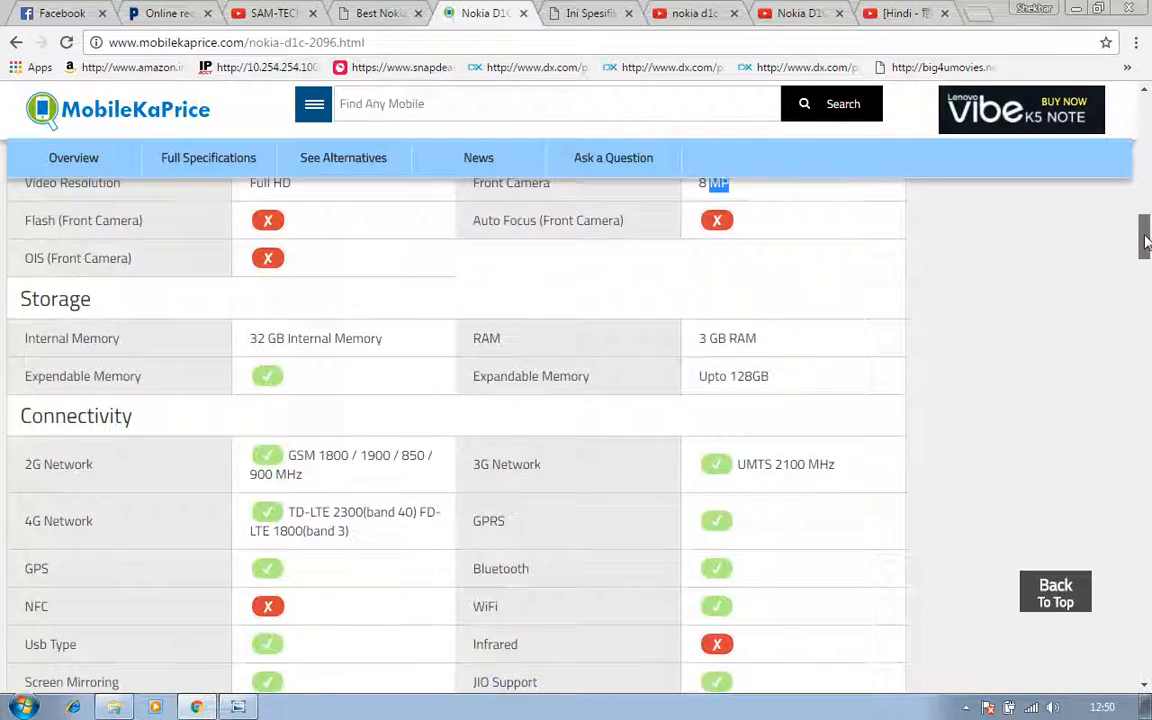
scroll(down, 3)
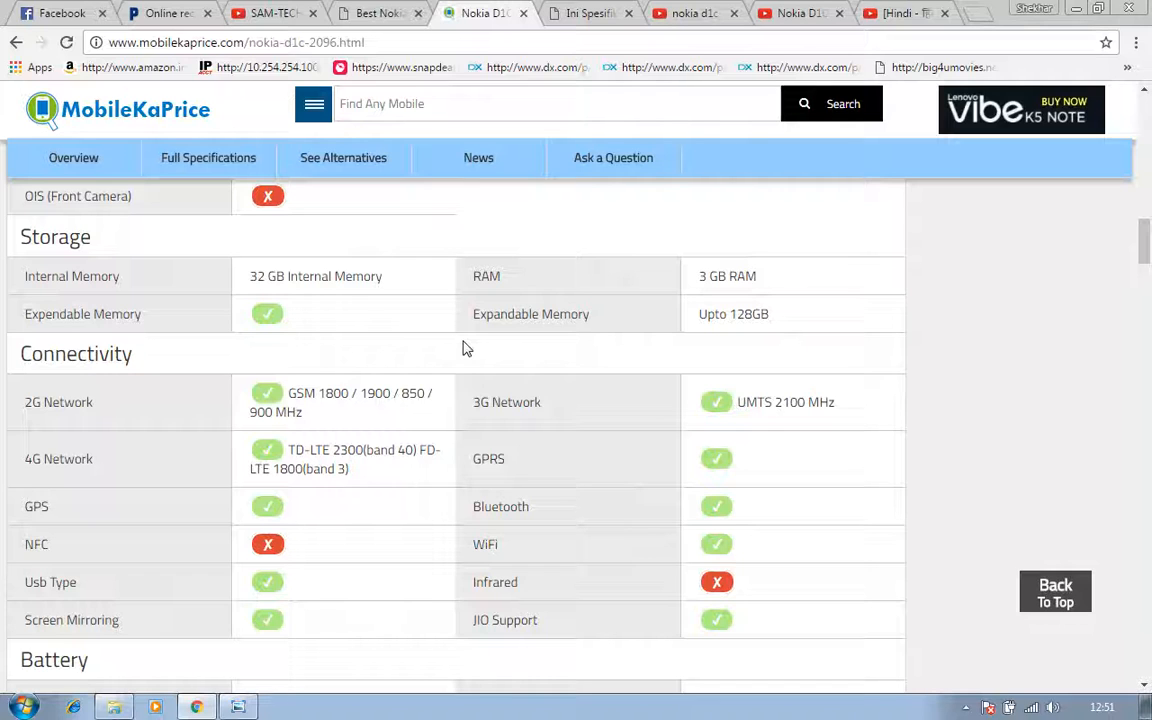
mouse_move(715, 322)
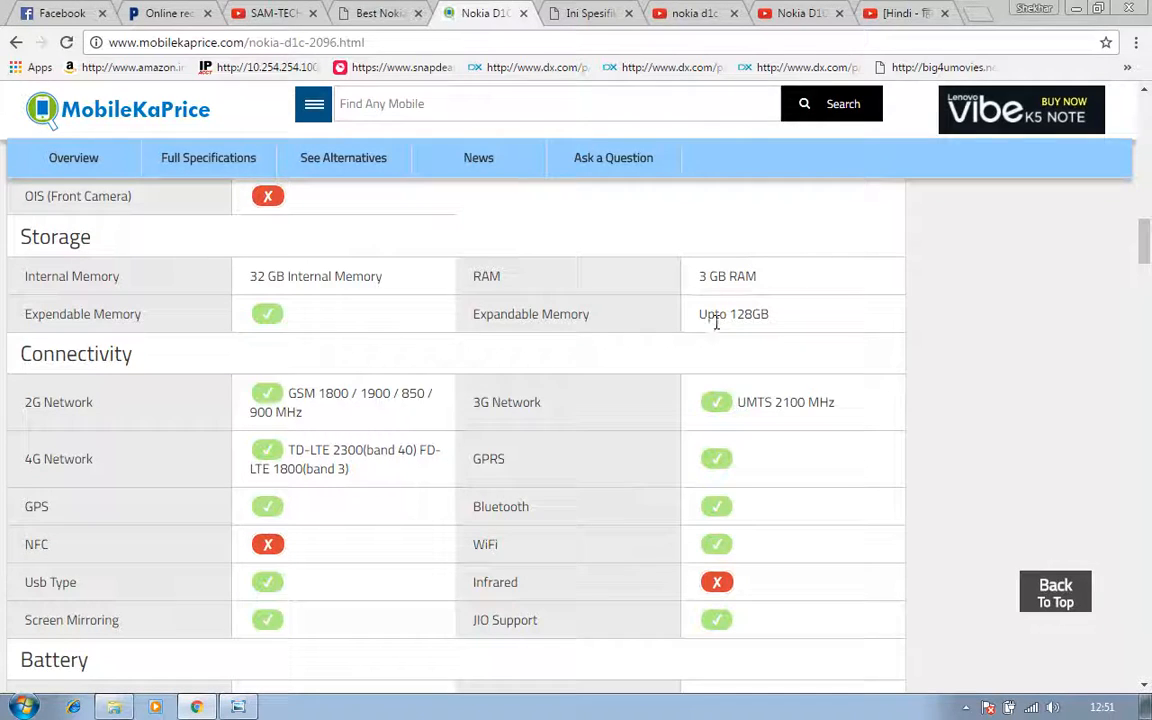
scroll(down, 3)
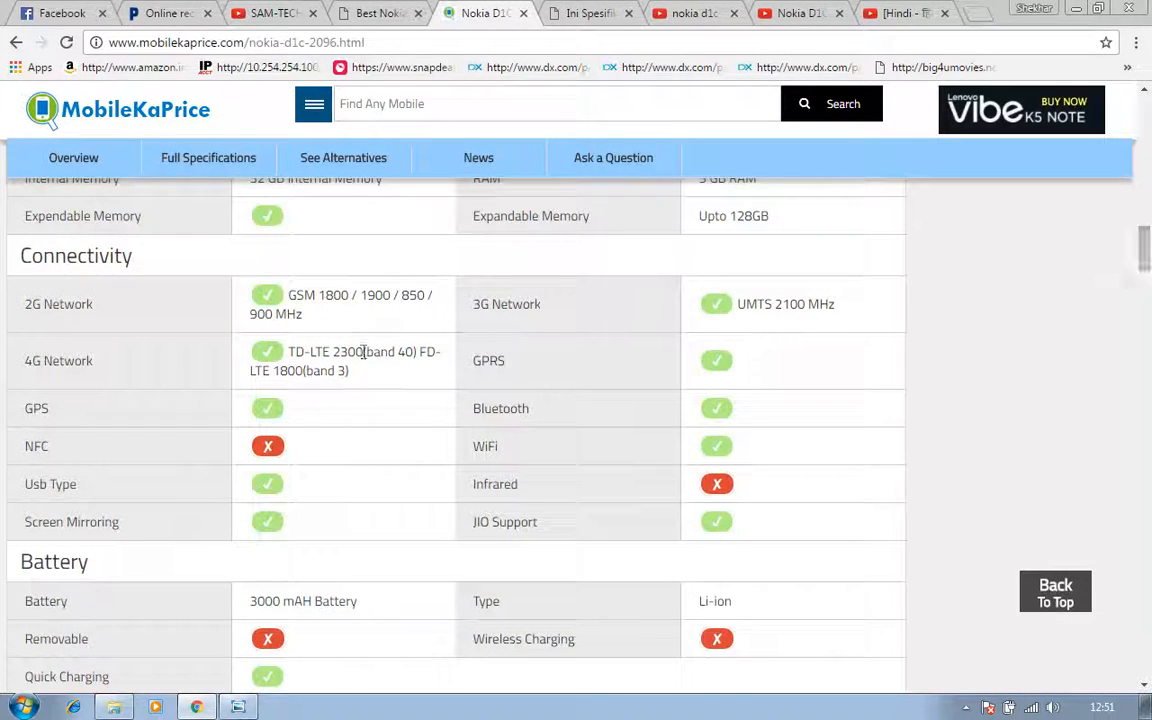
drag(289, 294, 303, 314)
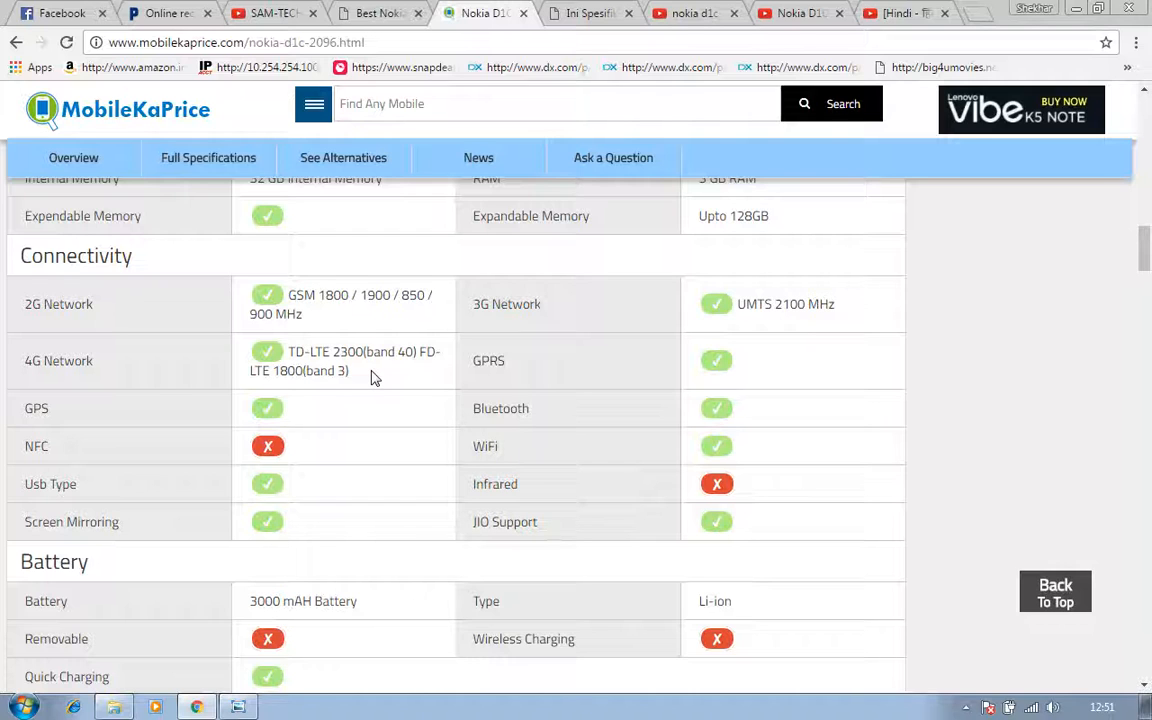
mouse_move(785, 405)
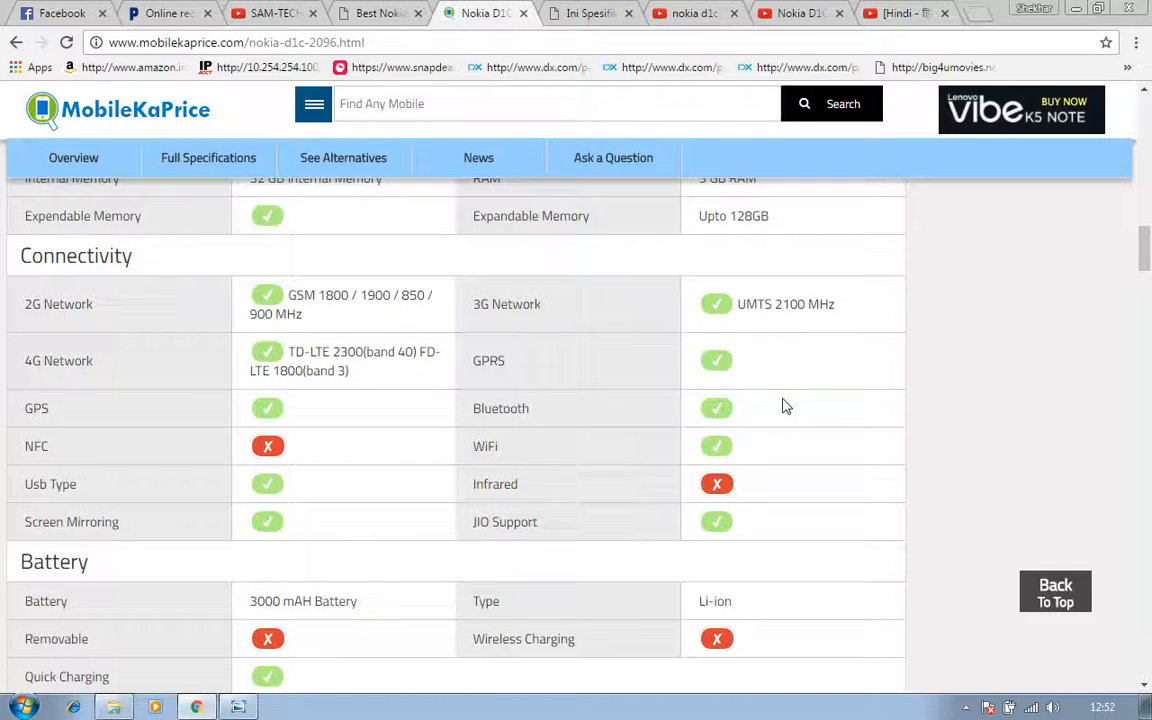
mouse_move(315, 420)
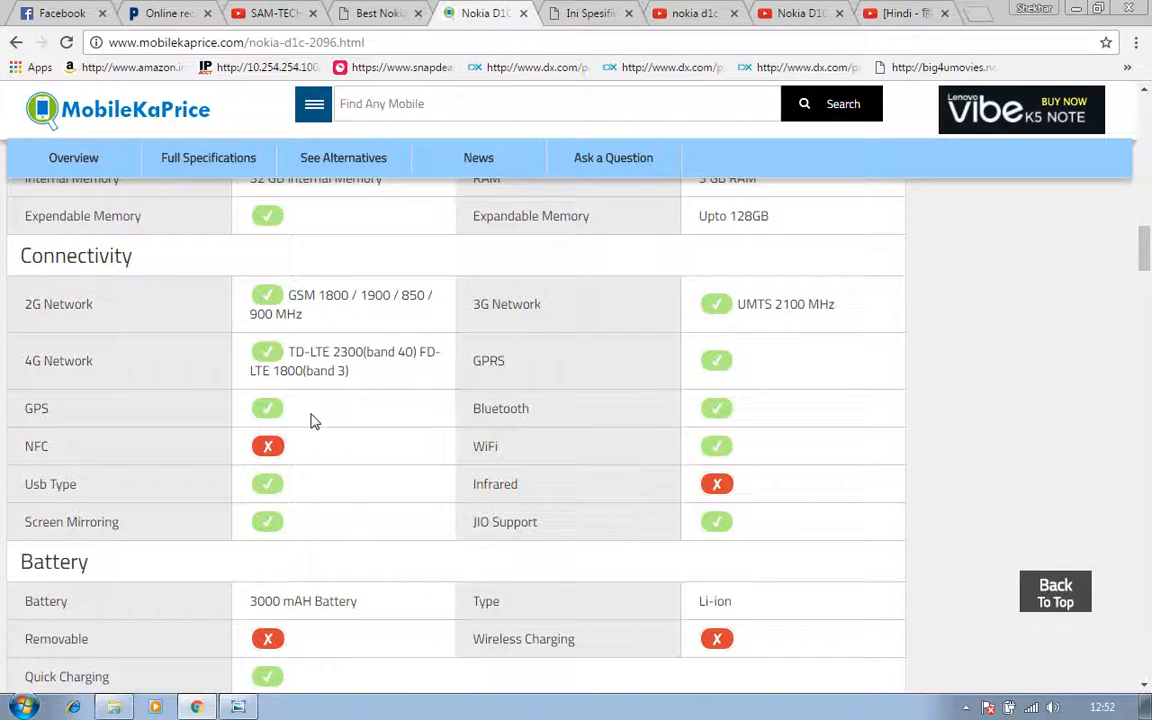
mouse_move(730, 443)
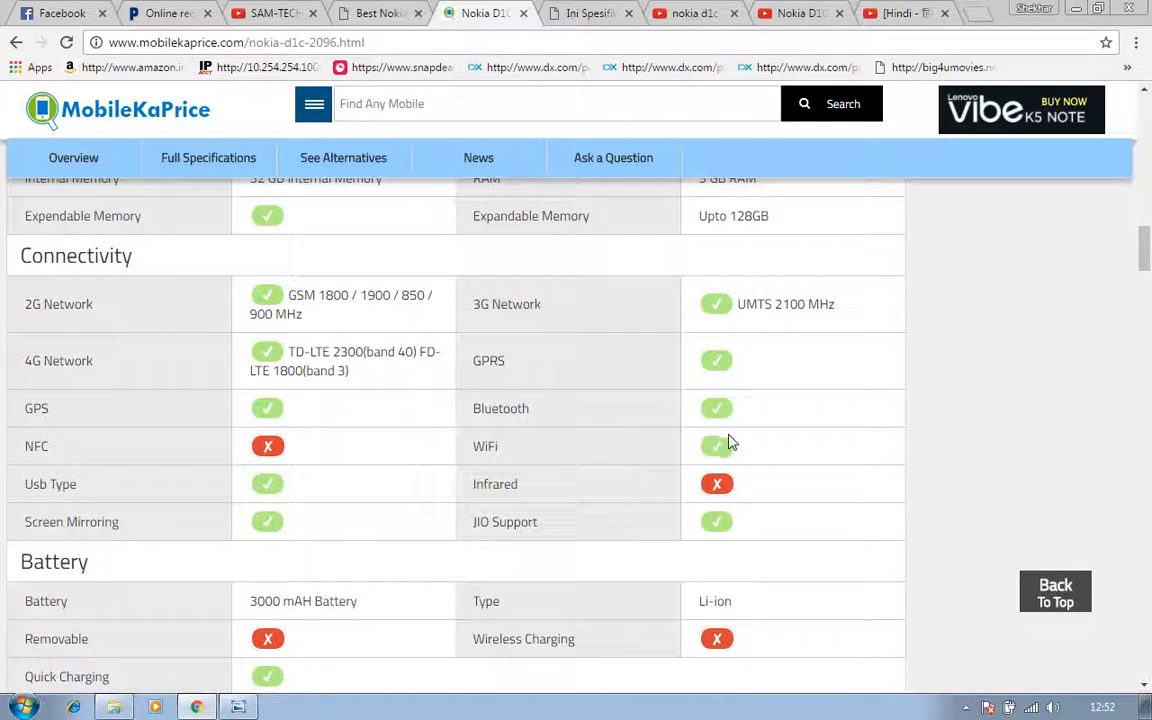
mouse_move(320, 458)
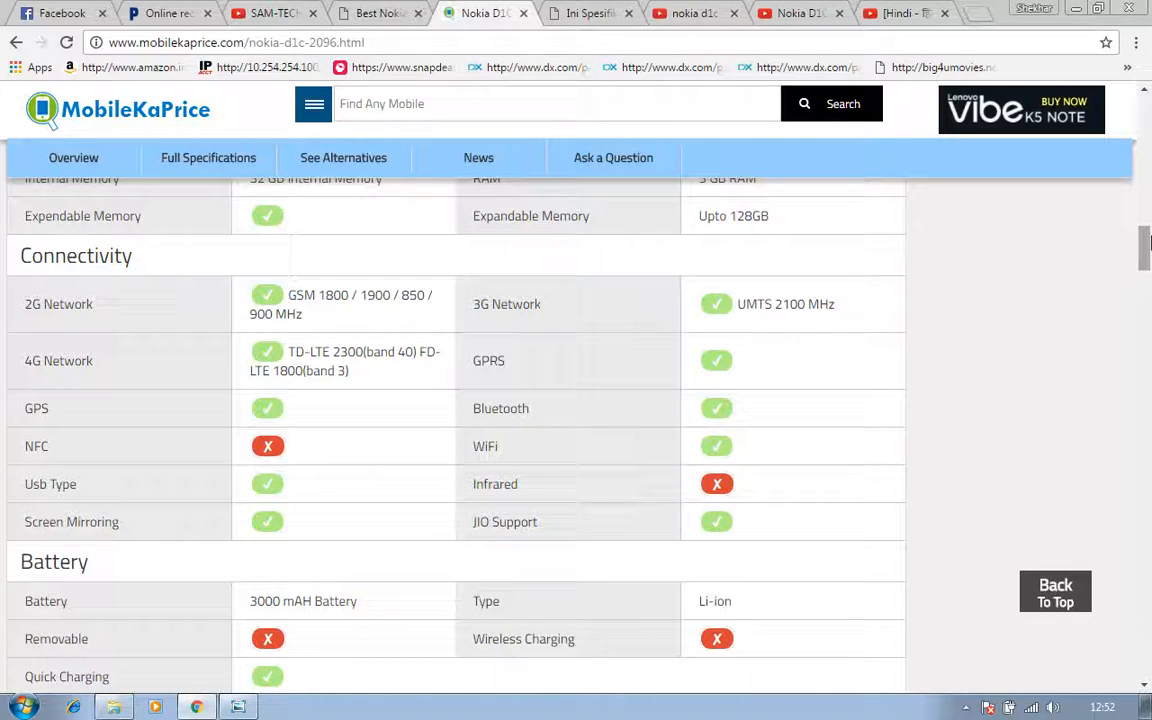
Scroll past the Battery table down to the Nokia D1C product photo gallery.
scroll(down, 3)
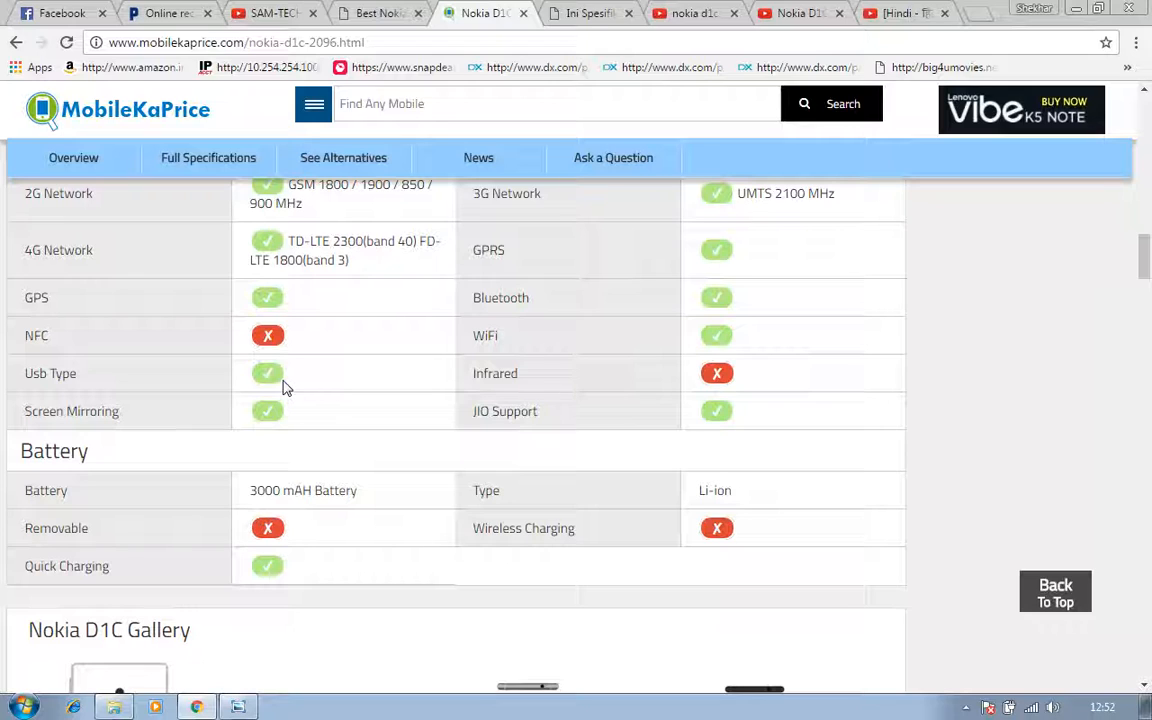
mouse_move(783, 347)
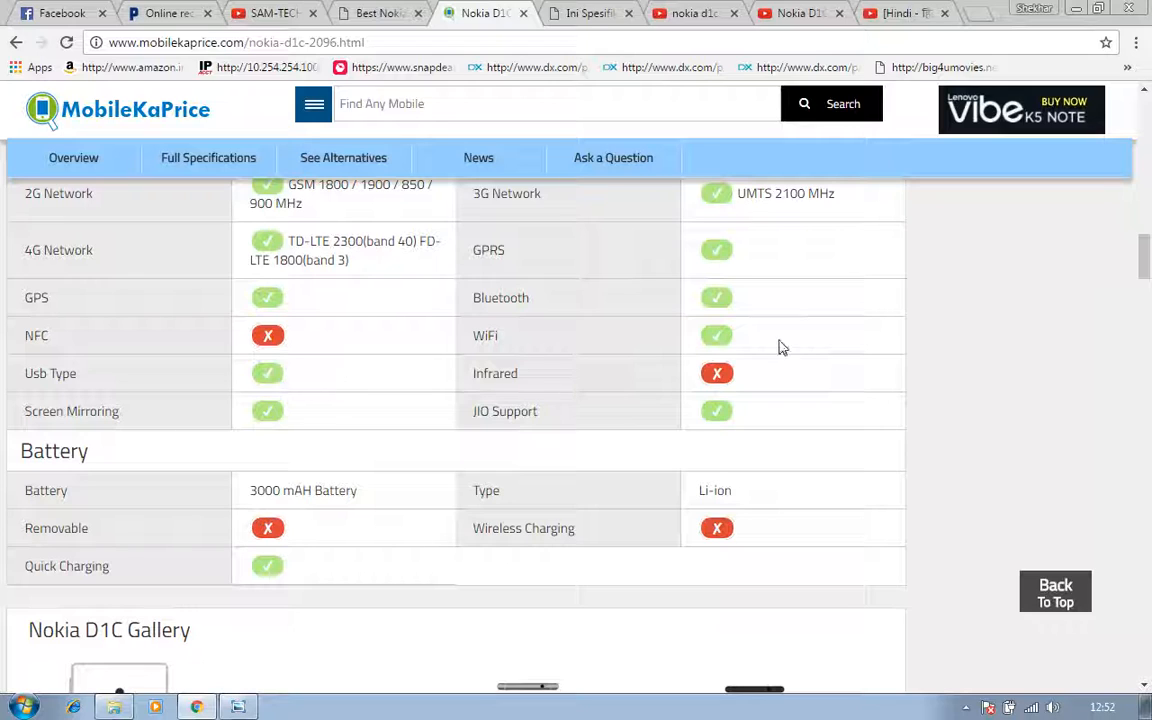
mouse_move(453, 450)
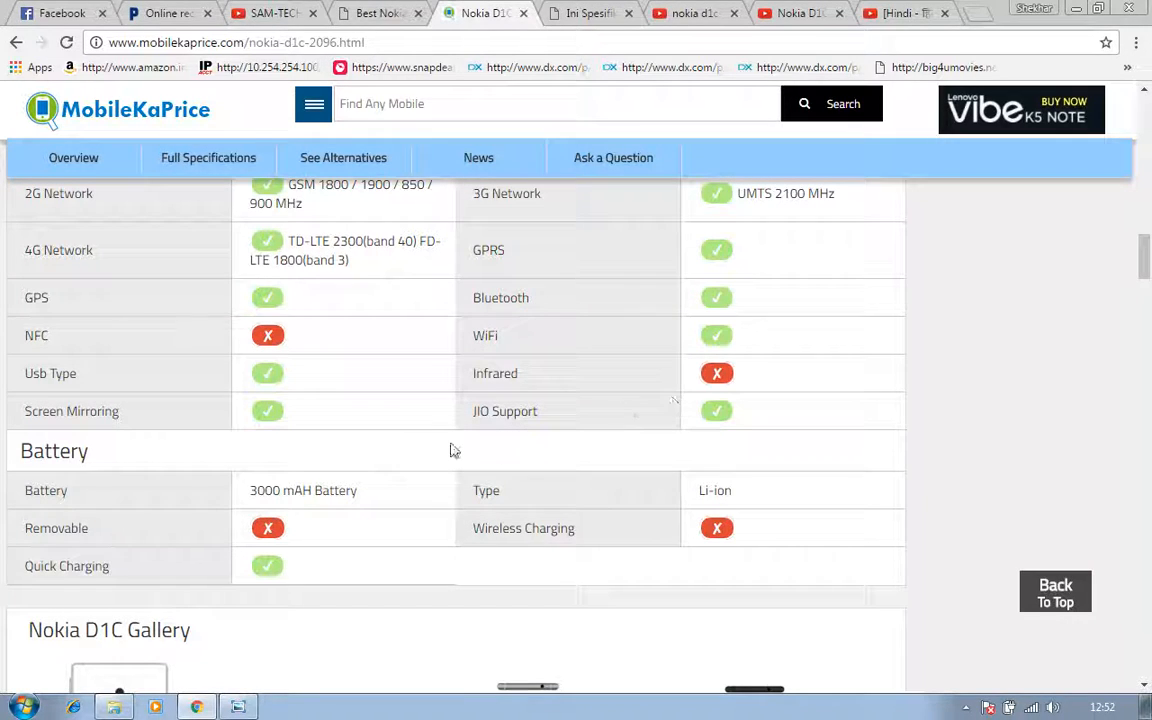
mouse_move(313, 431)
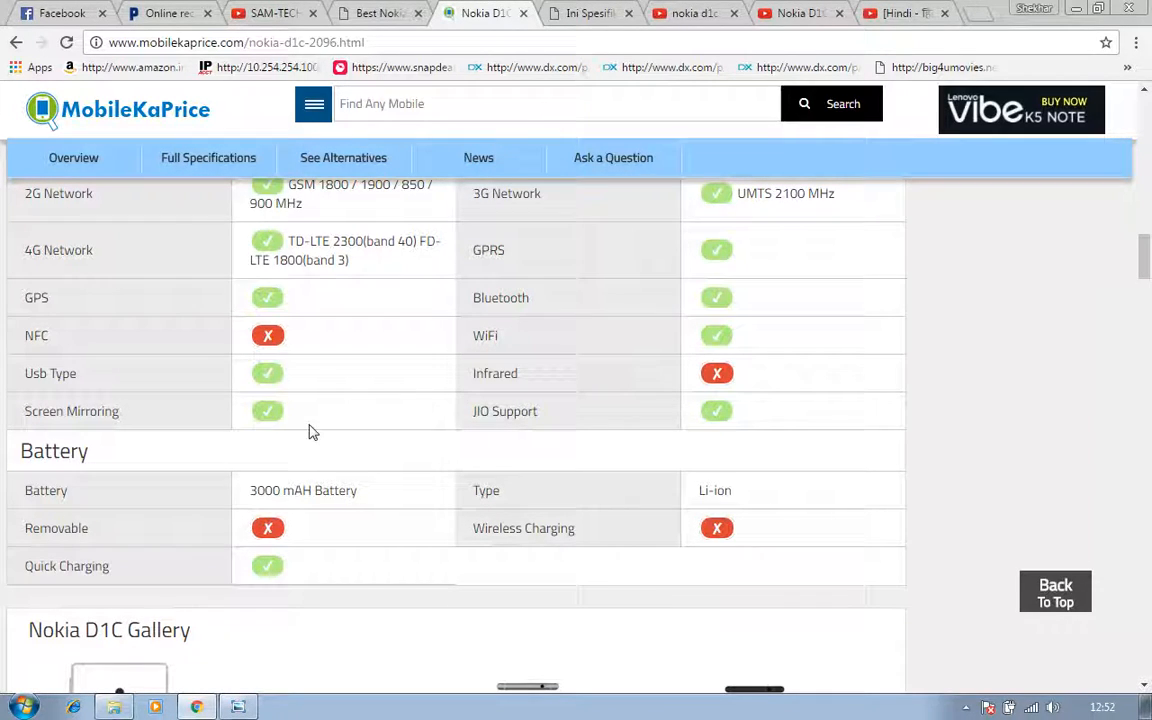
mouse_move(405, 450)
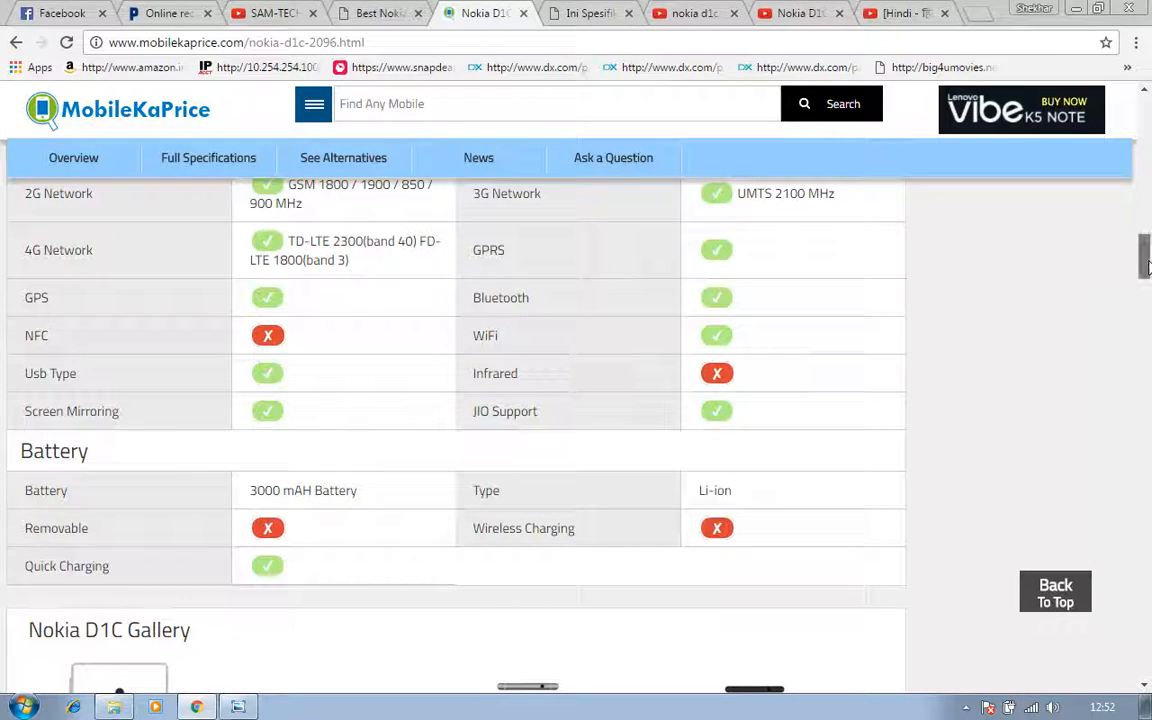
scroll(down, 3)
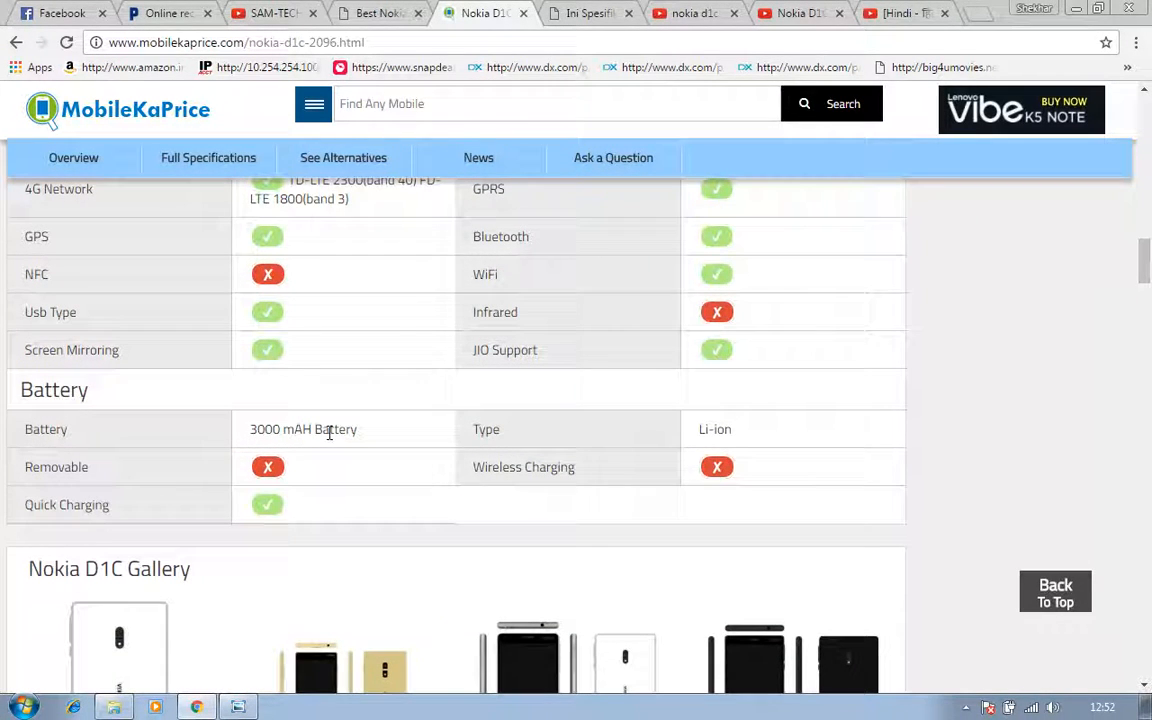
mouse_move(450, 440)
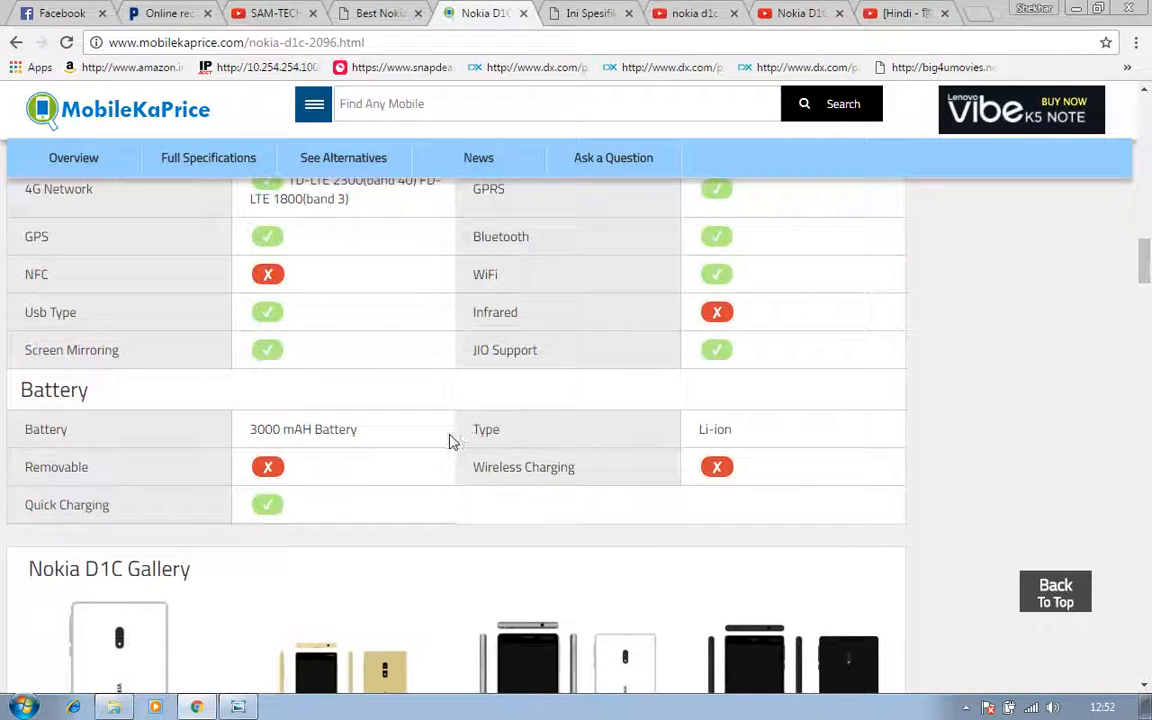
mouse_move(443, 465)
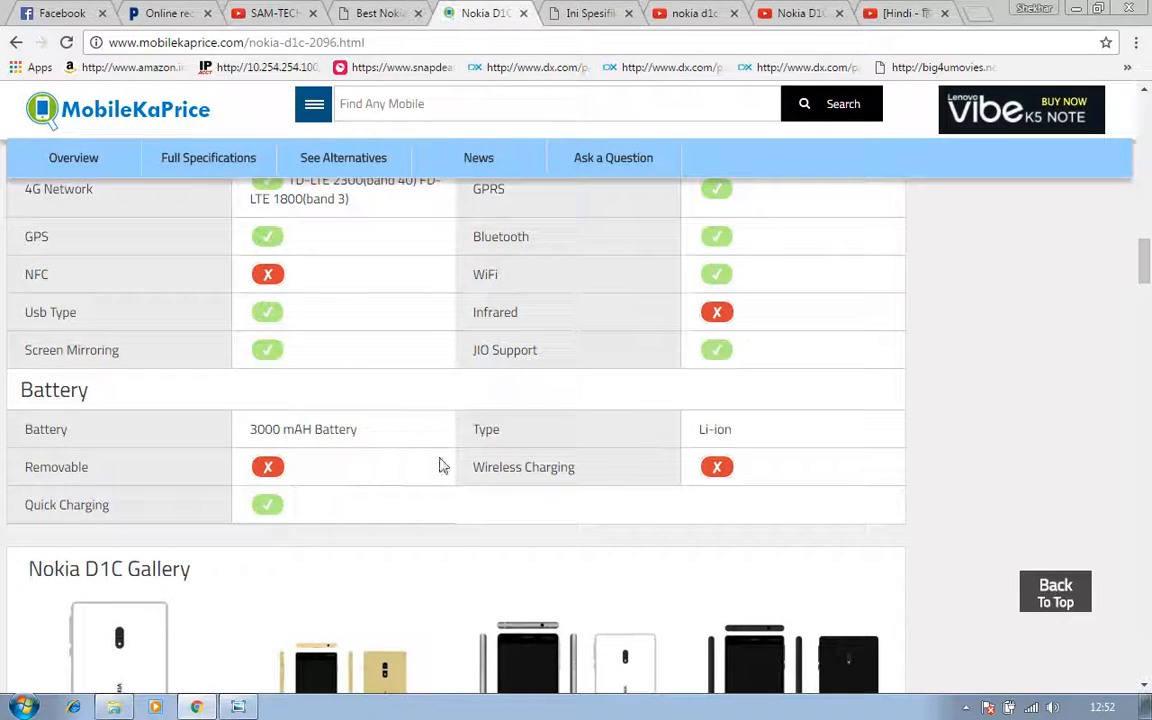
mouse_move(375, 503)
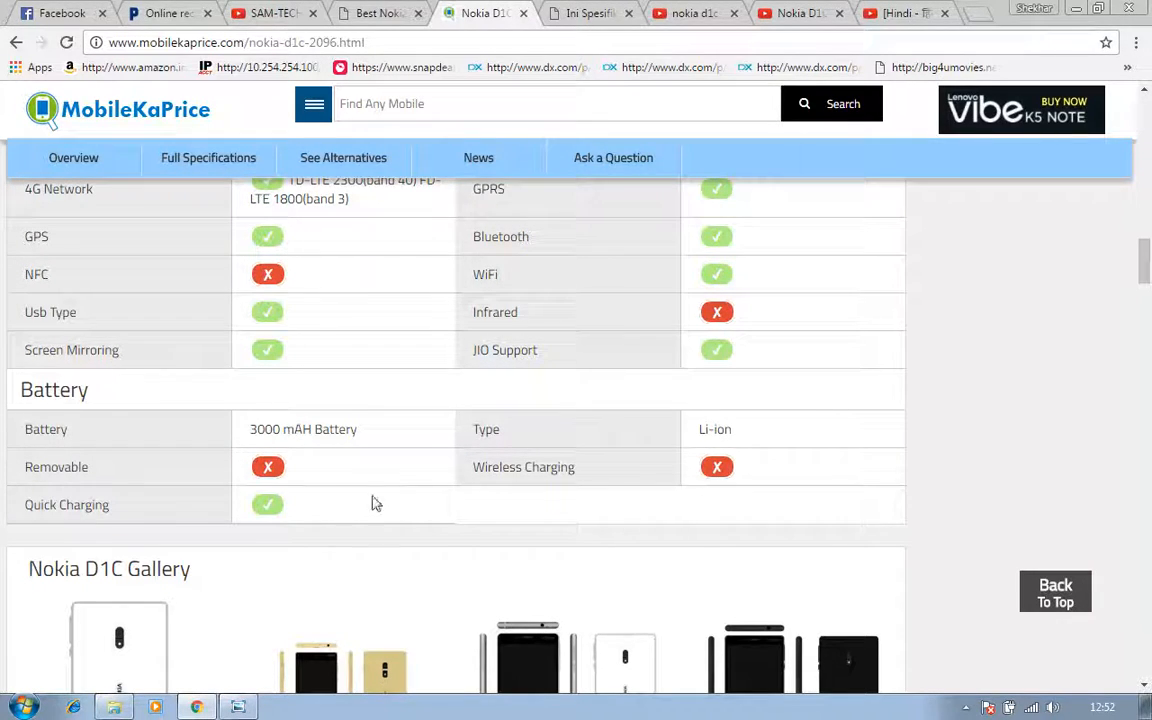
mouse_move(406, 447)
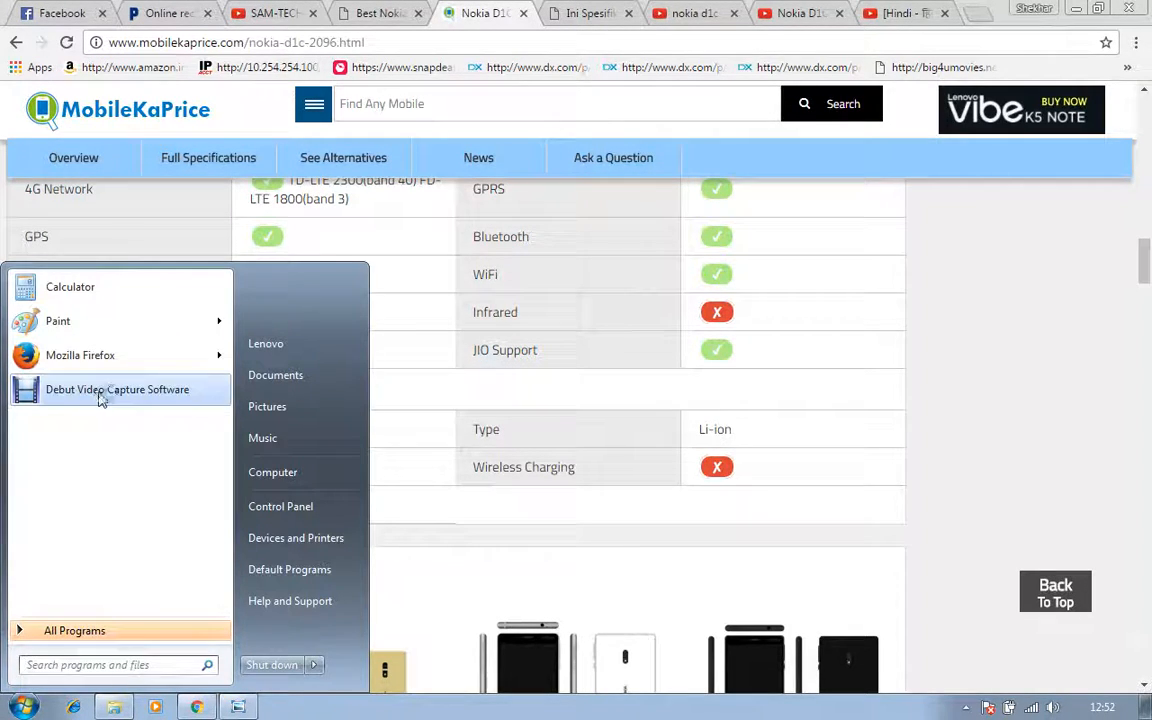
click(280, 706)
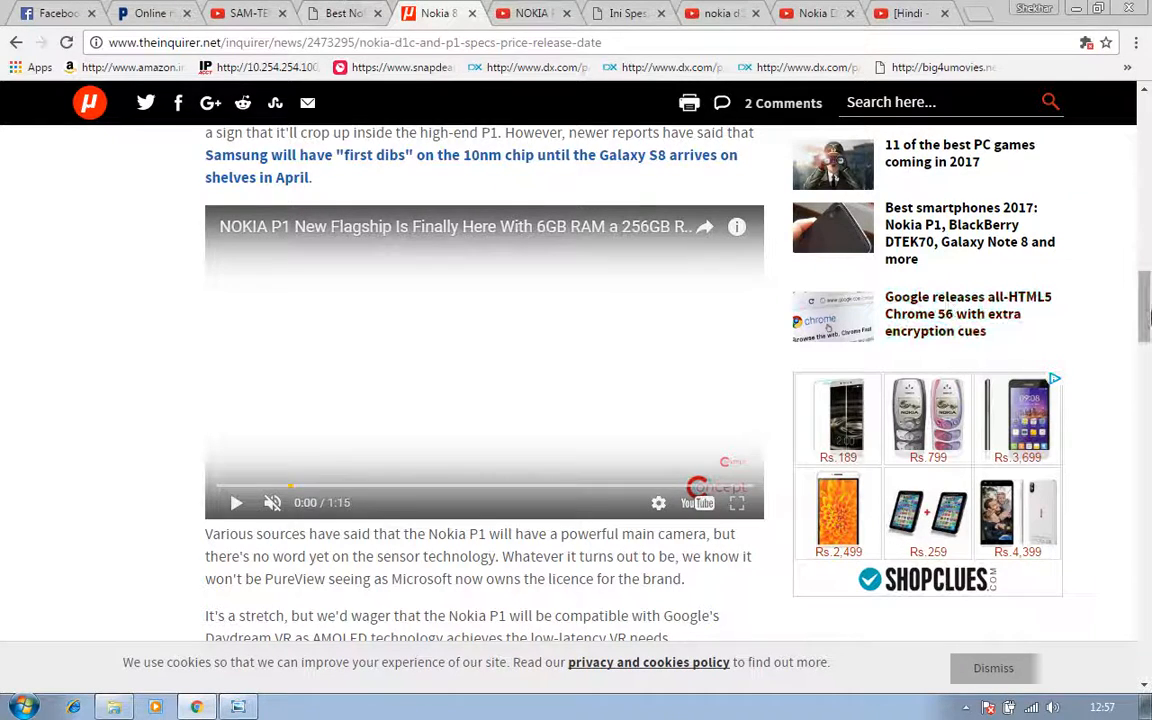
Scroll through The Inquirer's Nokia 8 article, then switch to the SAM-TECH GEEK YouTube tab.
scroll(down, 3)
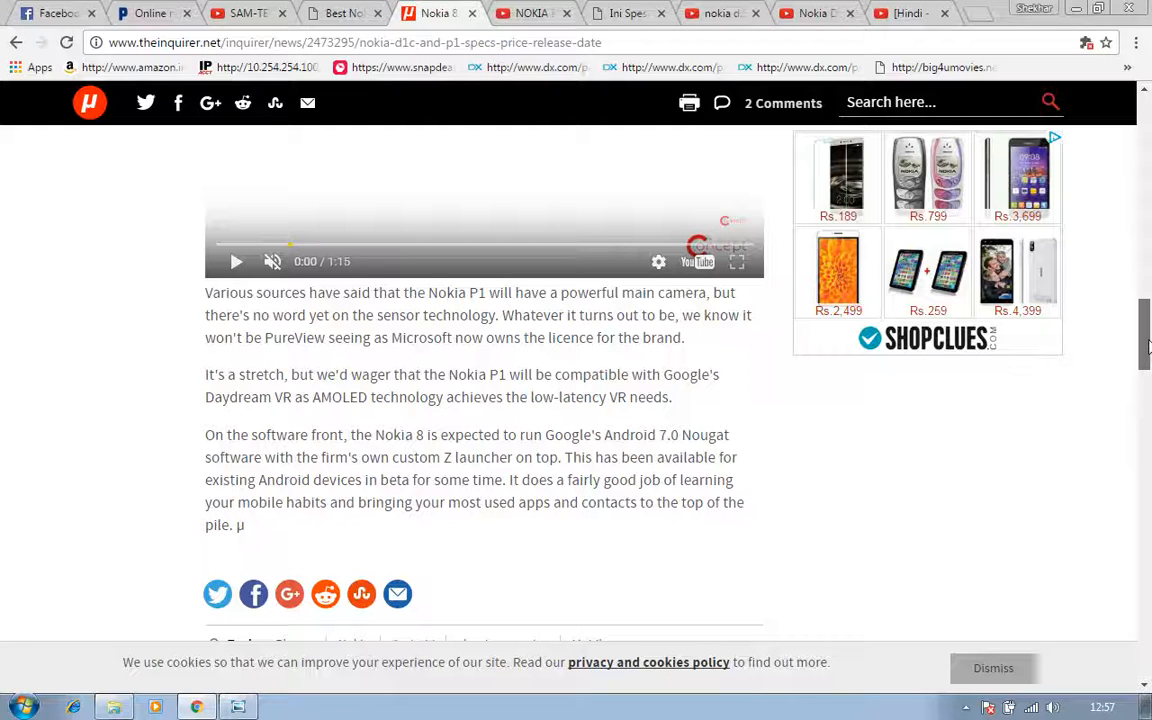
scroll(down, 3)
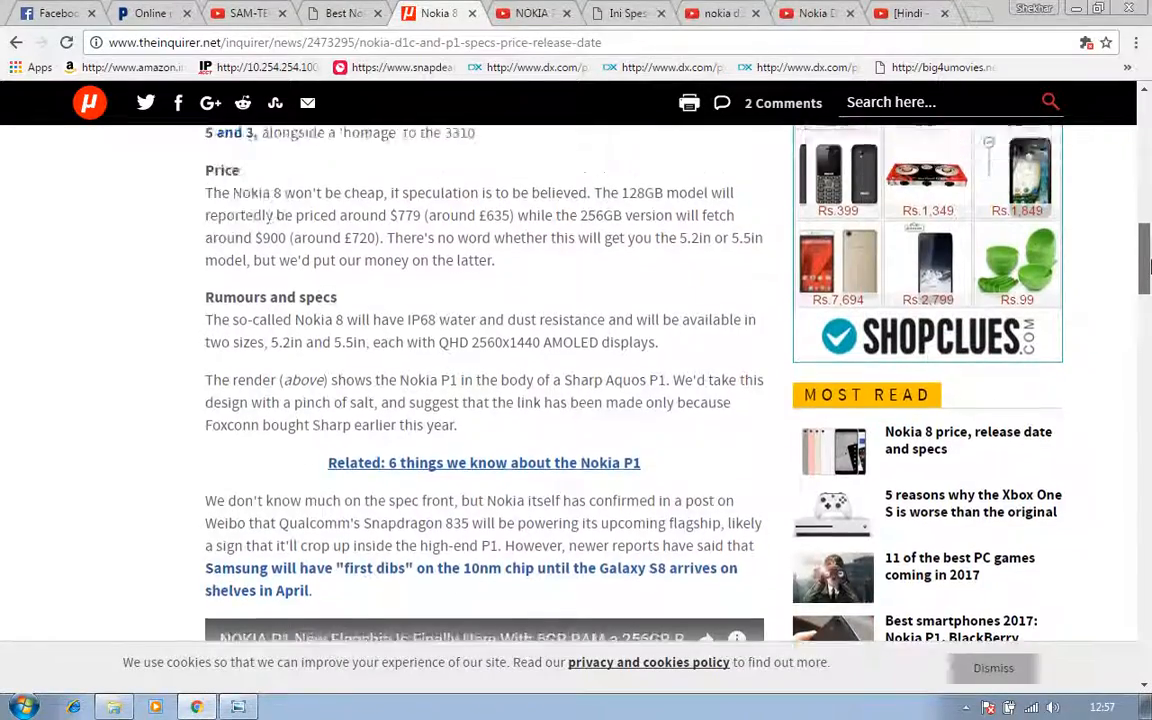
scroll(up, 3)
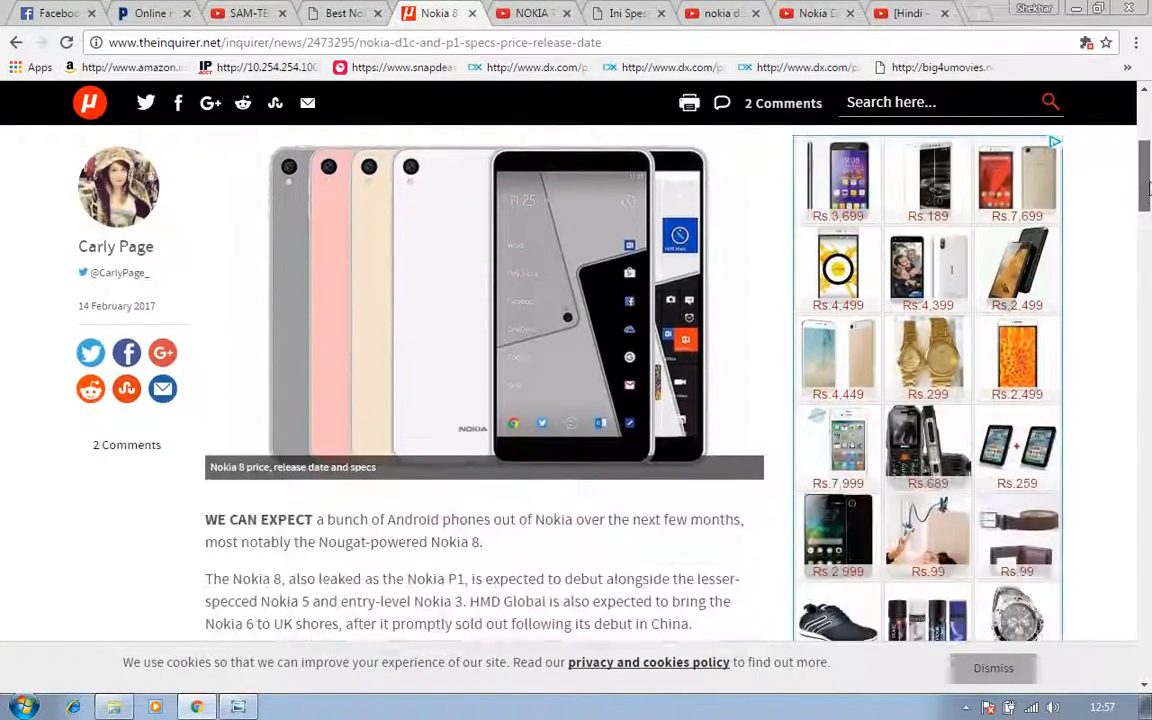
click(248, 12)
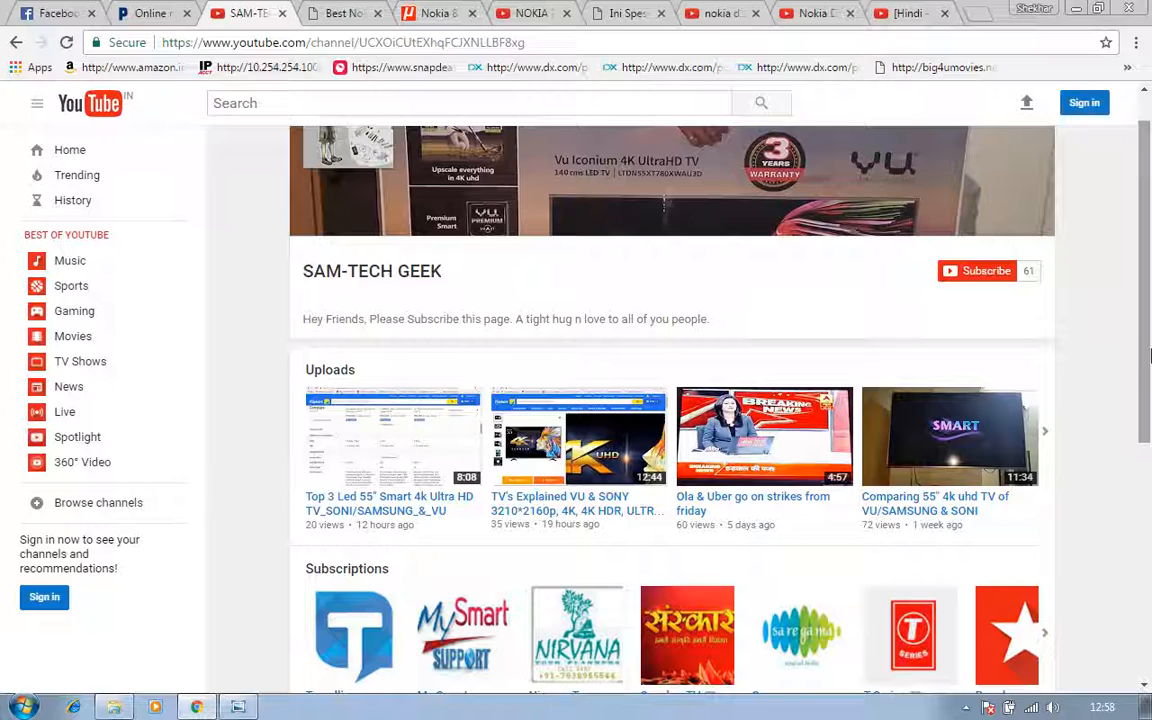
mouse_move(267, 594)
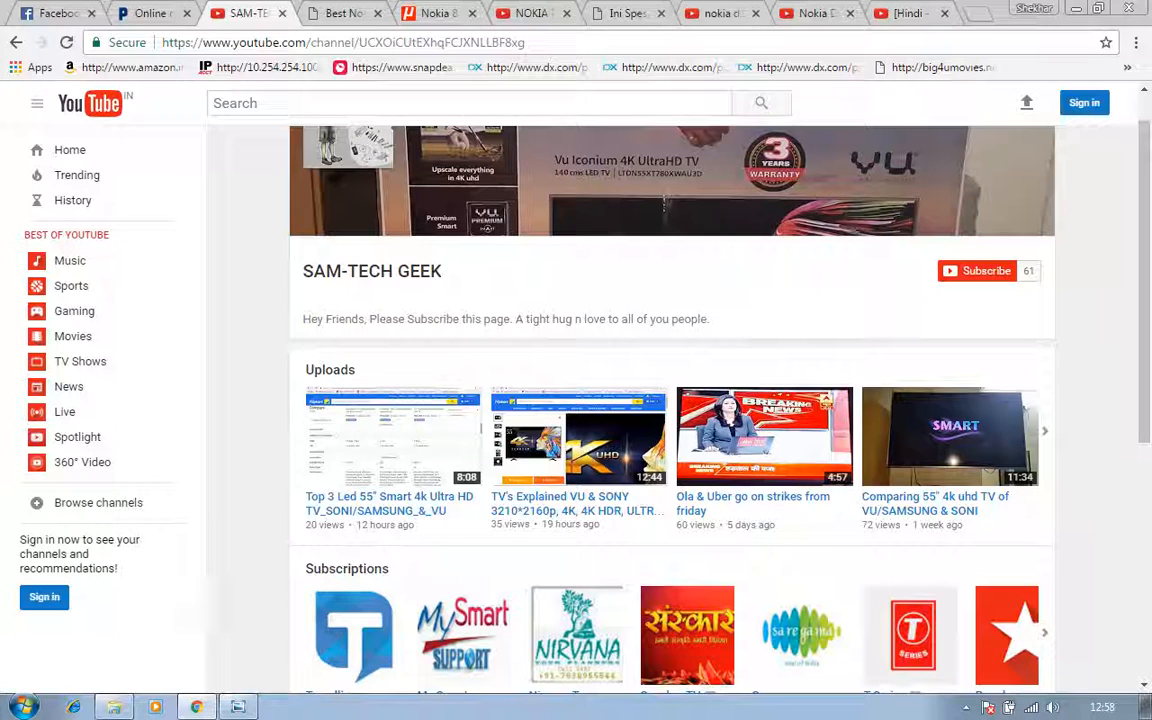
Bring up the Debut screen recorder from the taskbar and stop the recording.
click(280, 706)
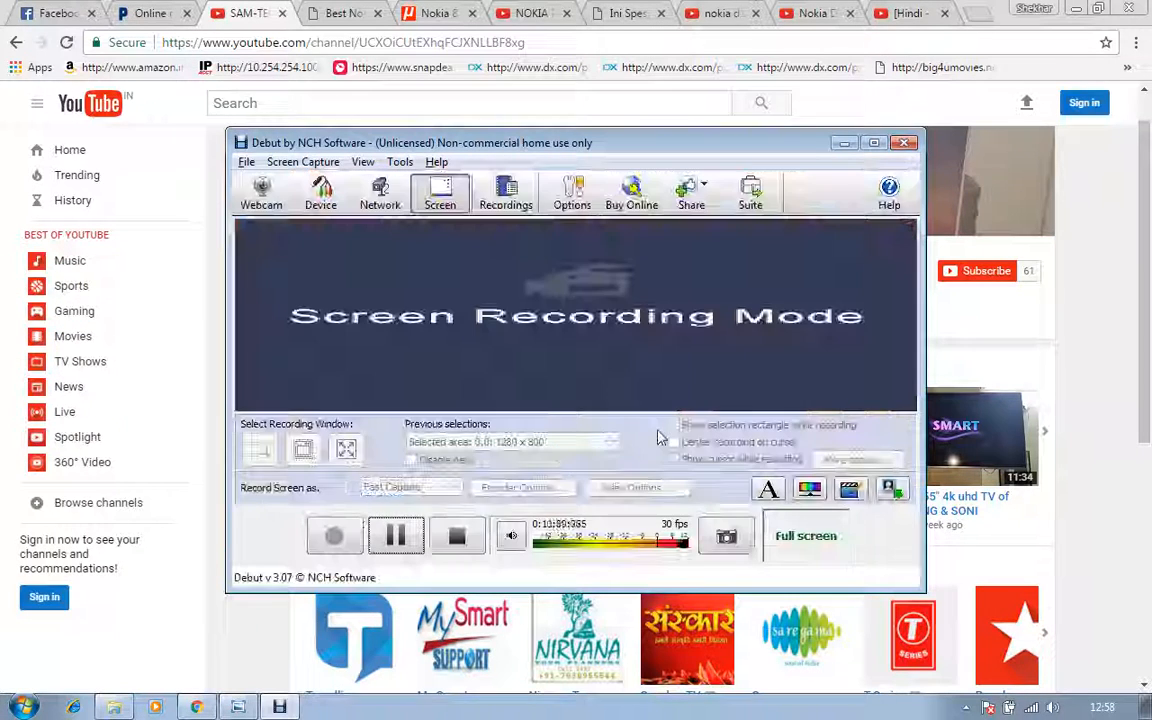
click(457, 536)
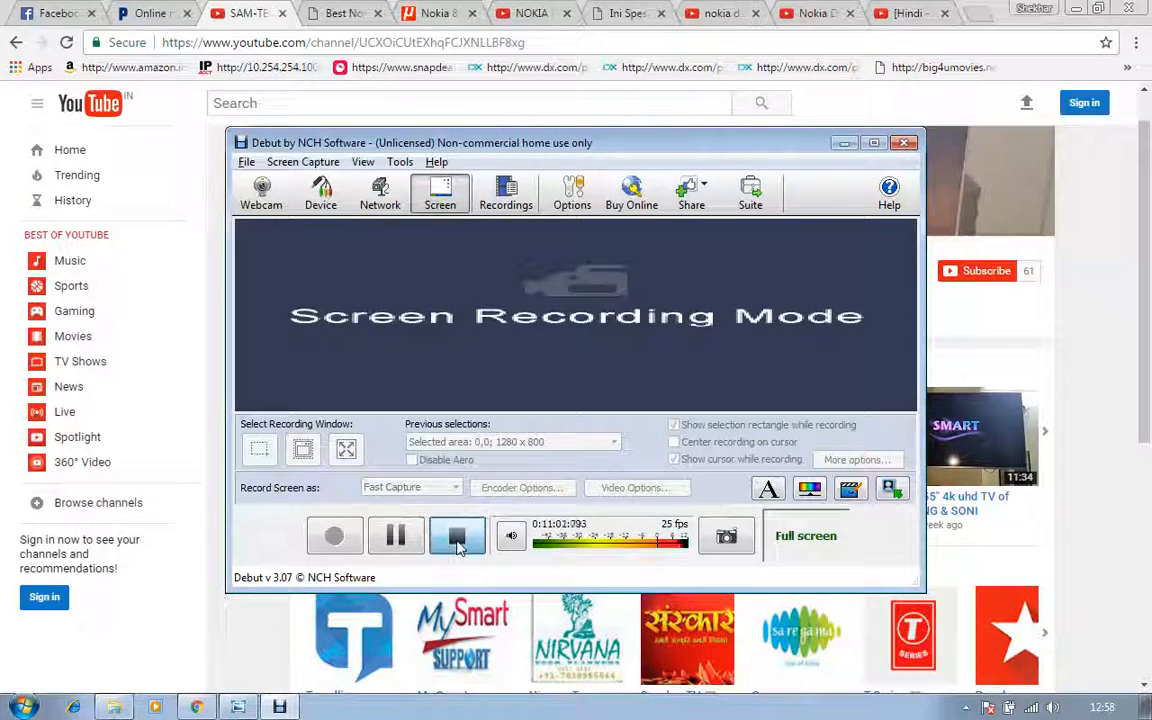